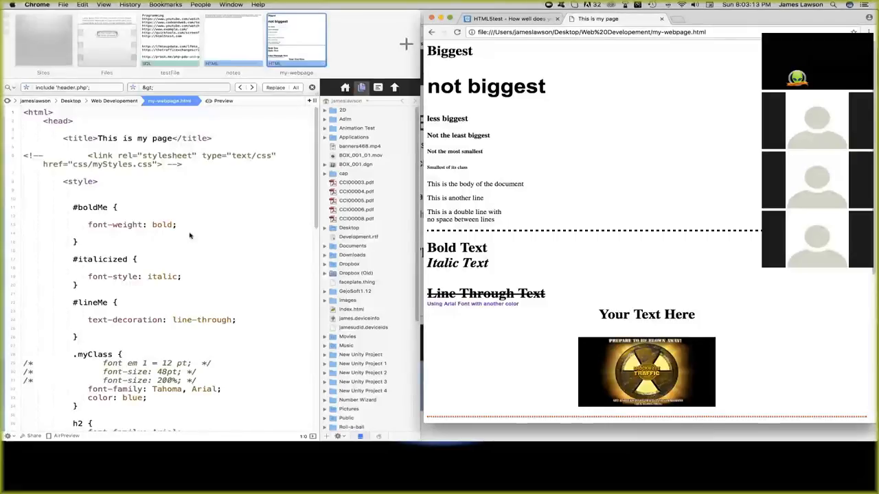
mouse_move(16, 188)
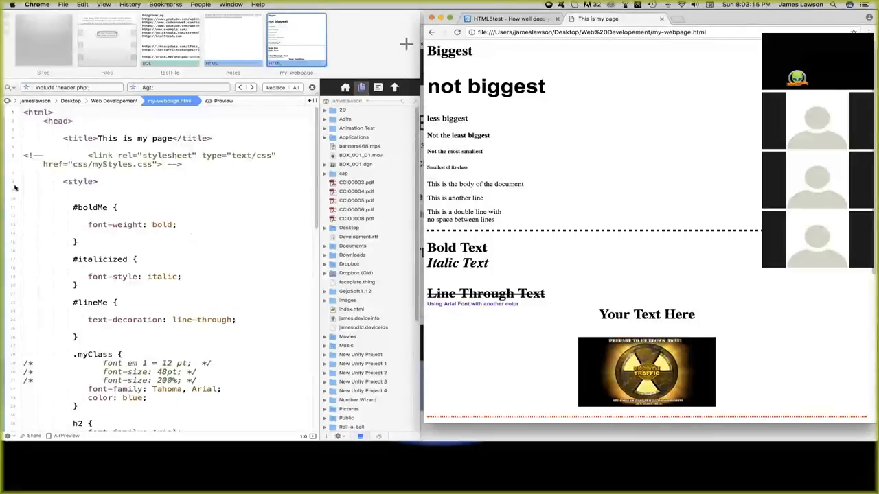
mouse_move(202, 200)
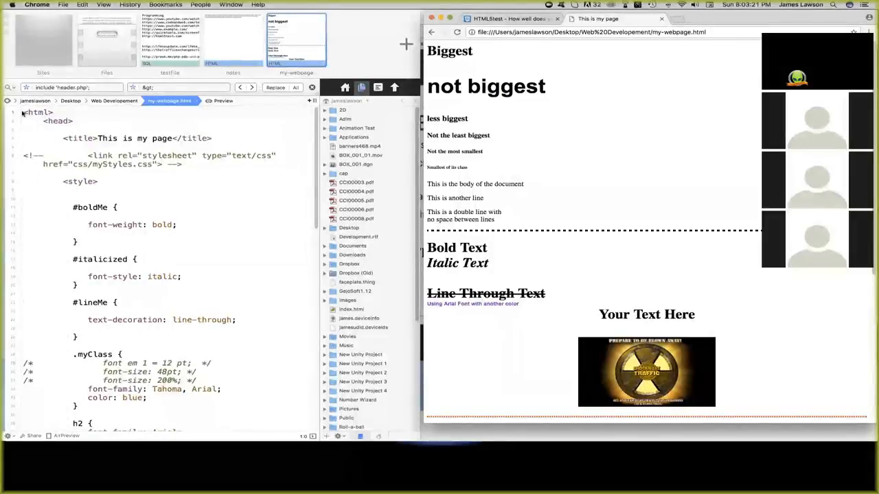
Scroll through my-webpage.html and its preview, reviewing the headings and body markup.
scroll(down, 3)
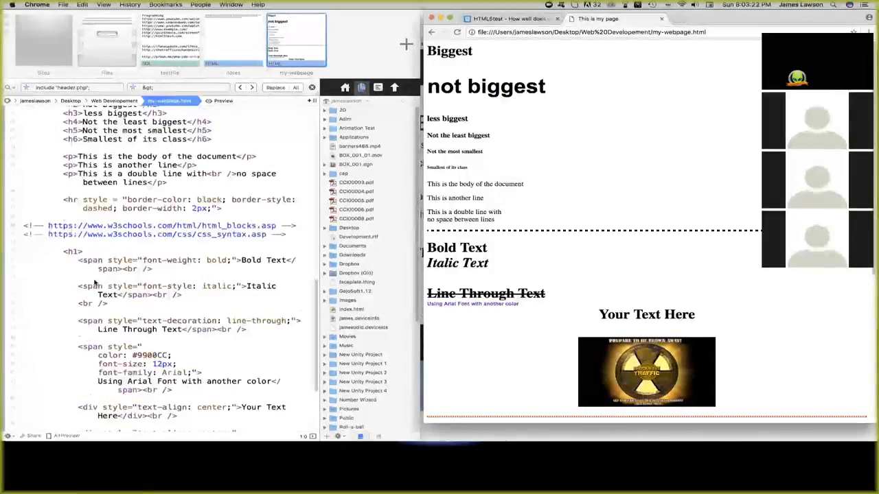
scroll(up, 3)
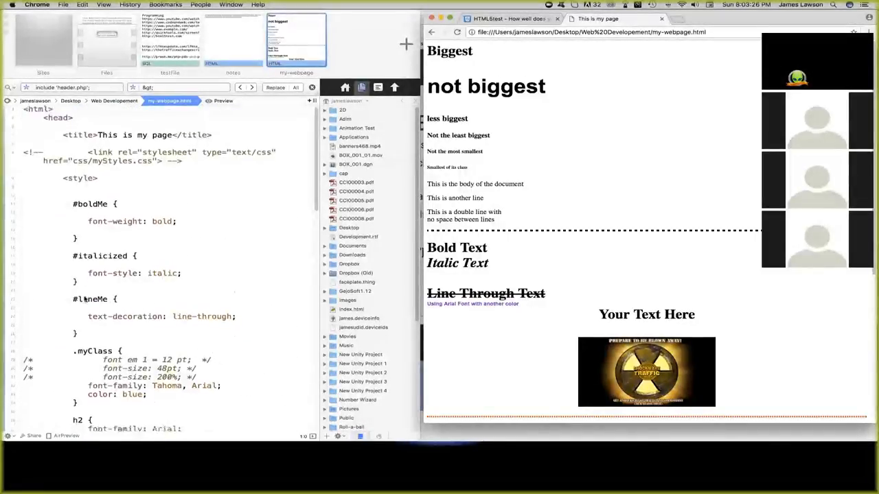
scroll(down, 3)
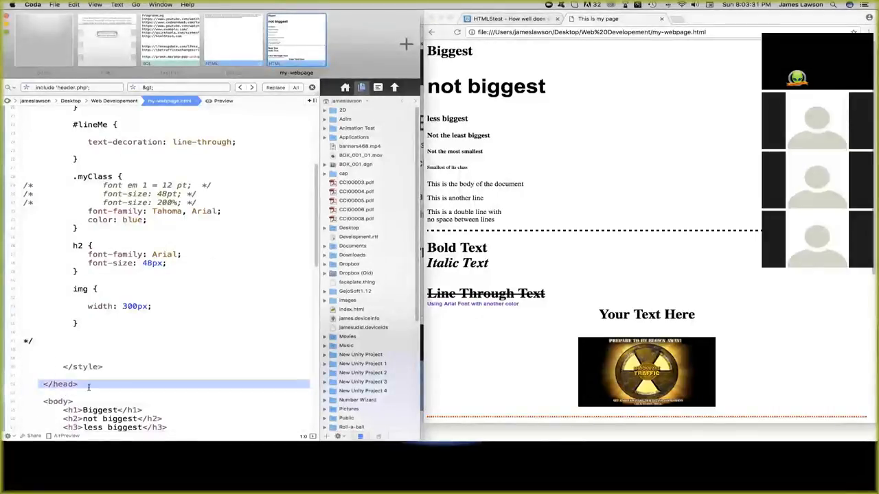
scroll(up, 3)
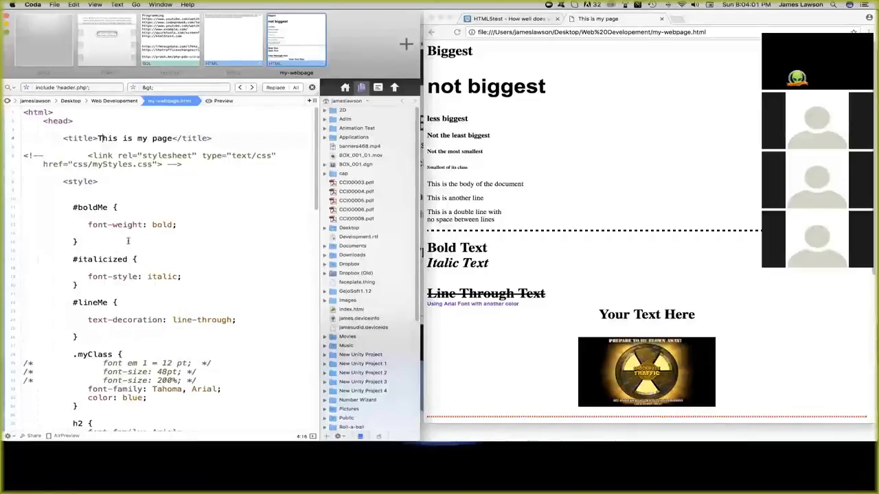
scroll(down, 3)
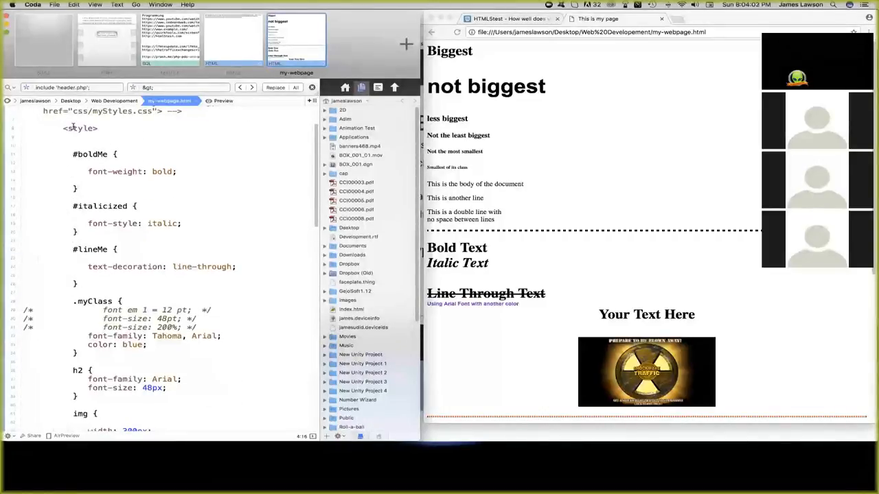
scroll(down, 3)
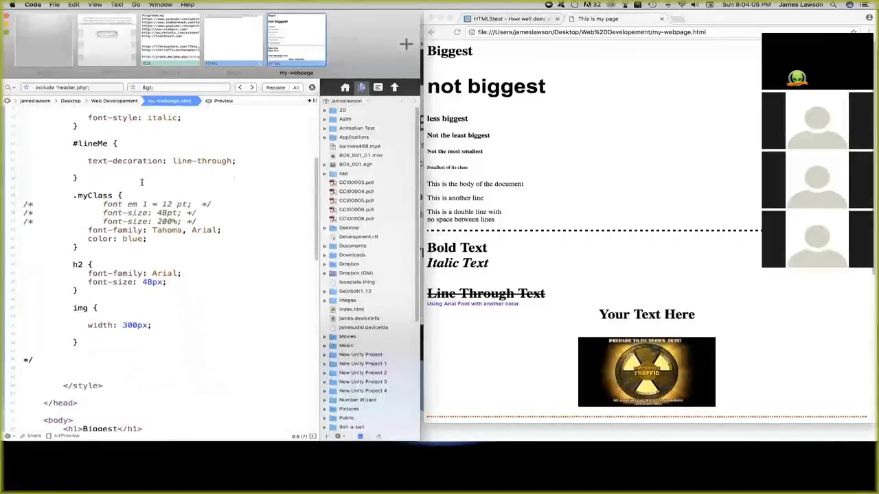
scroll(down, 3)
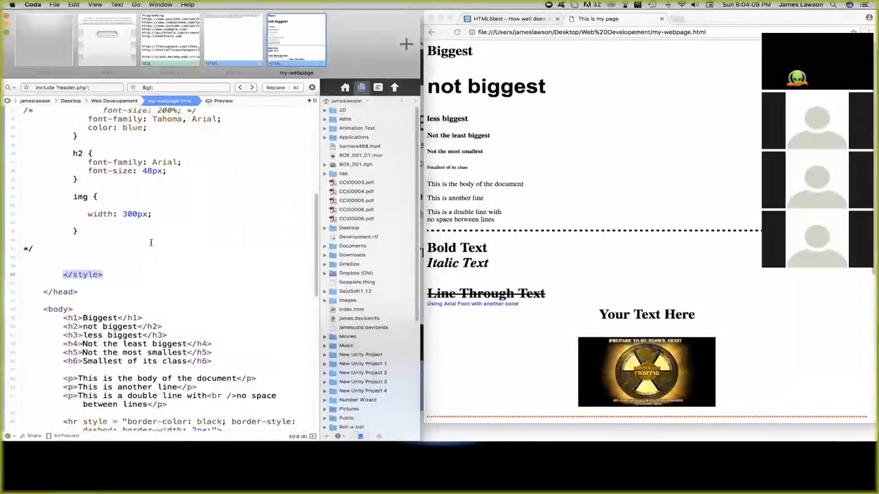
scroll(down, 3)
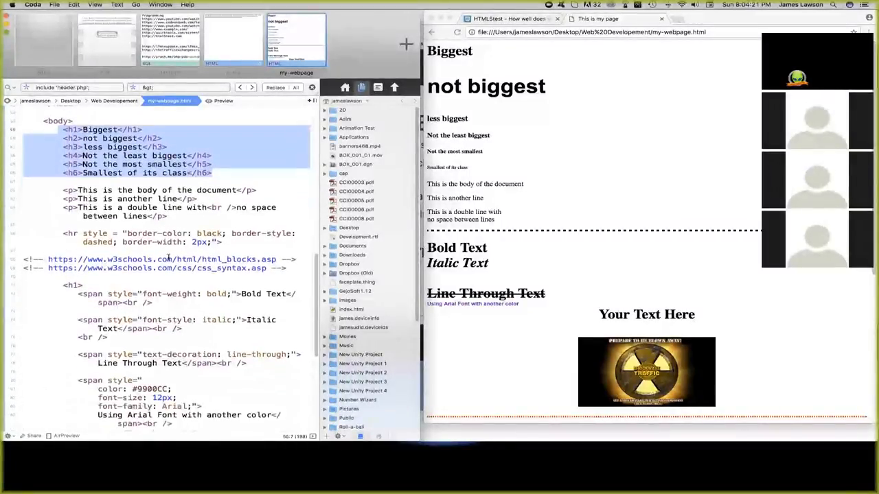
scroll(down, 3)
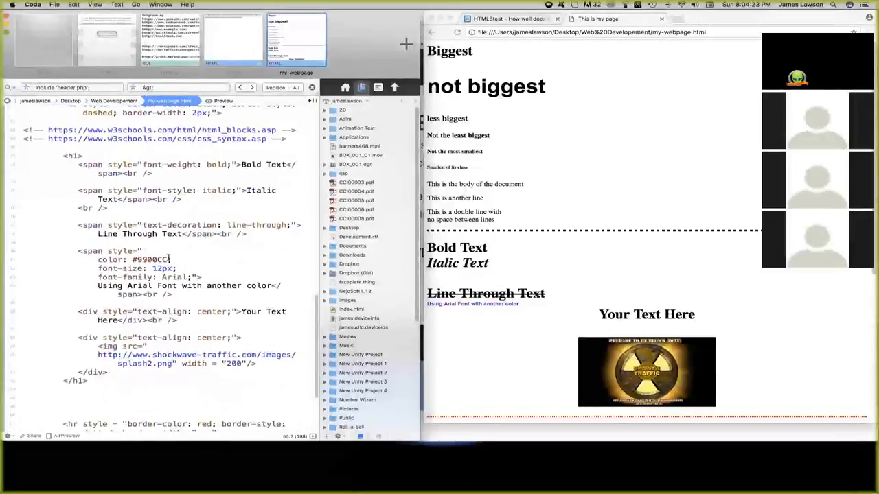
scroll(down, 3)
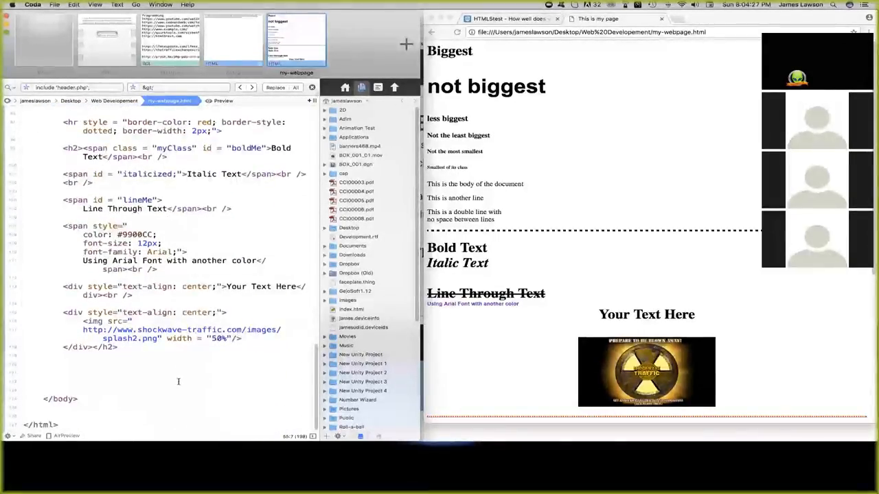
scroll(up, 3)
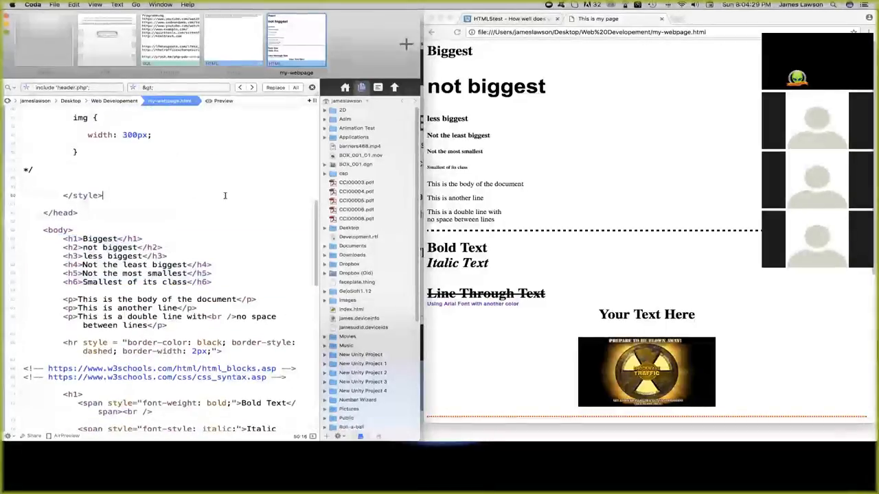
scroll(down, 3)
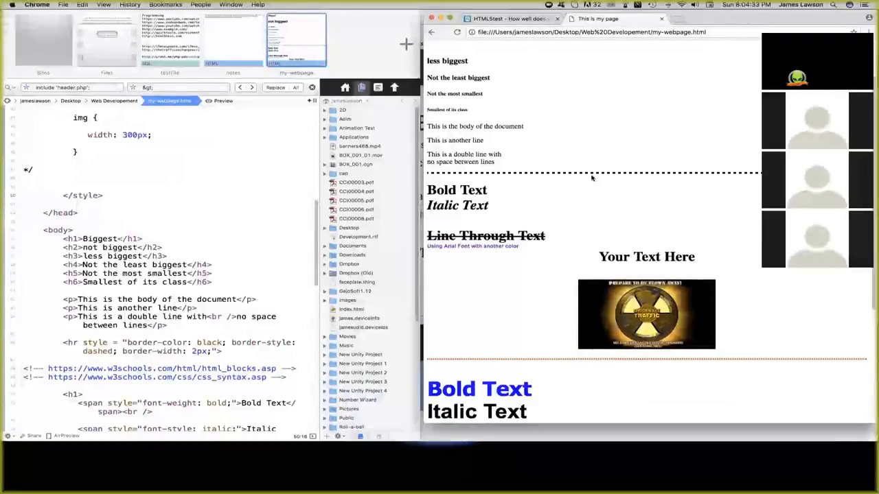
scroll(down, 3)
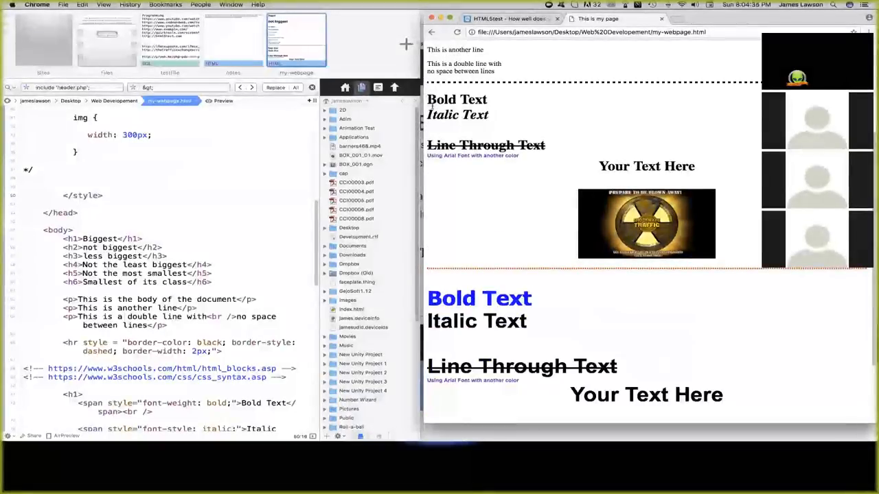
scroll(down, 3)
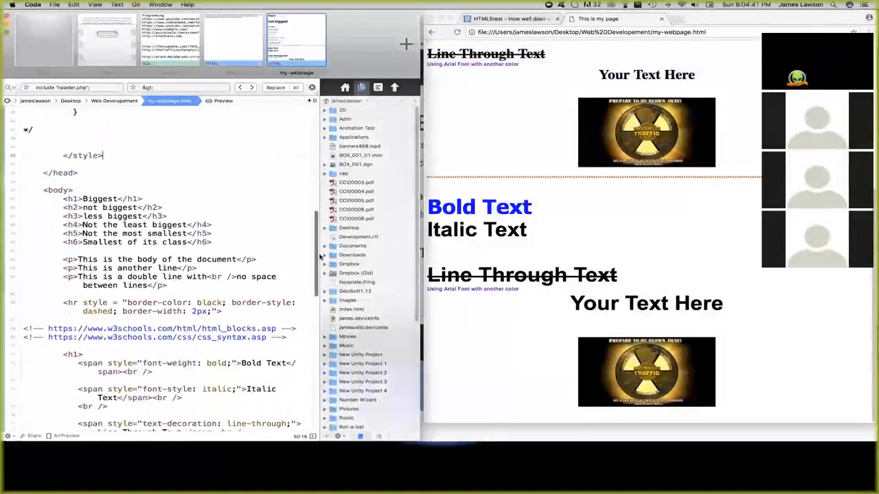
scroll(up, 3)
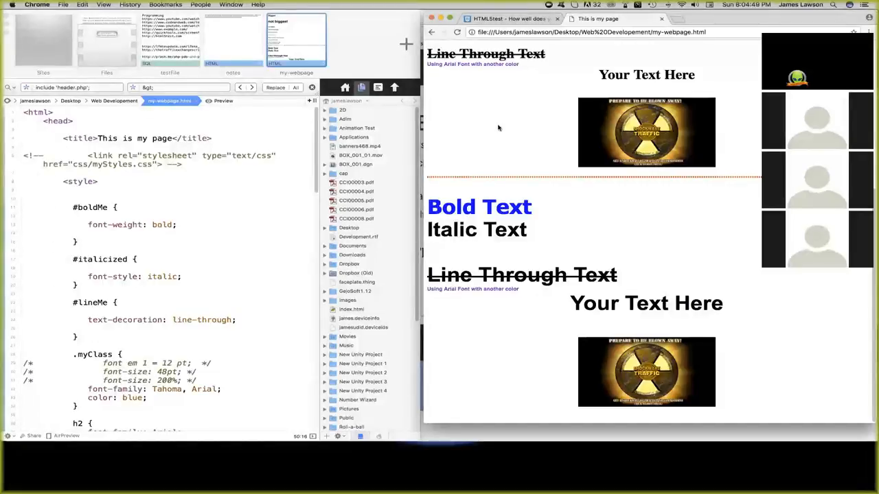
scroll(down, 3)
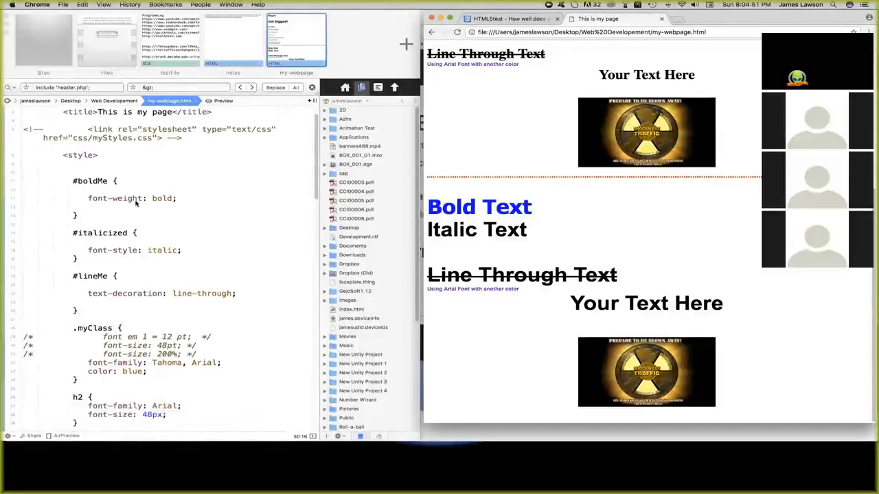
scroll(down, 3)
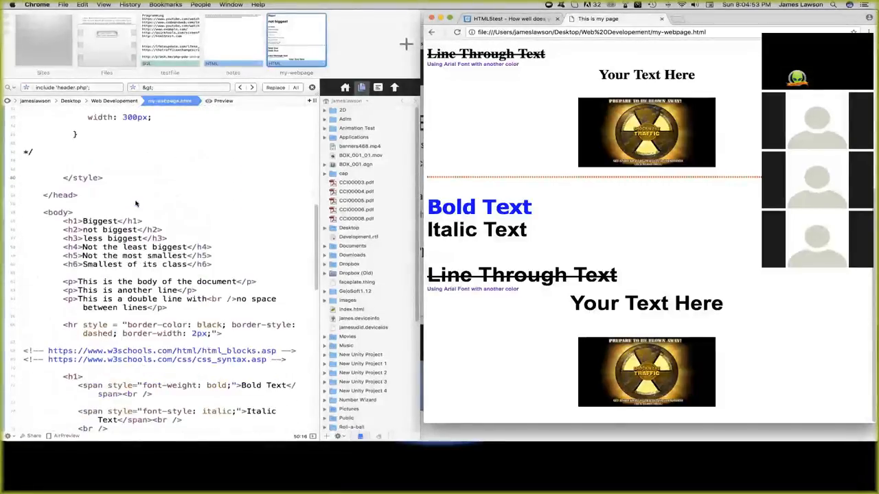
scroll(down, 3)
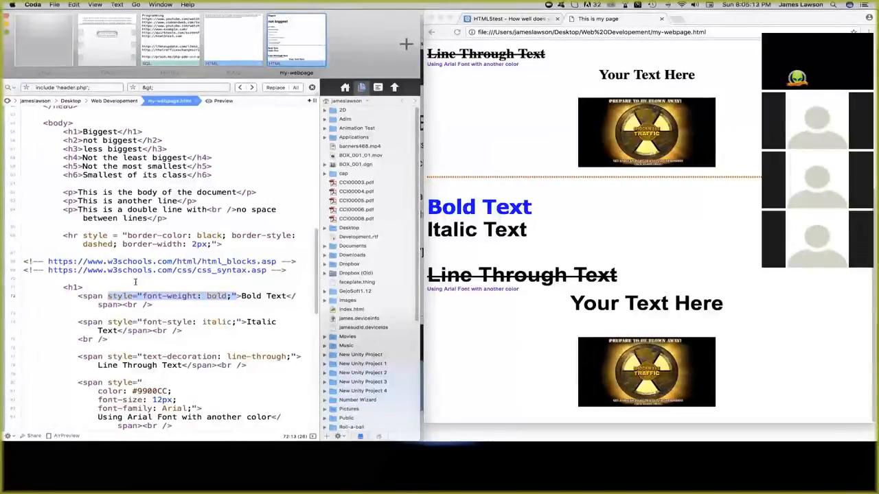
scroll(up, 3)
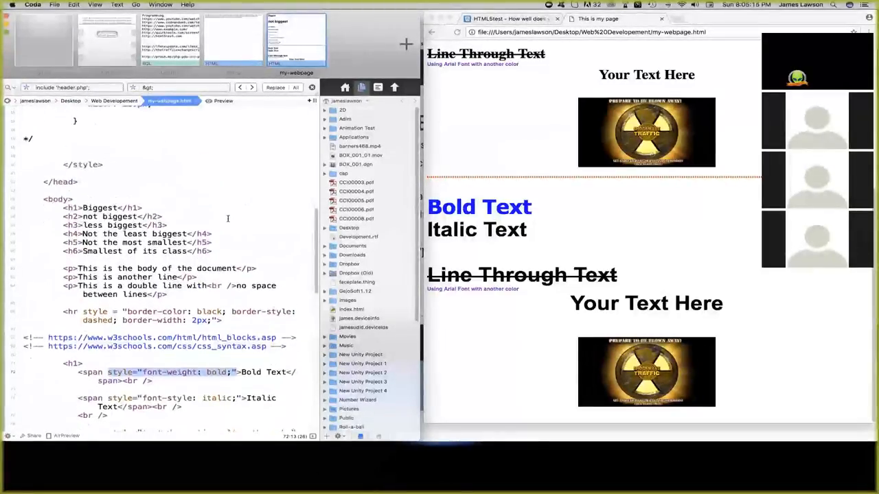
scroll(up, 3)
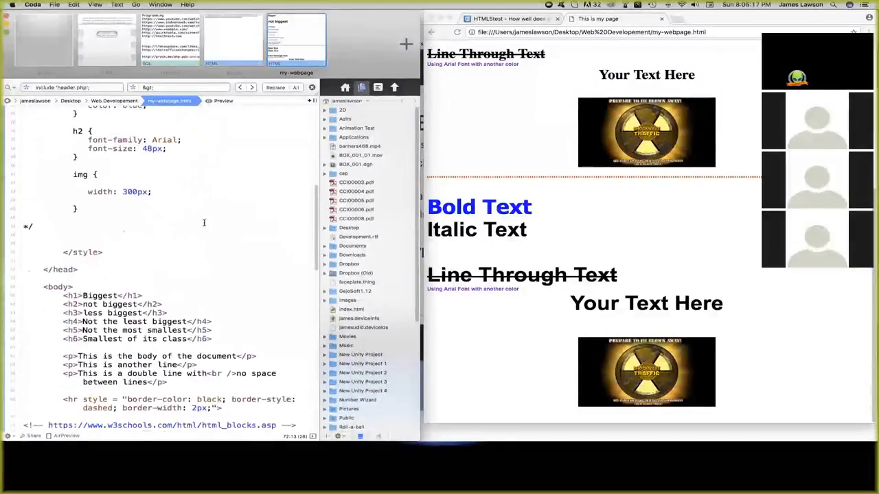
scroll(down, 3)
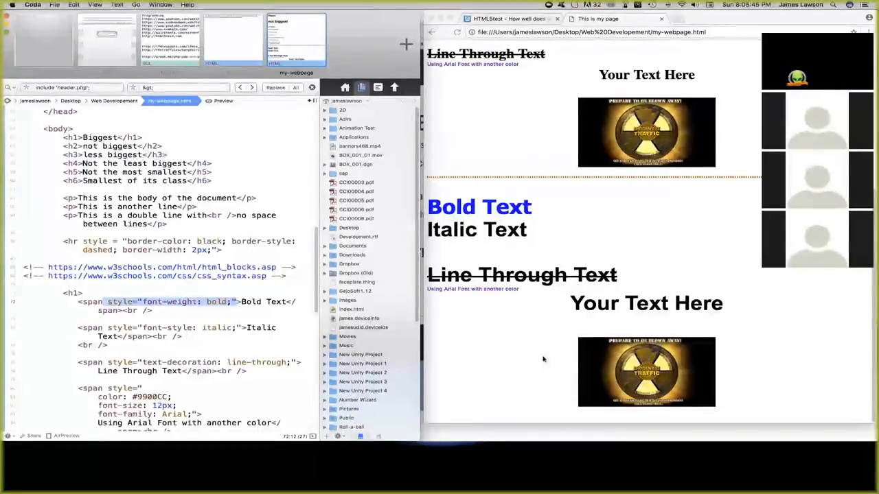
scroll(down, 3)
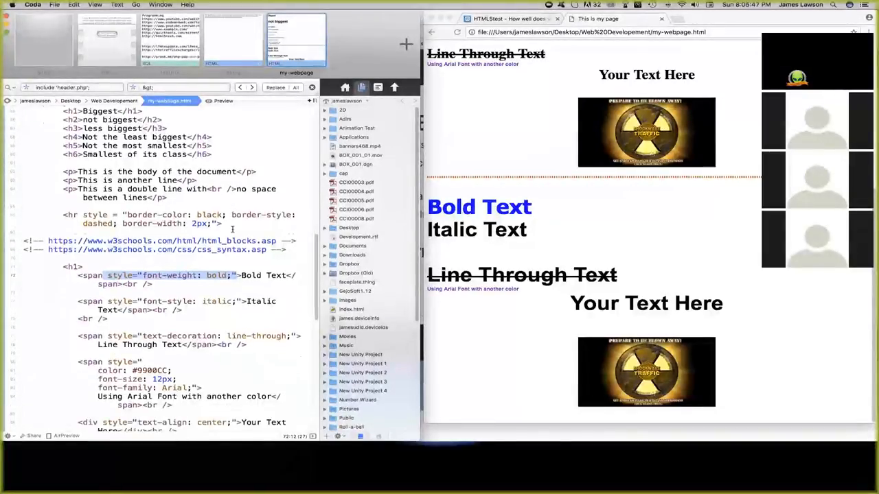
scroll(down, 3)
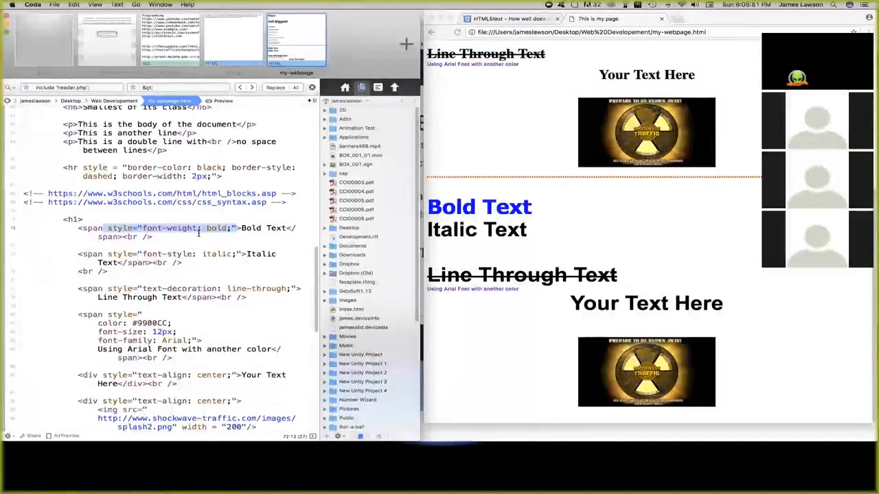
scroll(up, 3)
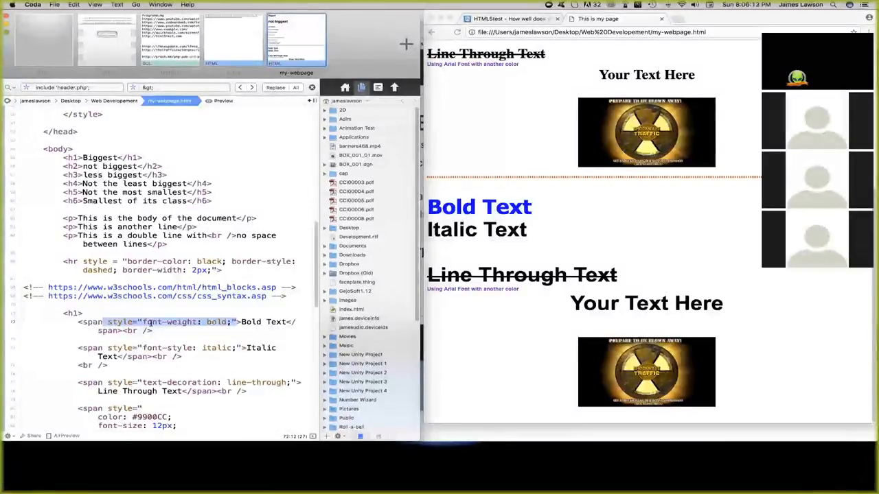
scroll(up, 3)
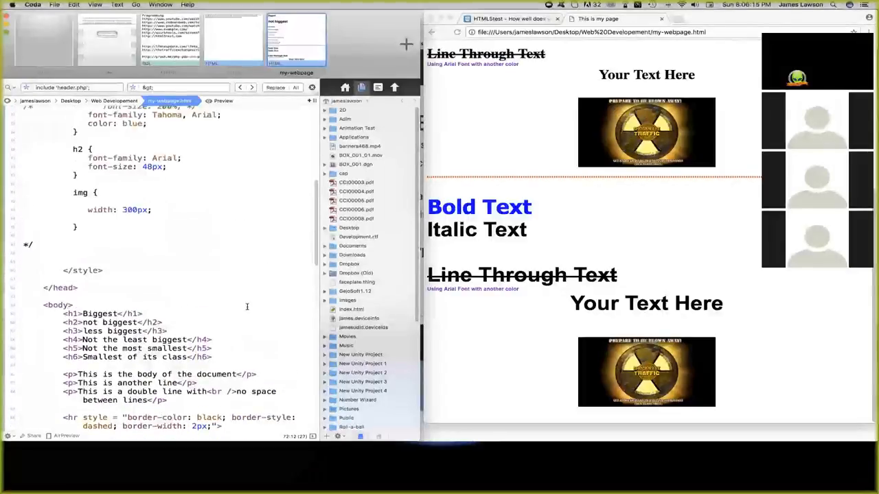
scroll(up, 3)
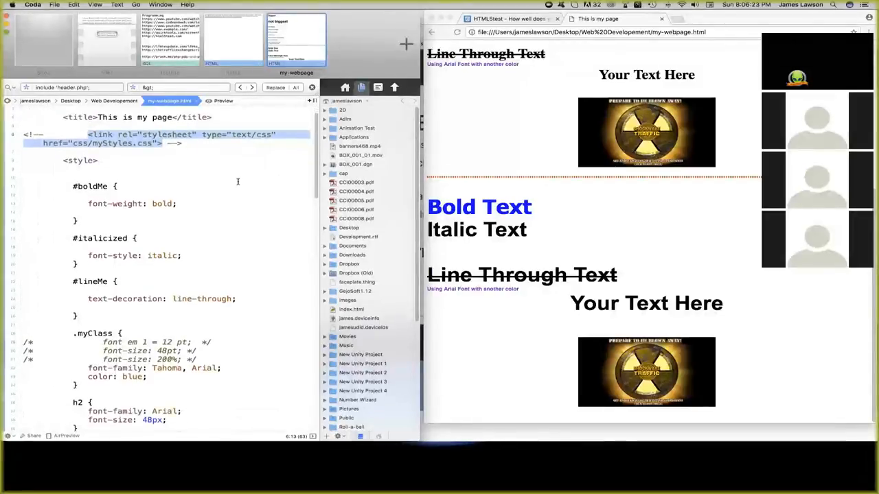
scroll(down, 3)
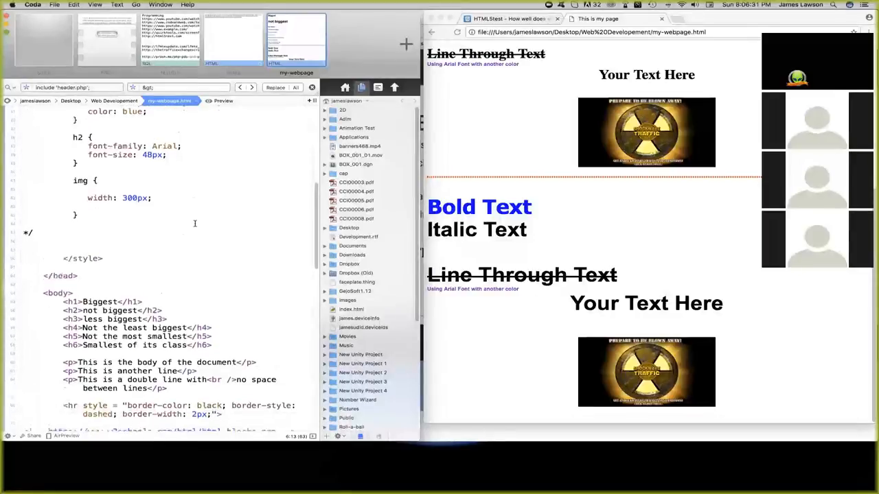
scroll(down, 3)
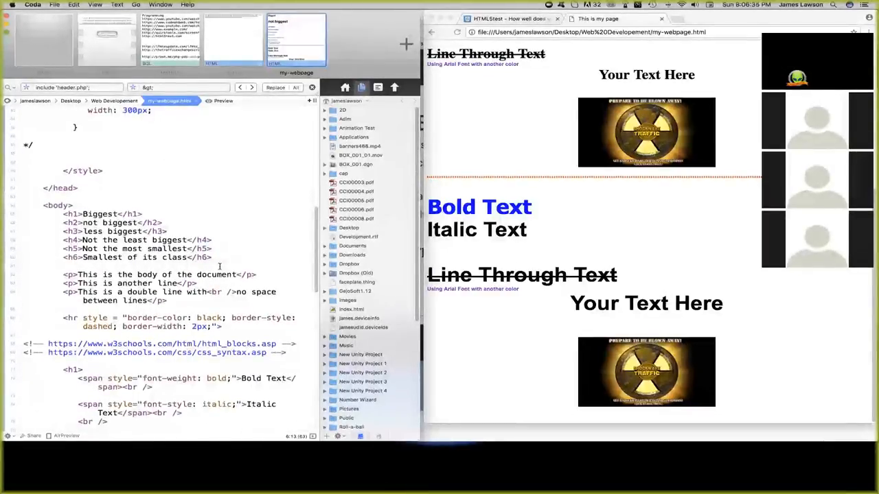
scroll(up, 3)
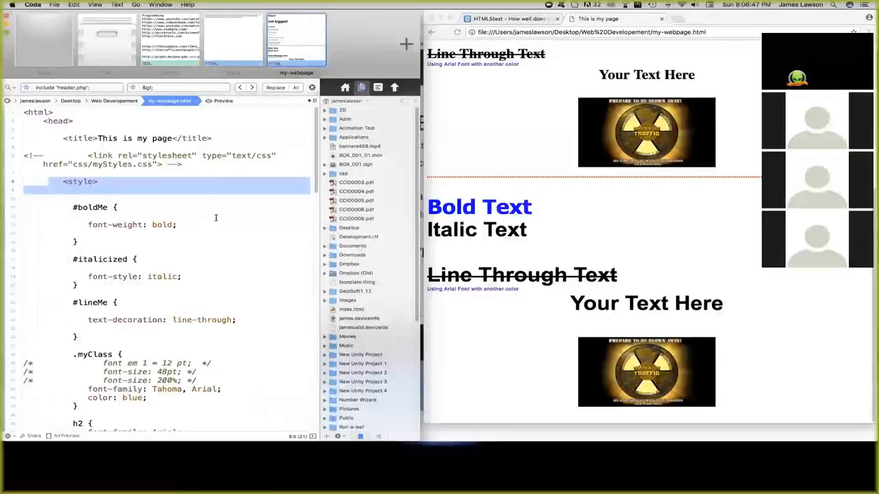
scroll(up, 3)
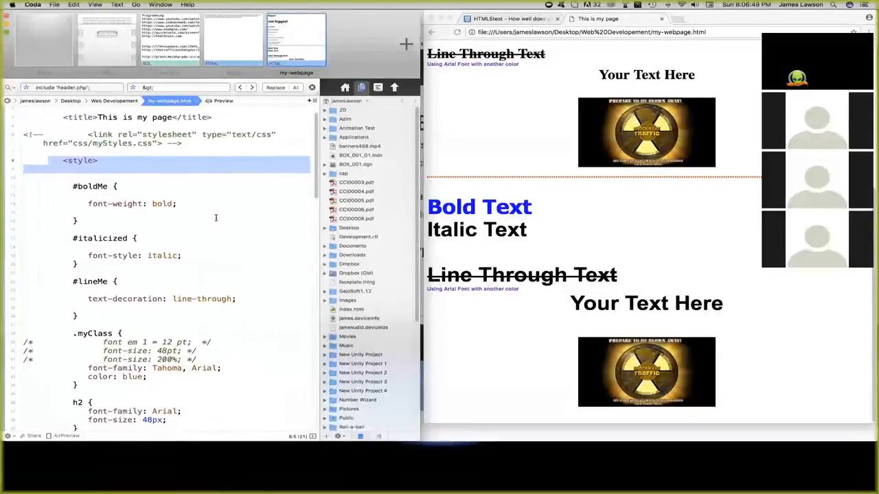
scroll(down, 3)
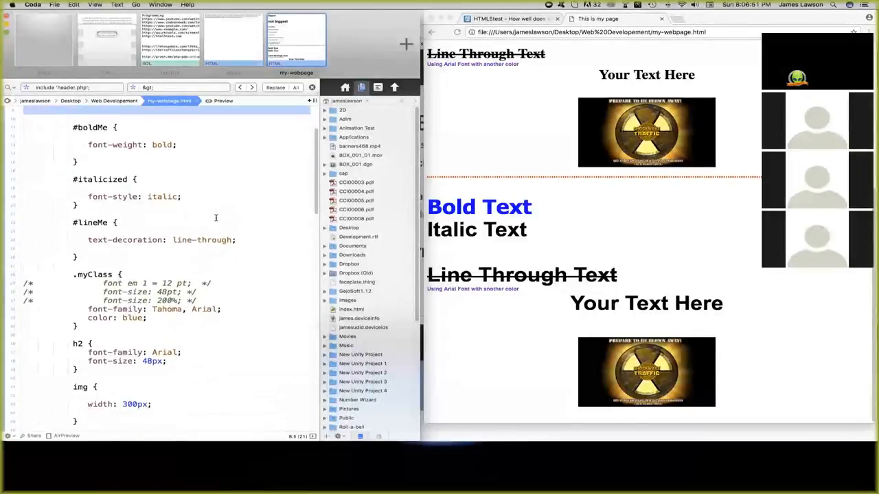
scroll(up, 3)
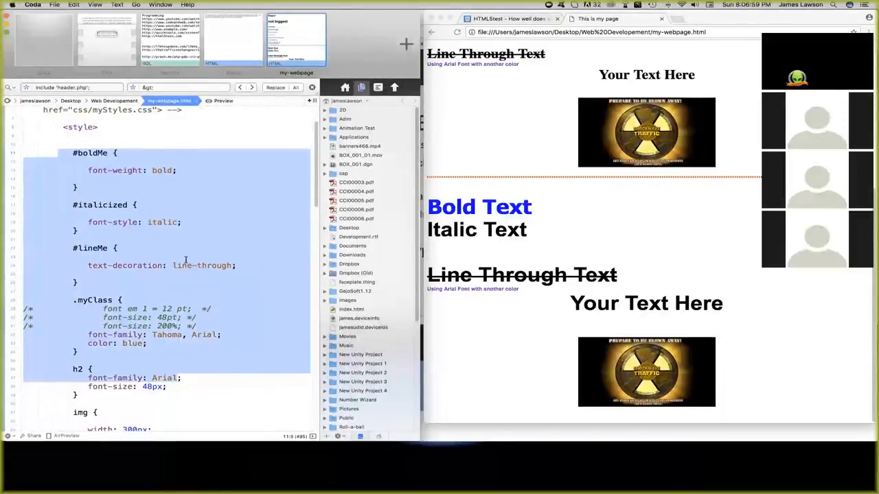
scroll(down, 3)
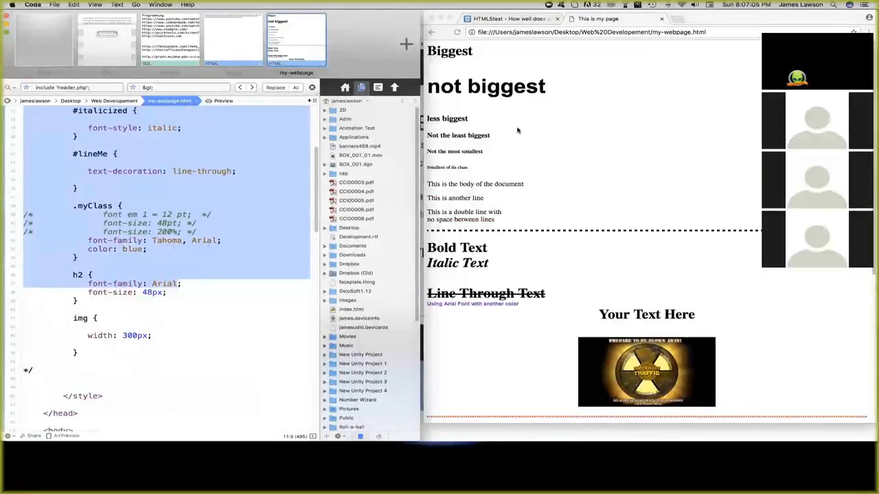
scroll(down, 3)
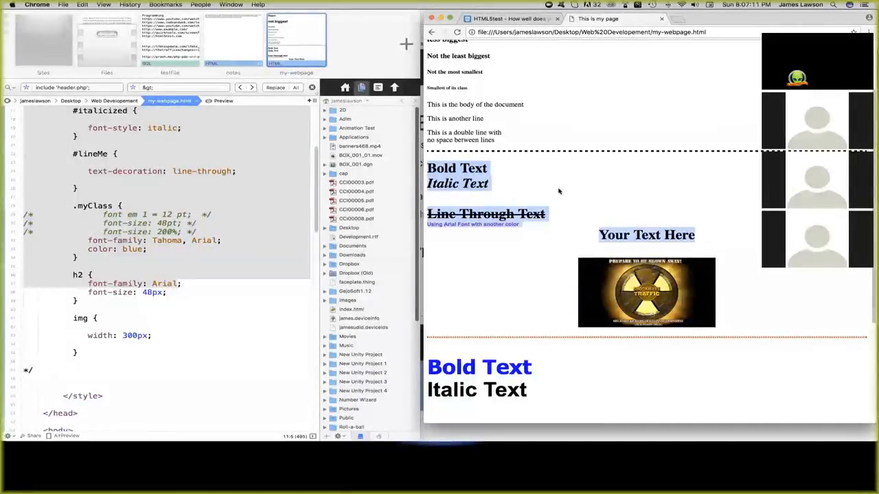
scroll(down, 3)
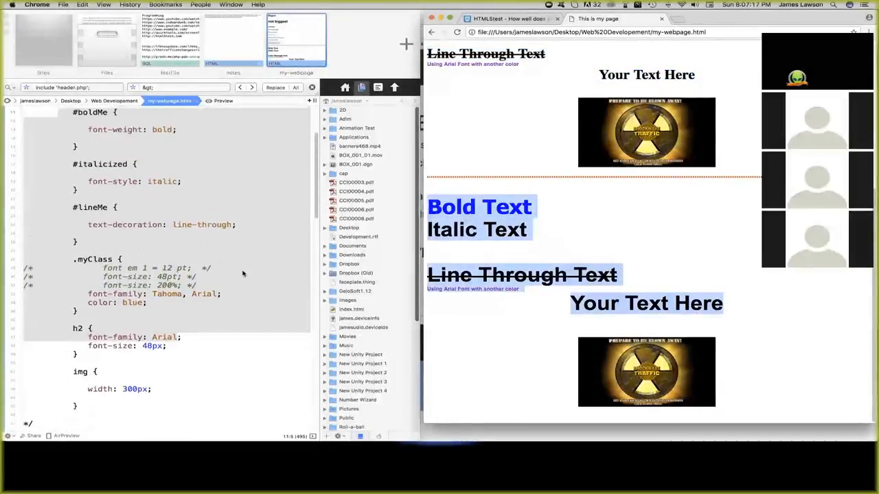
scroll(up, 3)
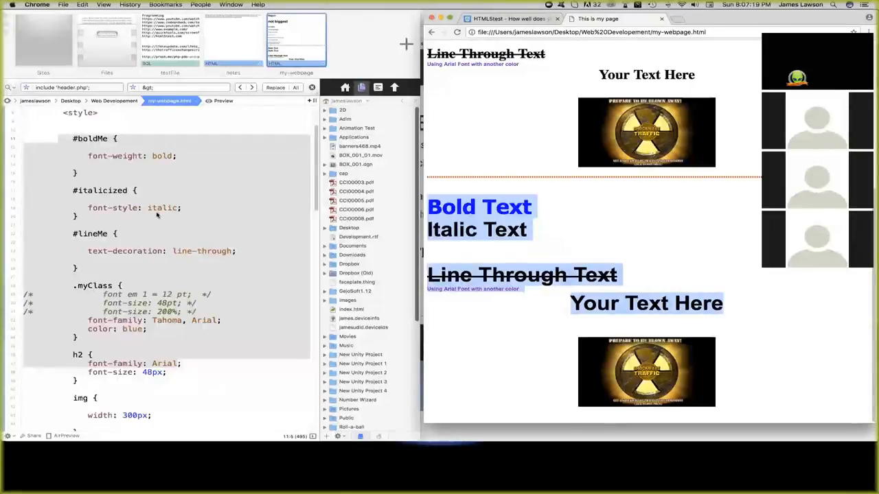
scroll(down, 3)
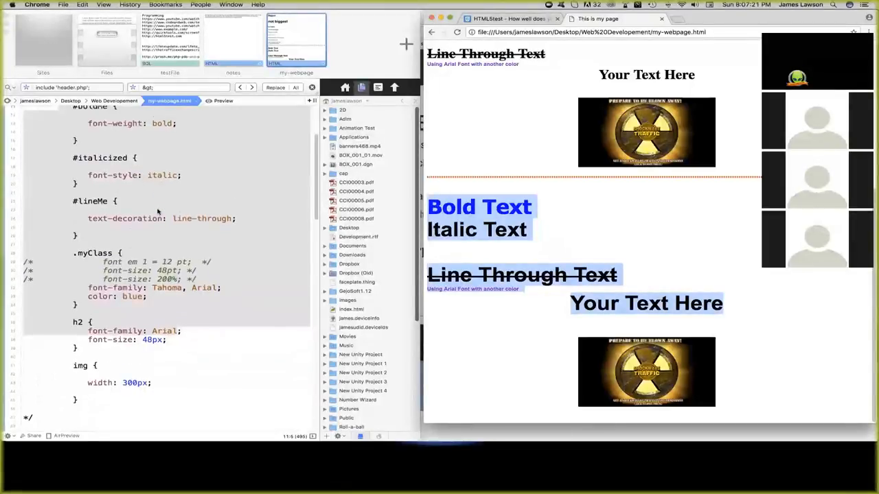
scroll(up, 3)
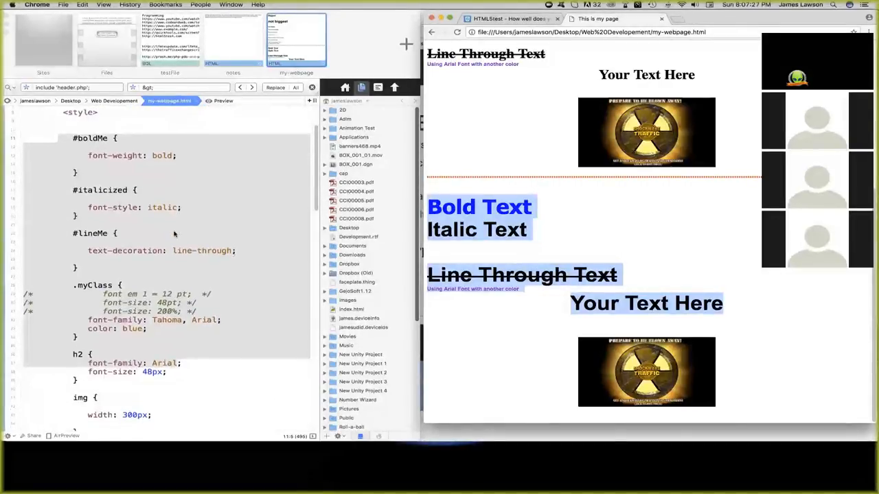
scroll(up, 3)
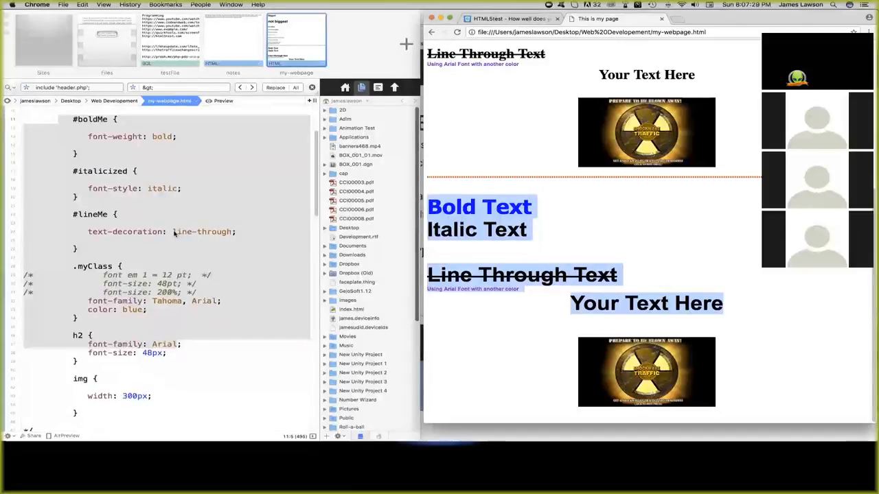
scroll(down, 3)
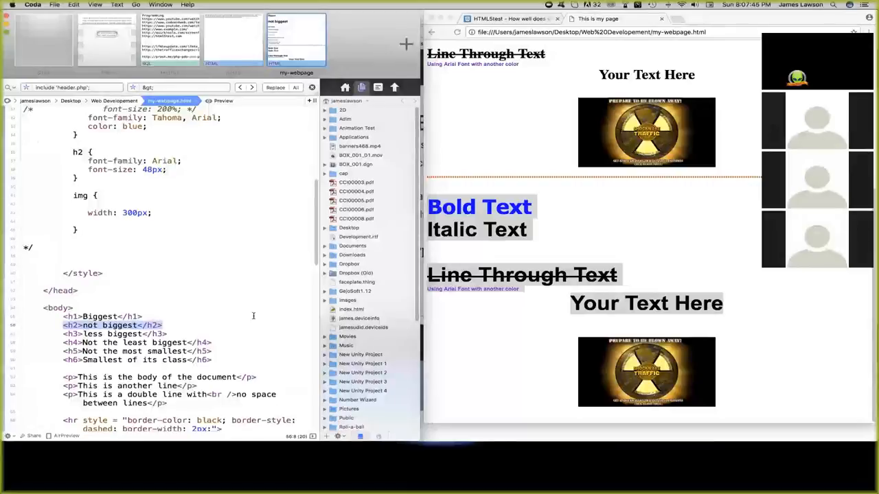
scroll(down, 3)
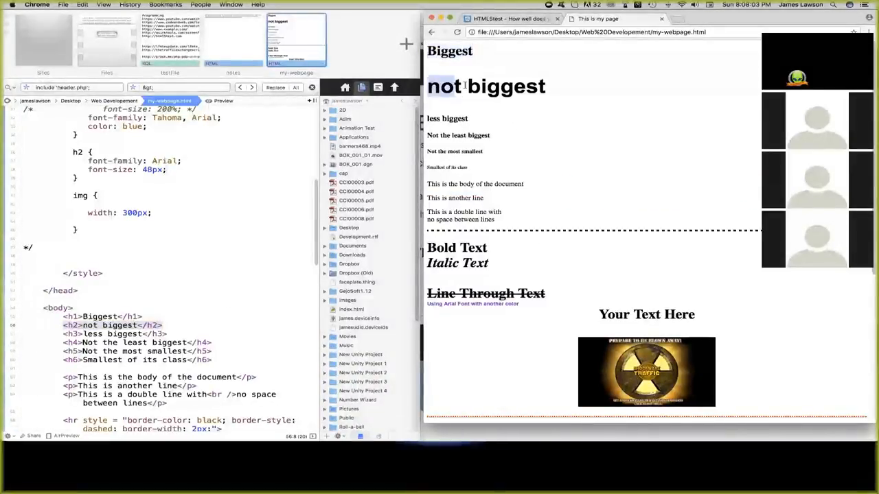
double_click(486, 86)
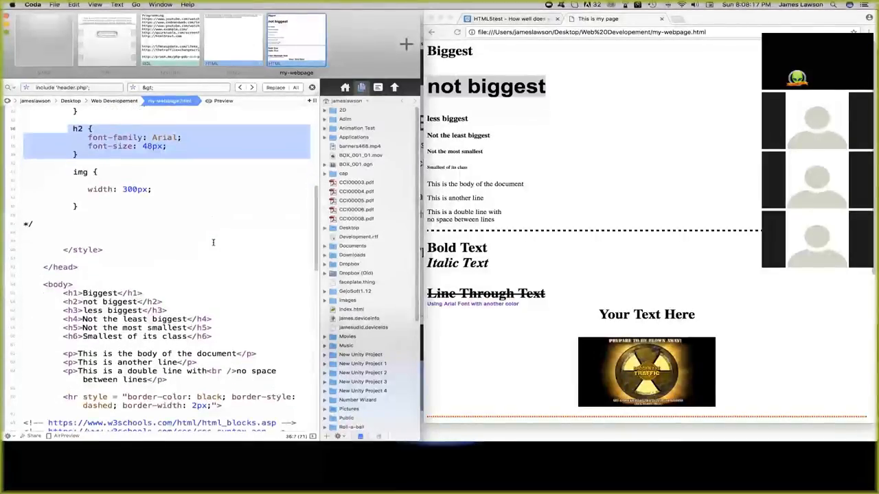
scroll(down, 3)
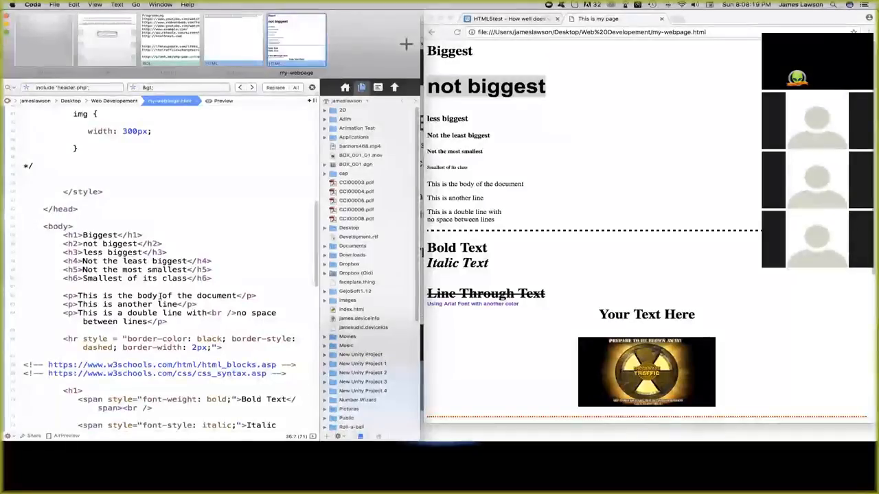
scroll(down, 3)
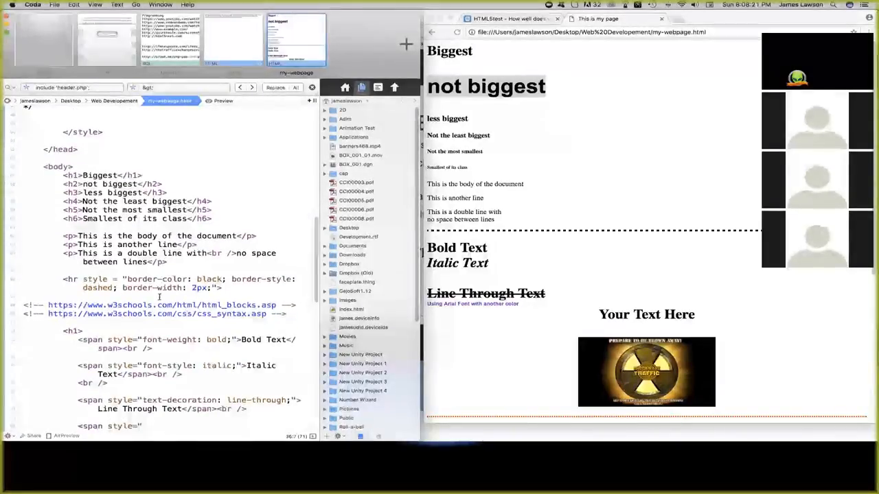
scroll(down, 3)
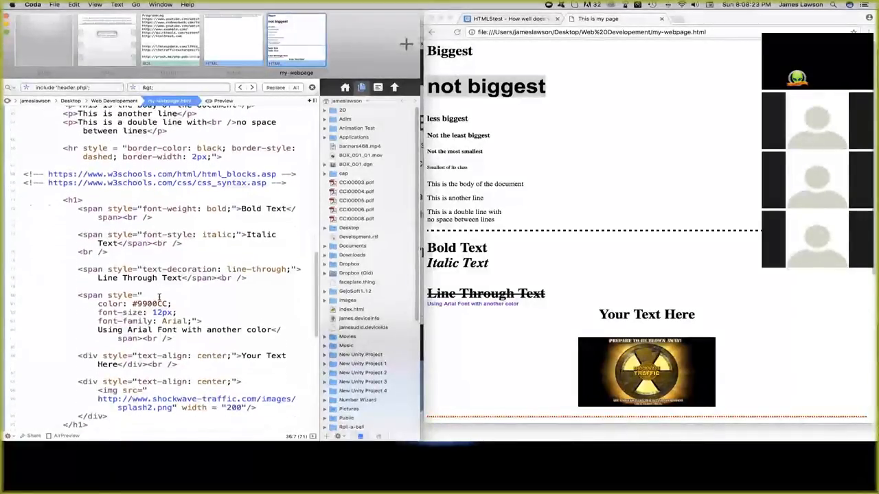
scroll(up, 3)
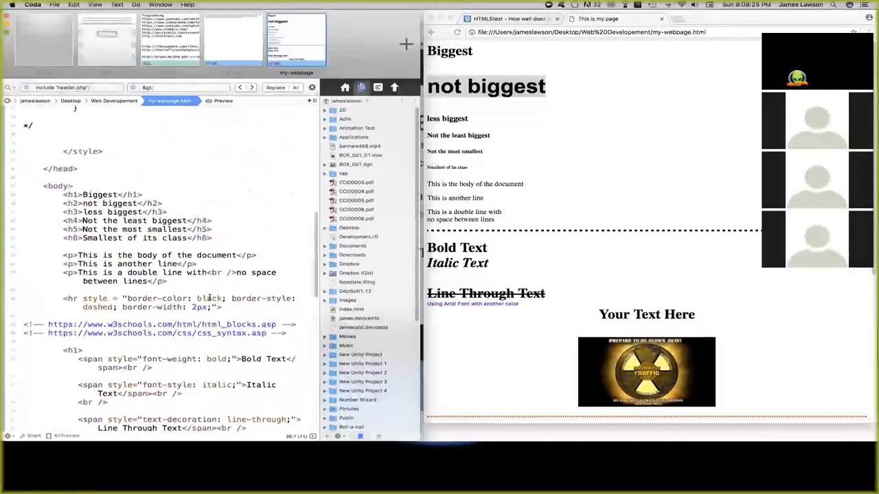
scroll(up, 3)
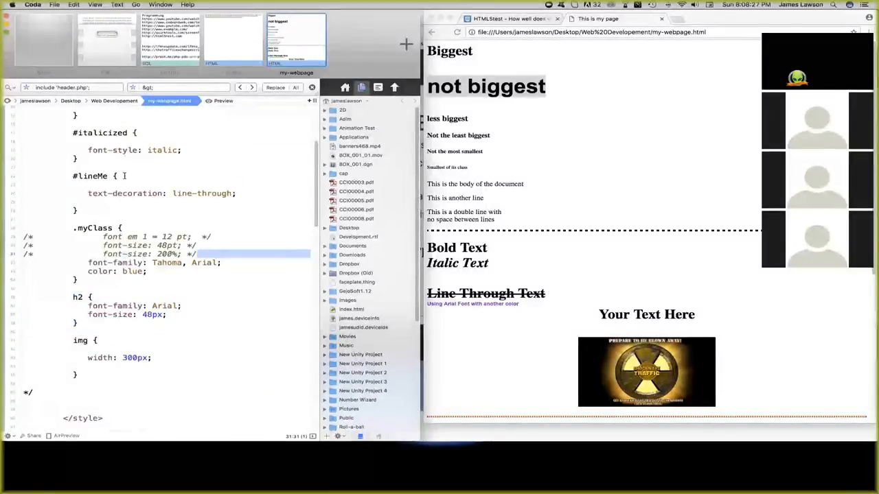
scroll(up, 3)
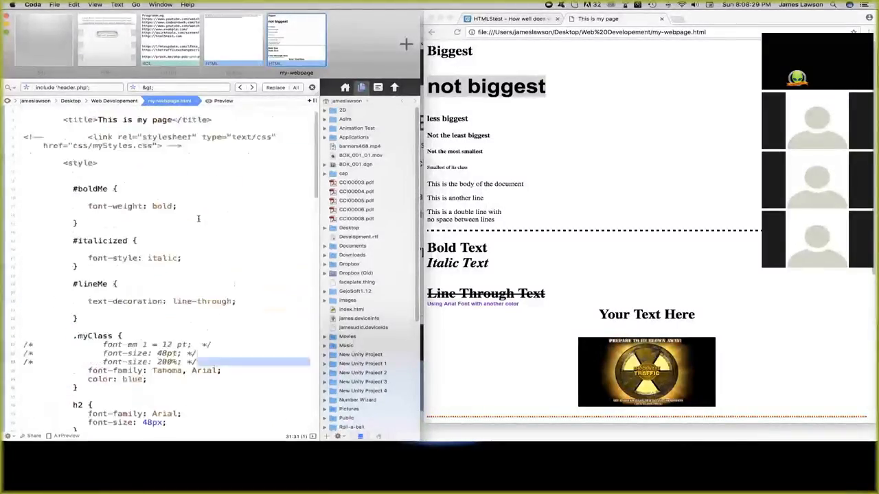
scroll(up, 3)
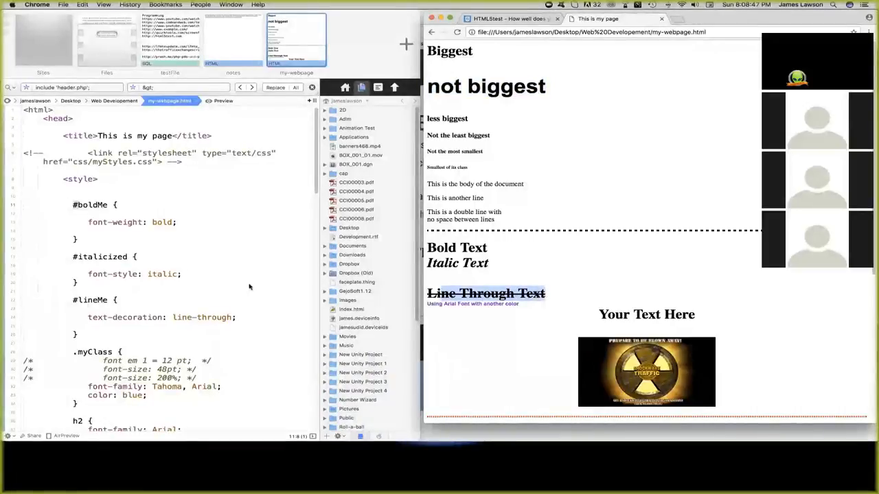
scroll(down, 3)
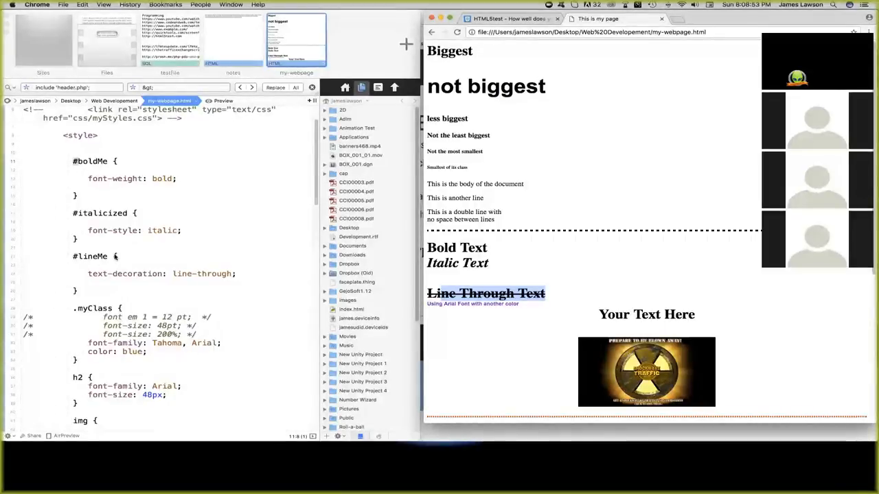
scroll(down, 3)
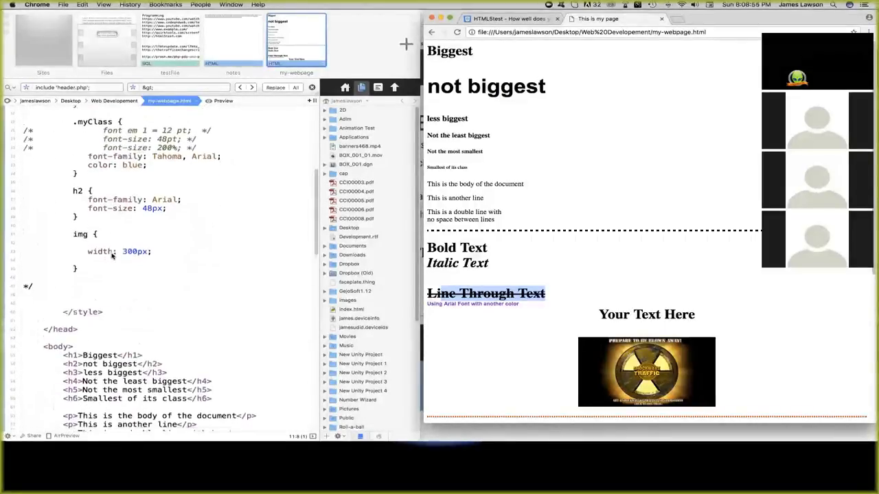
scroll(down, 3)
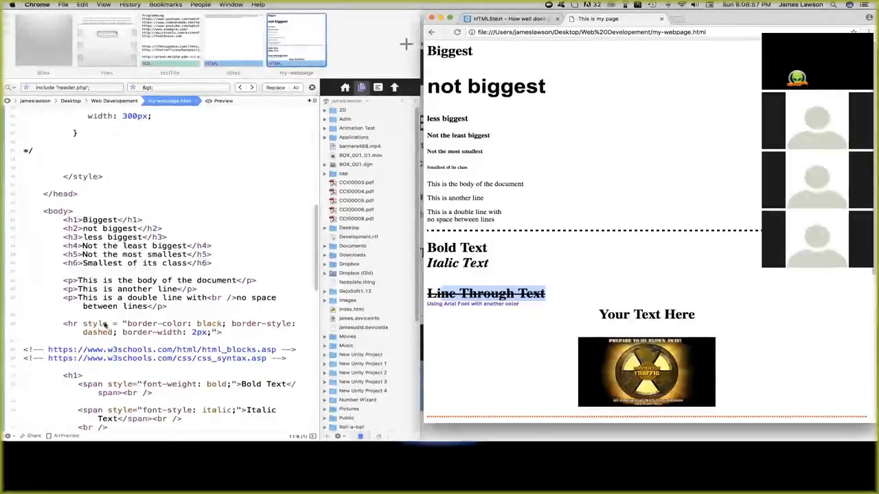
Inspect the body's lineMe and boldMe span ids and the myClass class attribute.
drag(66, 220, 167, 306)
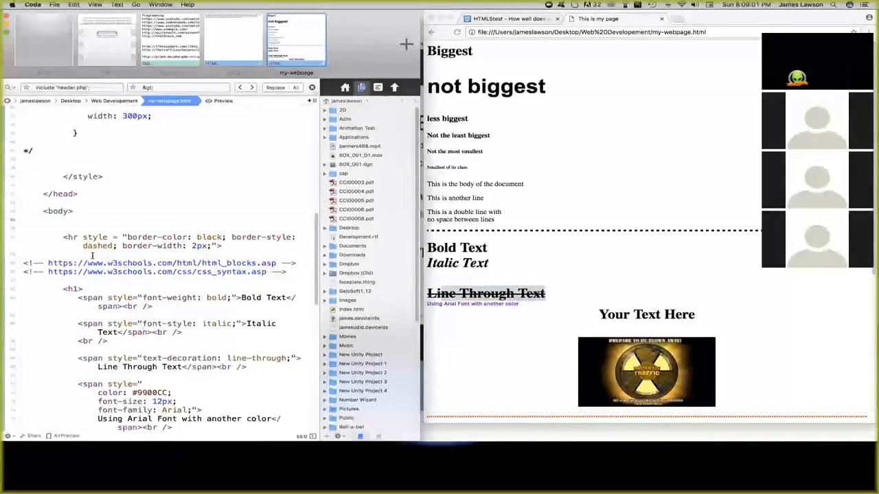
scroll(down, 3)
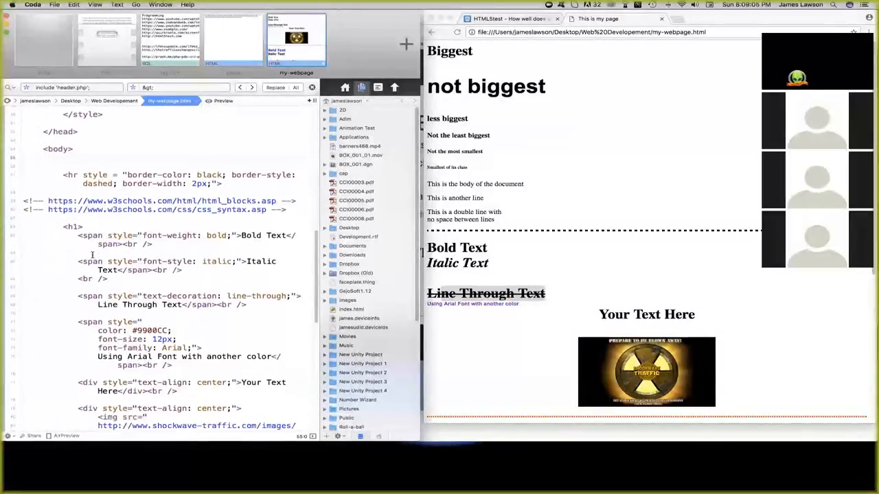
scroll(down, 3)
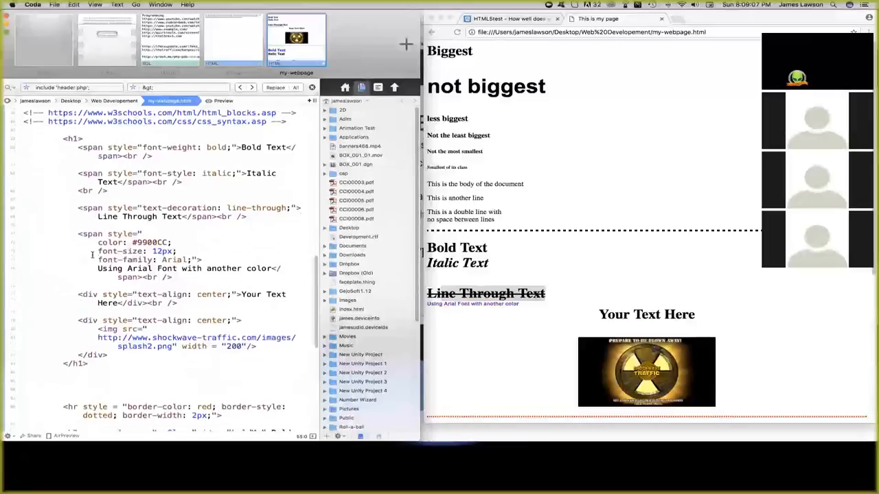
scroll(down, 3)
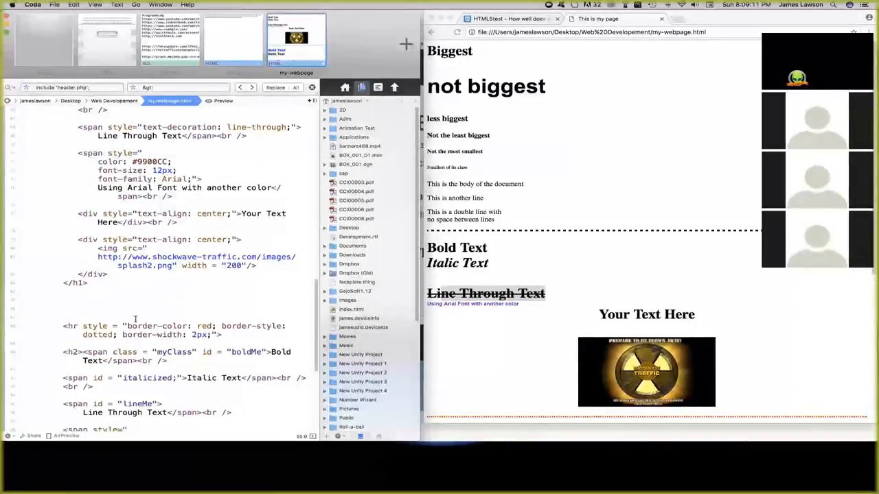
scroll(down, 3)
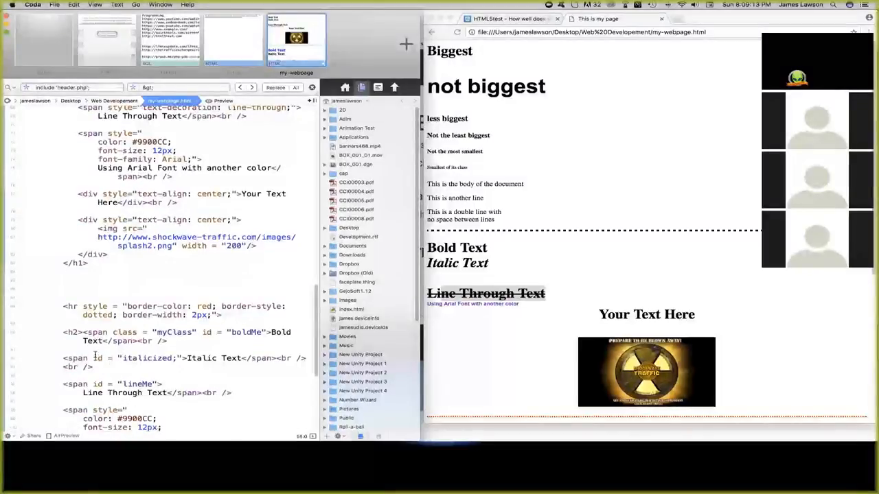
double_click(144, 358)
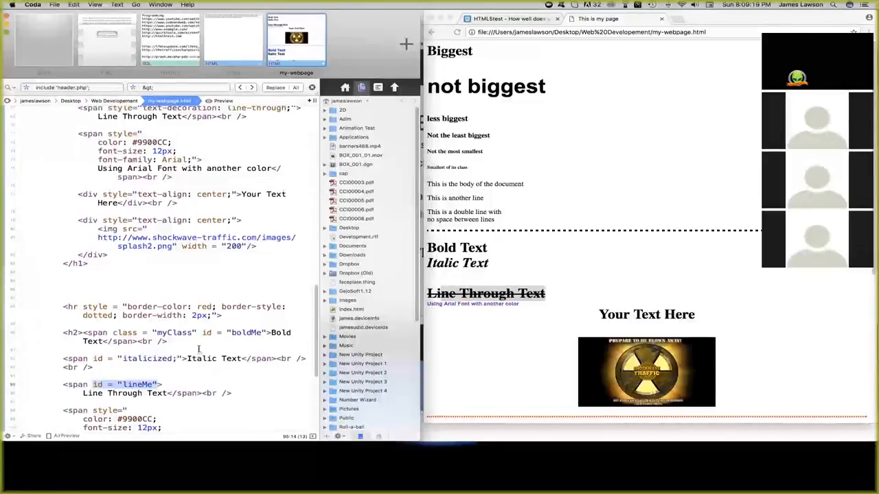
scroll(up, 3)
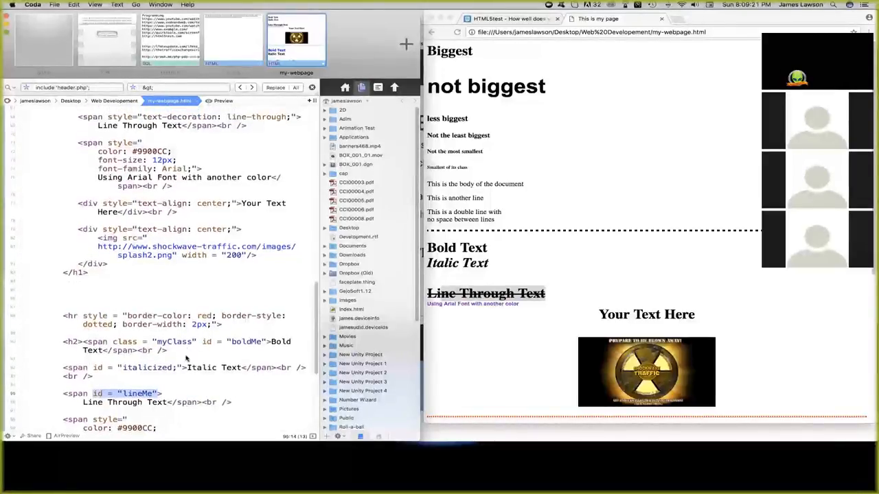
scroll(up, 3)
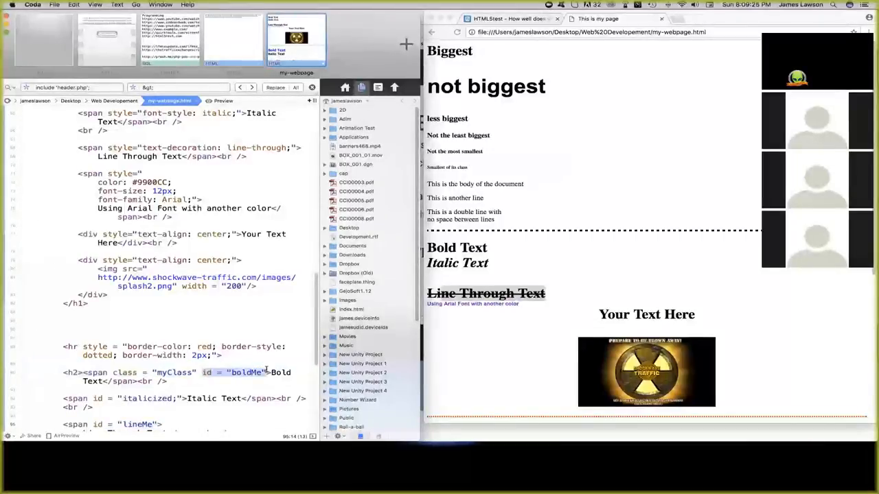
click(172, 372)
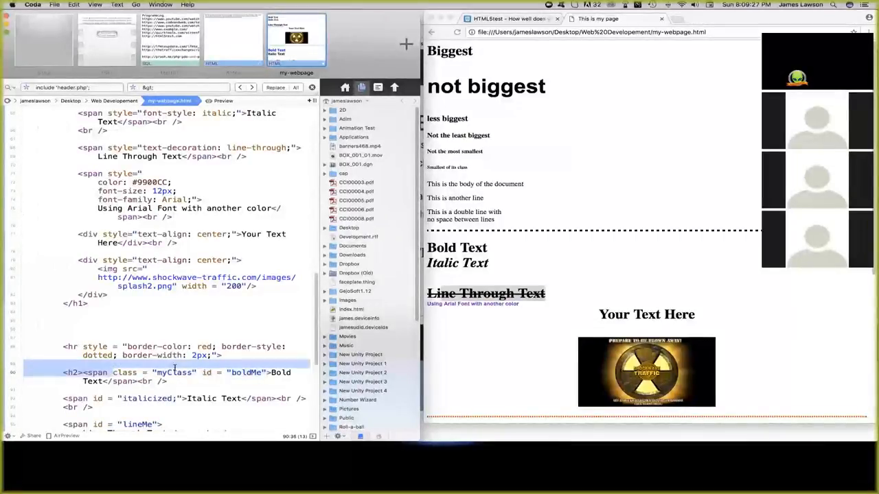
double_click(134, 372)
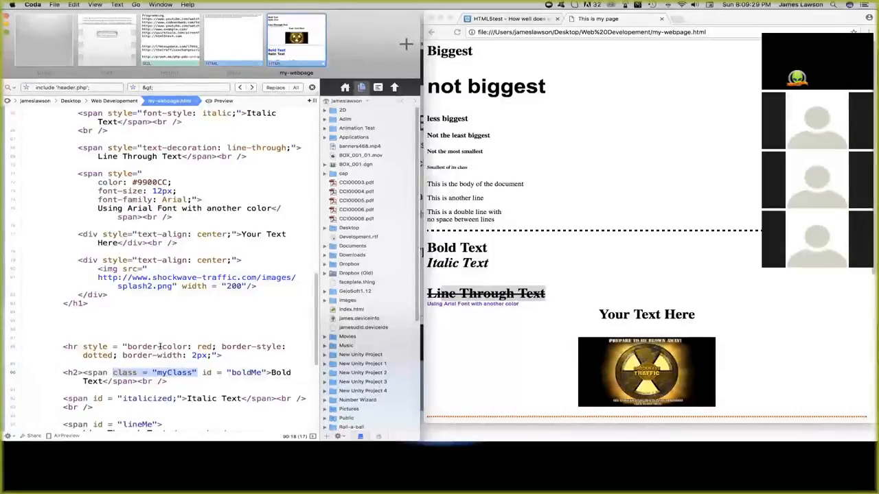
click(263, 372)
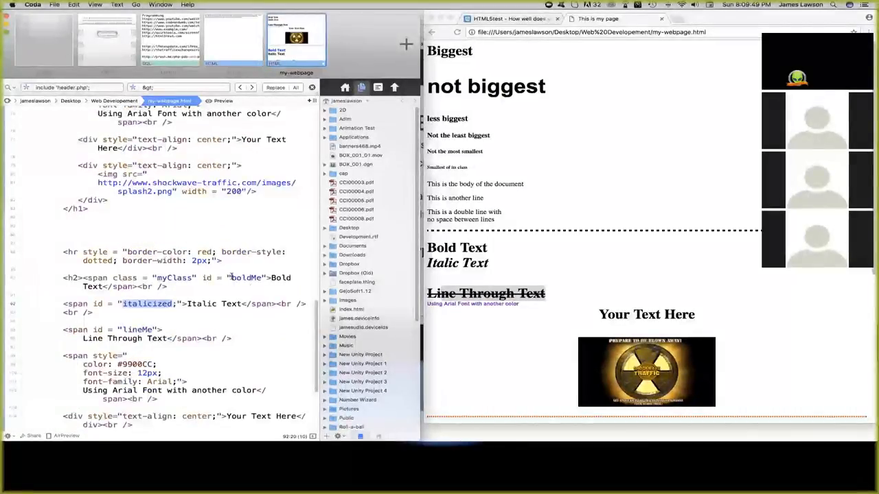
Uncomment font-size: 48pt in the .myClass rule, keeping the 200% line commented.
scroll(up, 3)
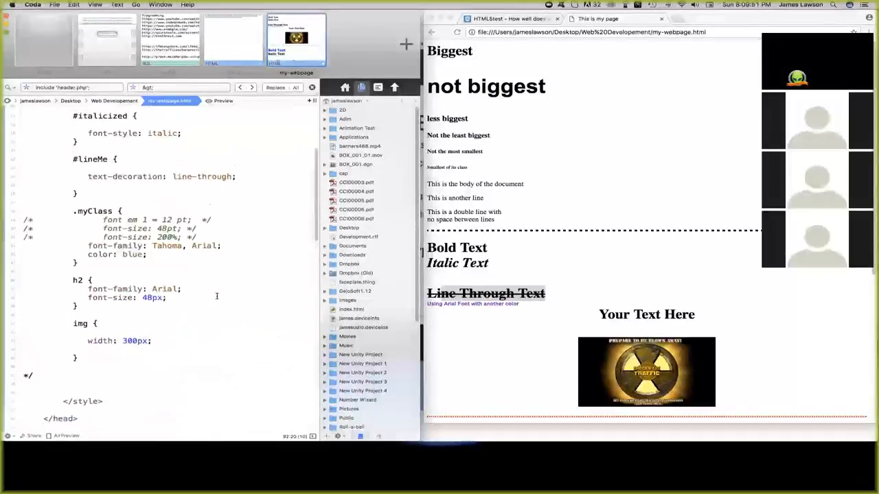
scroll(up, 3)
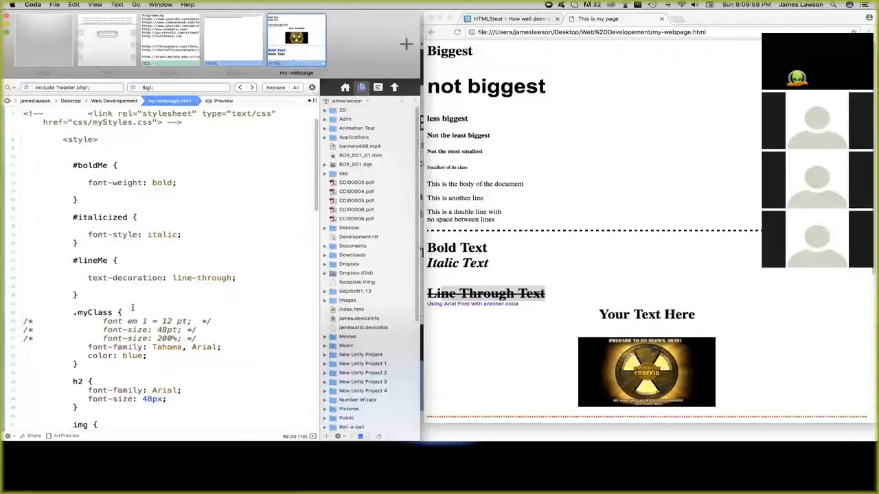
scroll(down, 3)
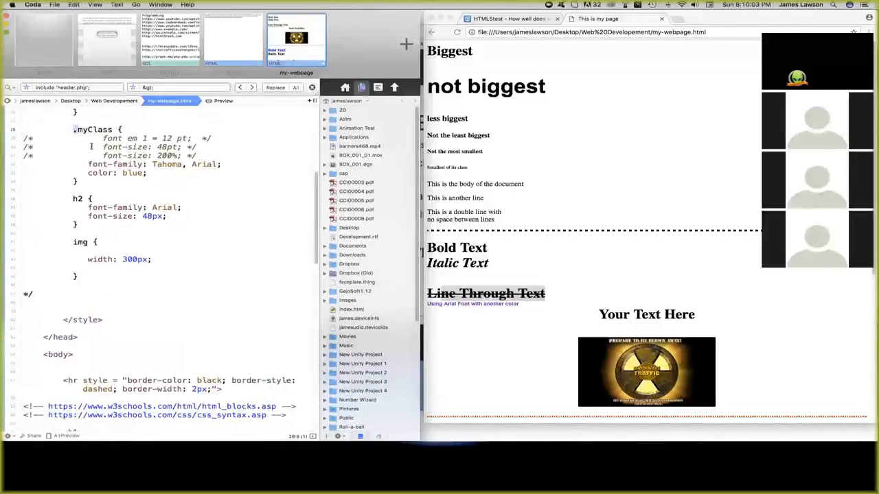
scroll(down, 3)
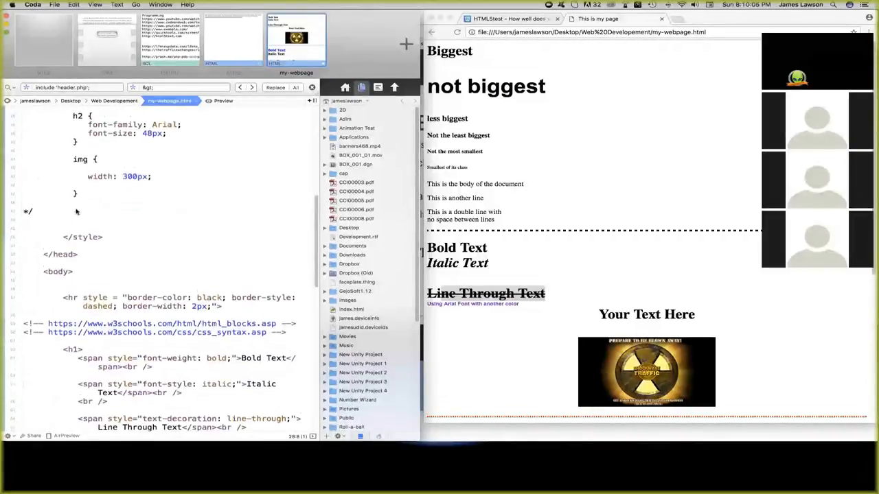
scroll(down, 3)
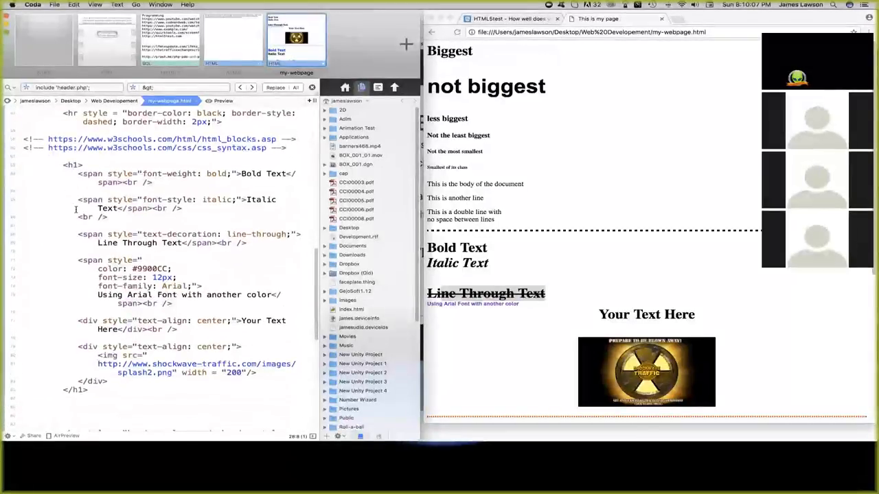
scroll(down, 3)
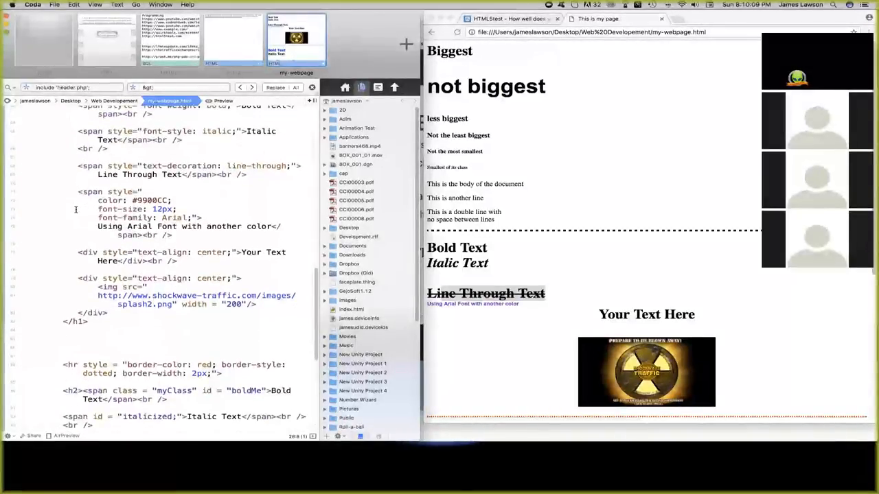
scroll(down, 3)
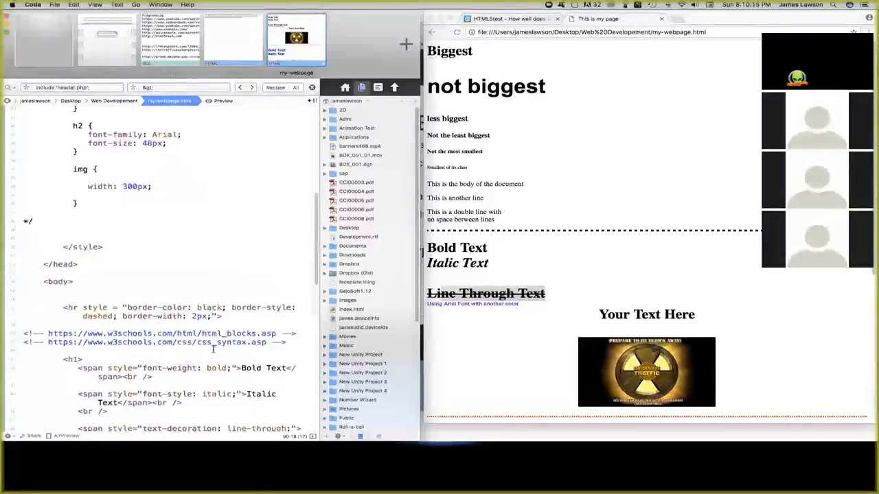
scroll(up, 3)
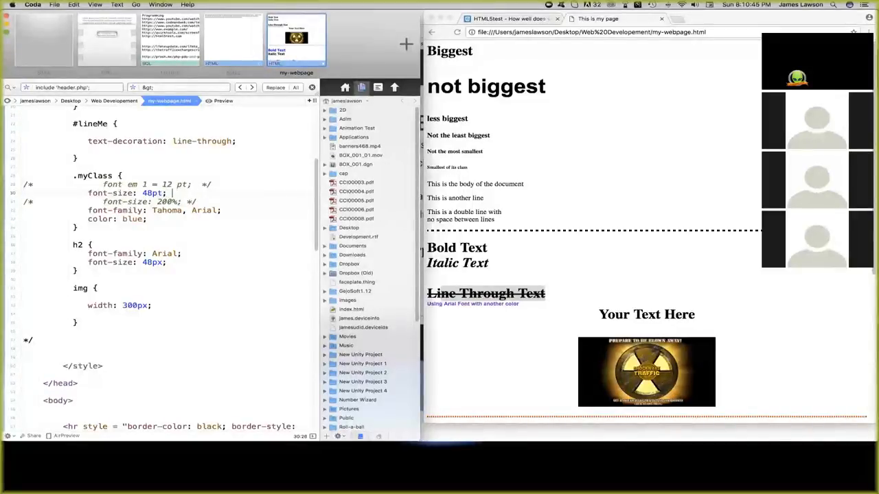
mouse_move(596, 140)
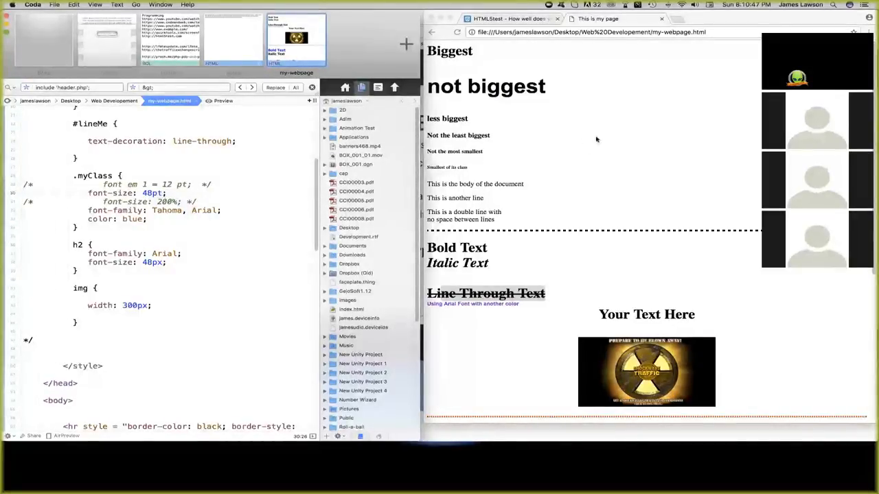
Preview Bold Text at 48pt, try 200%, then comment out both .myClass font-size lines.
scroll(down, 3)
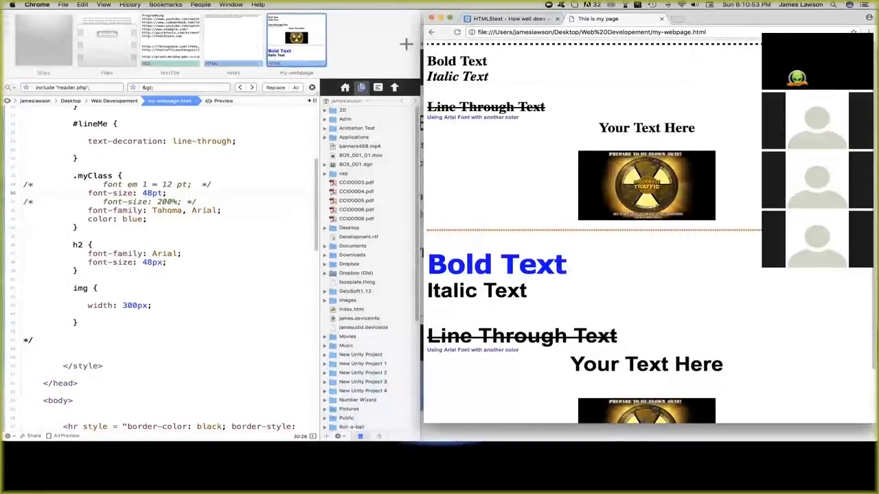
double_click(496, 265)
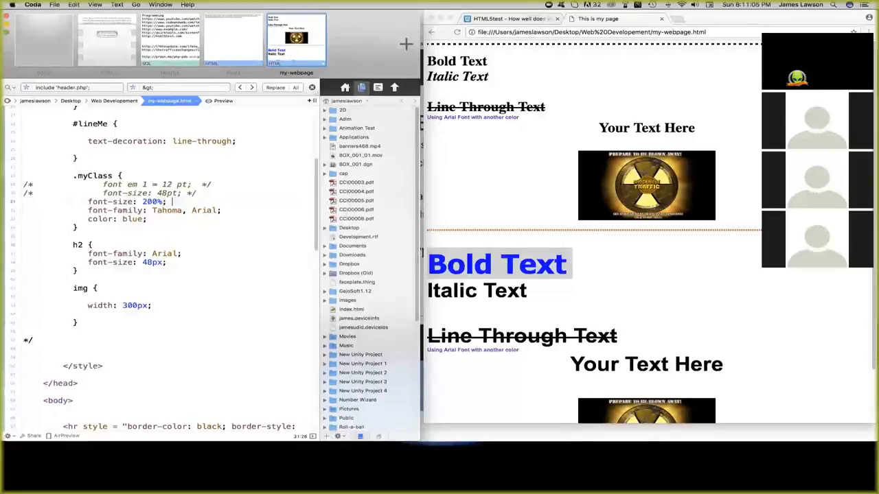
scroll(down, 3)
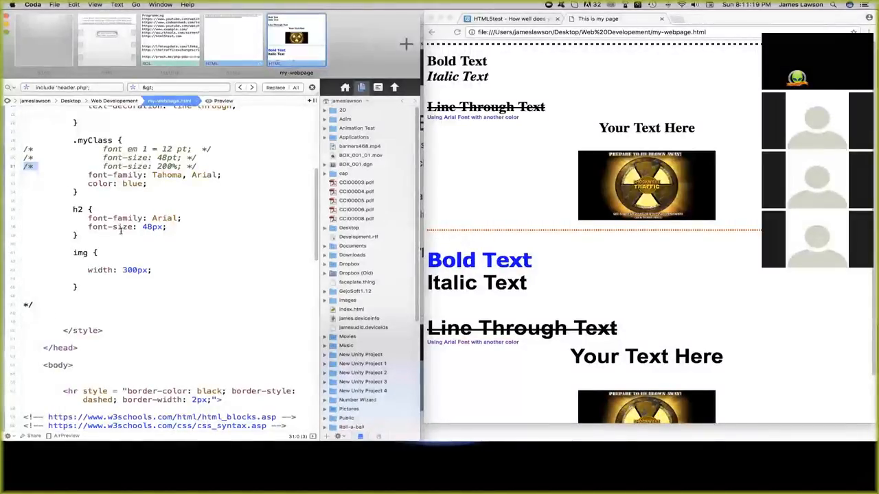
scroll(down, 3)
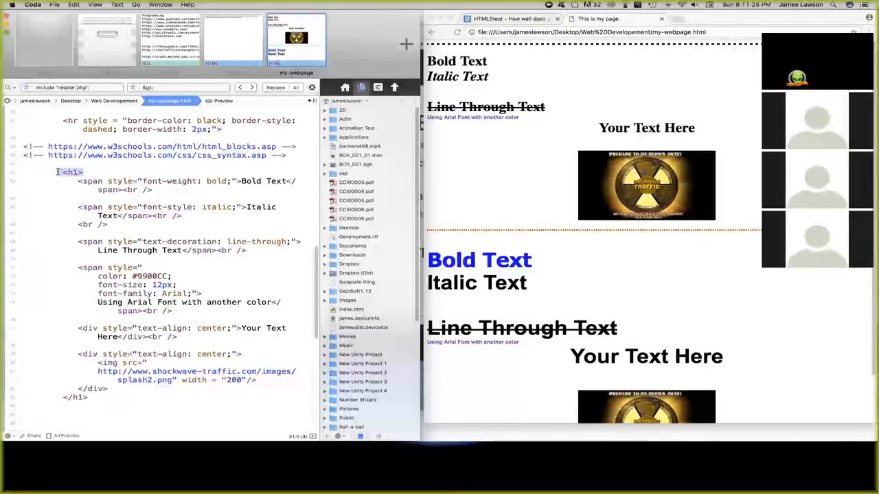
scroll(down, 3)
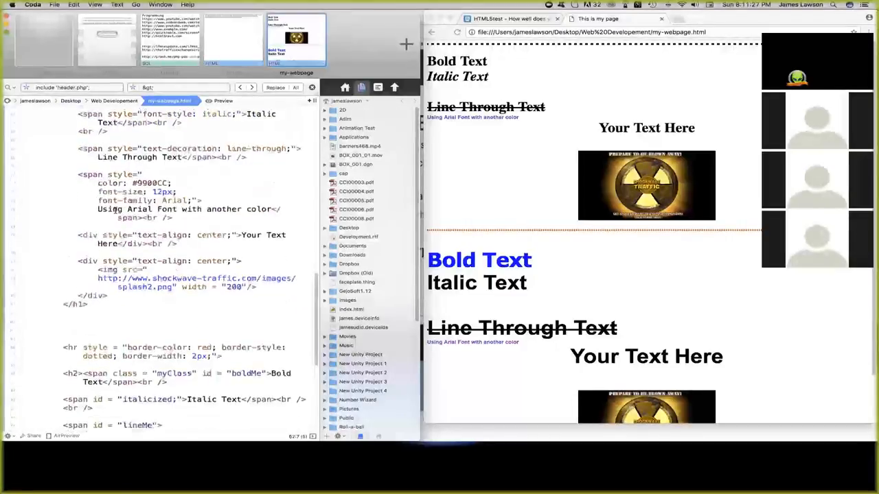
scroll(down, 3)
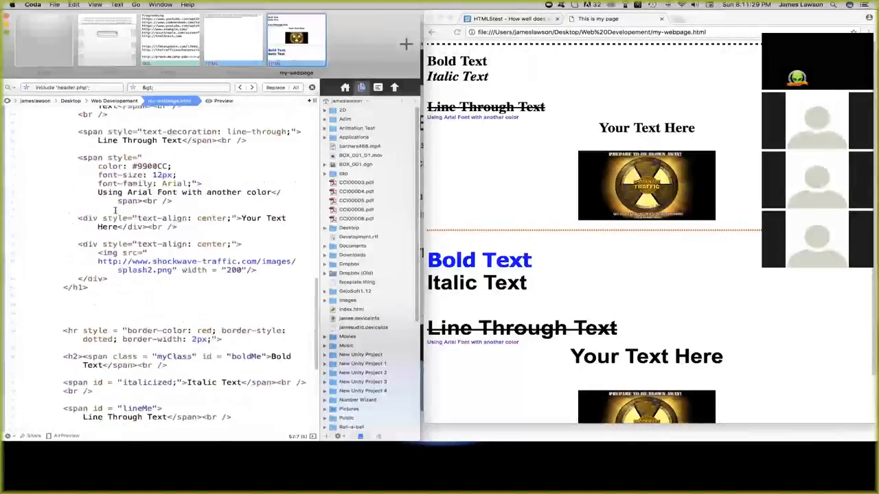
scroll(up, 3)
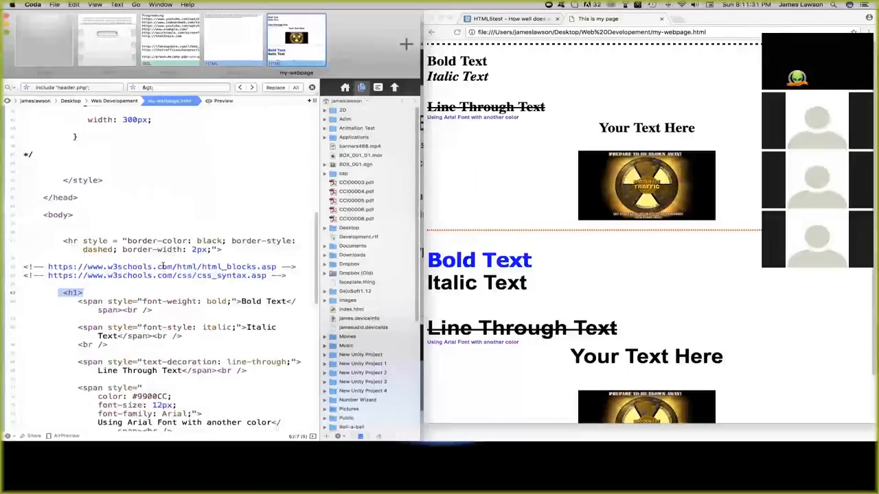
scroll(up, 3)
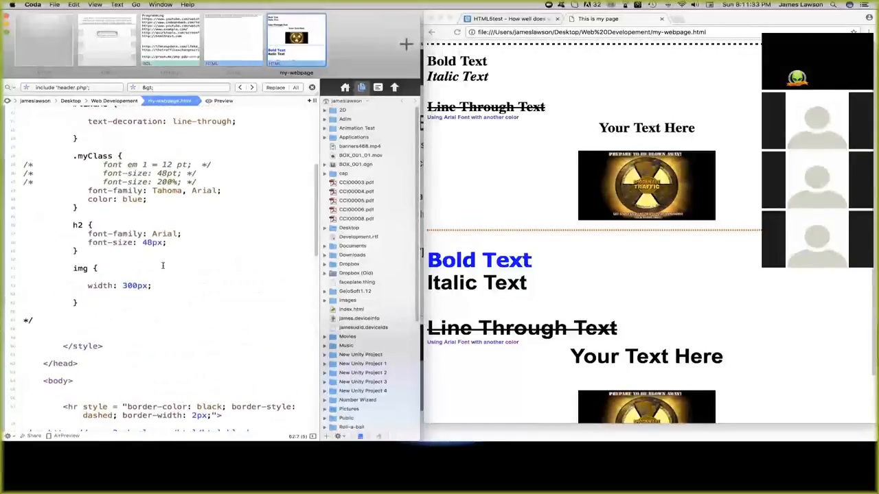
Reload the Chrome preview several times to display the resized blue Bold Text heading.
click(31, 182)
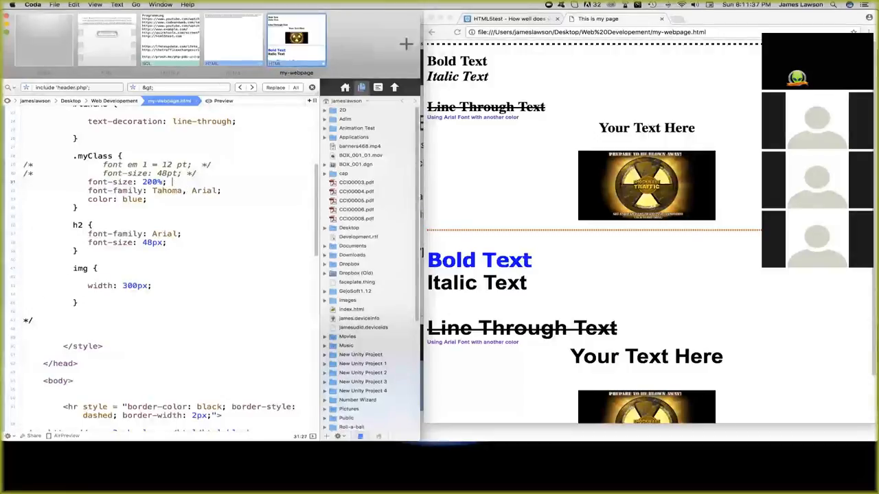
right_click(614, 300)
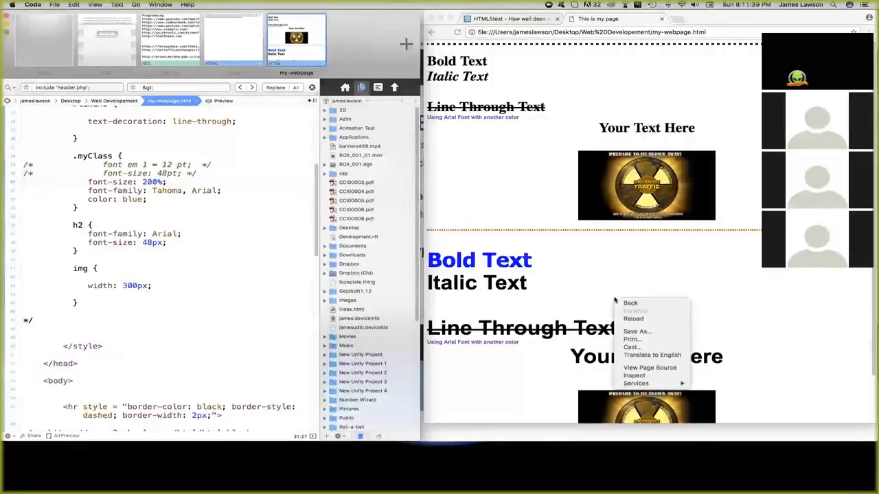
click(633, 318)
text(3)
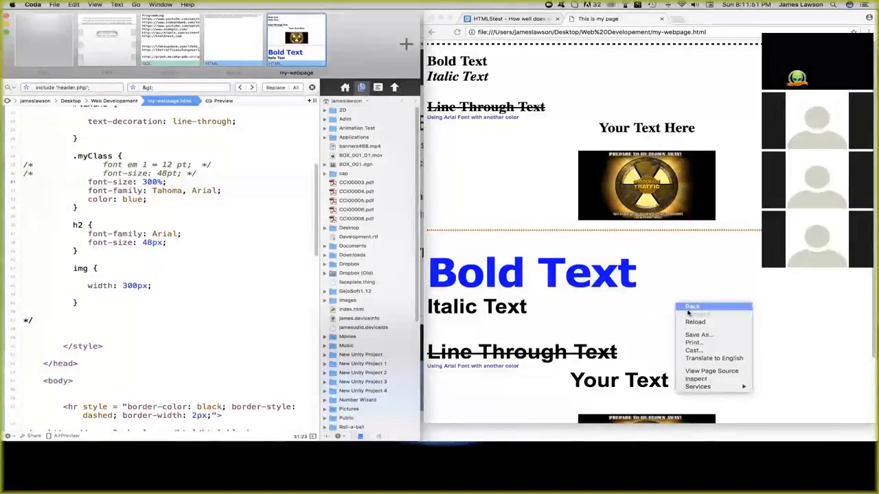
click(694, 322)
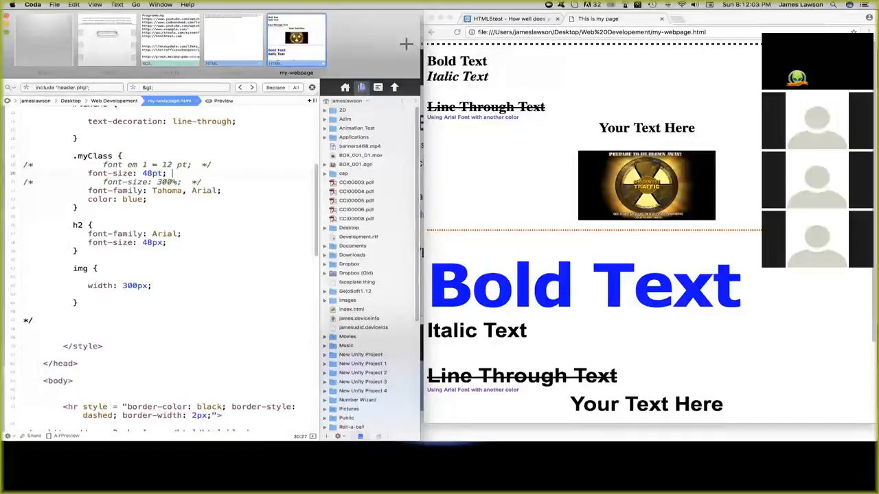
right_click(501, 285)
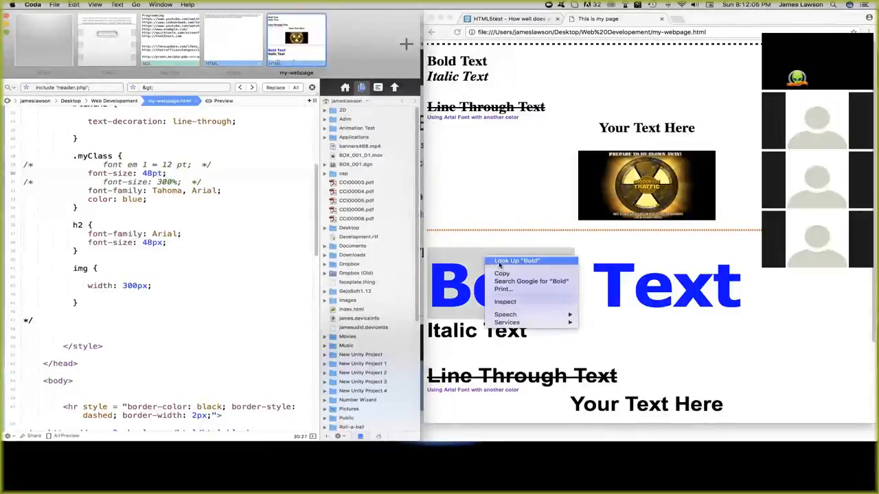
right_click(810, 302)
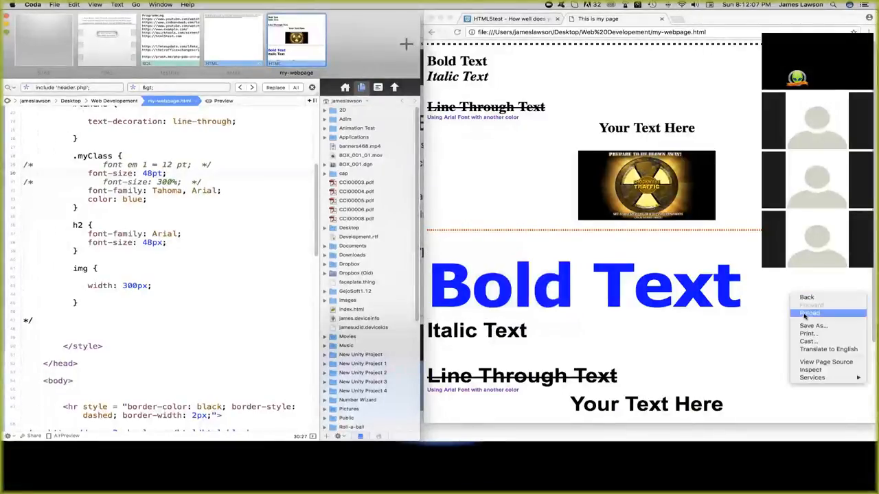
click(809, 313)
text(12)
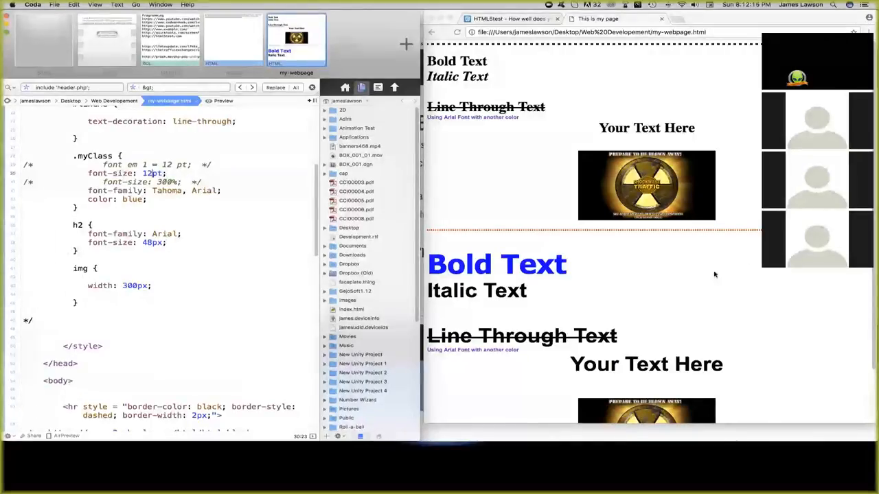
Set .myClass to 24pt and green, reloading the preview after each change.
scroll(down, 3)
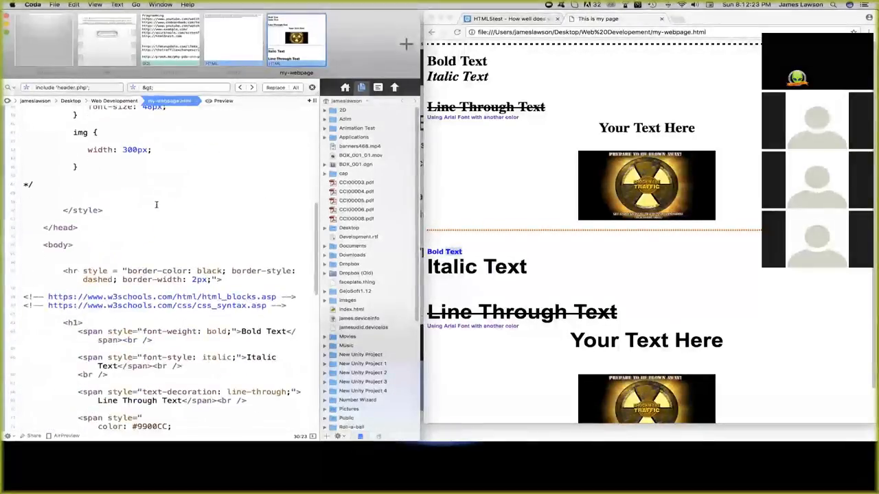
scroll(down, 3)
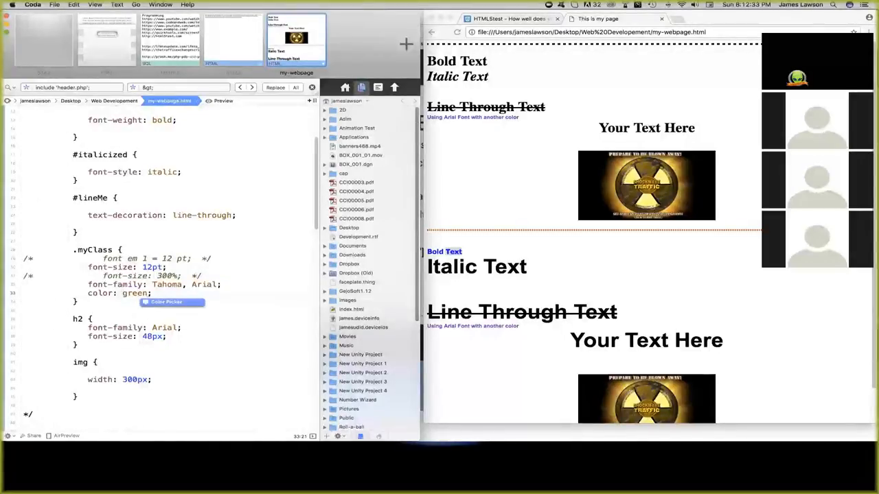
right_click(646, 296)
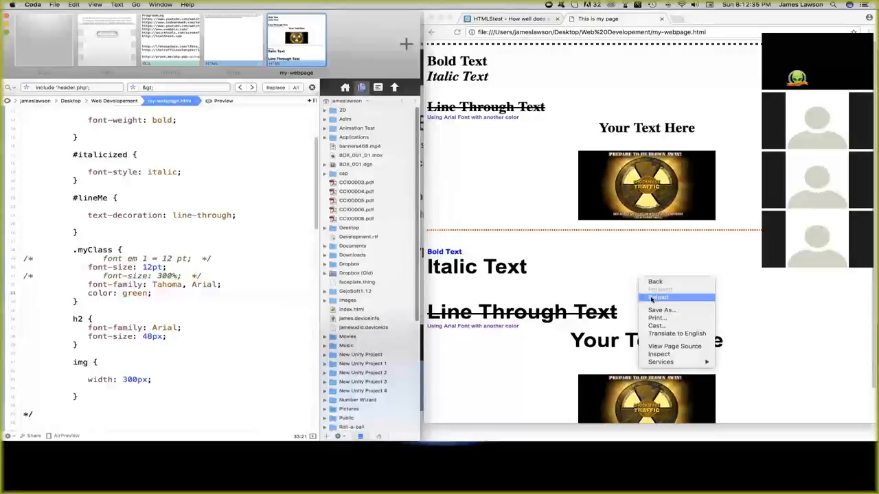
click(658, 297)
text(4)
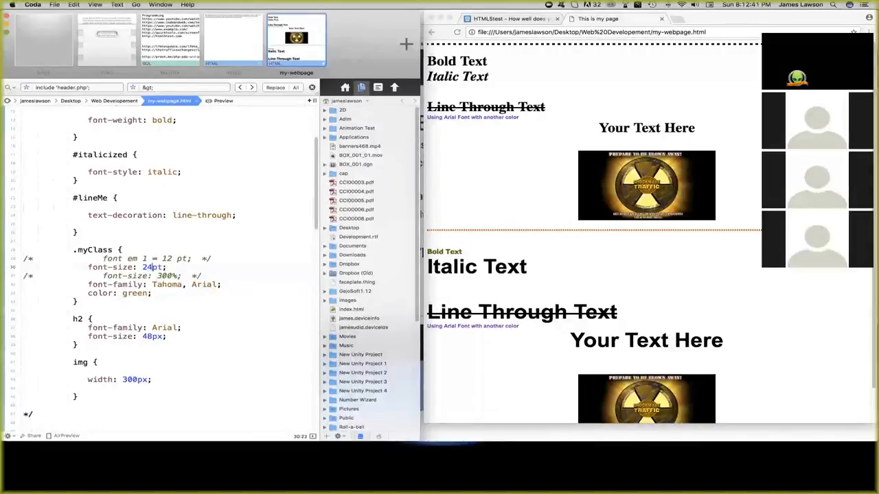
right_click(604, 267)
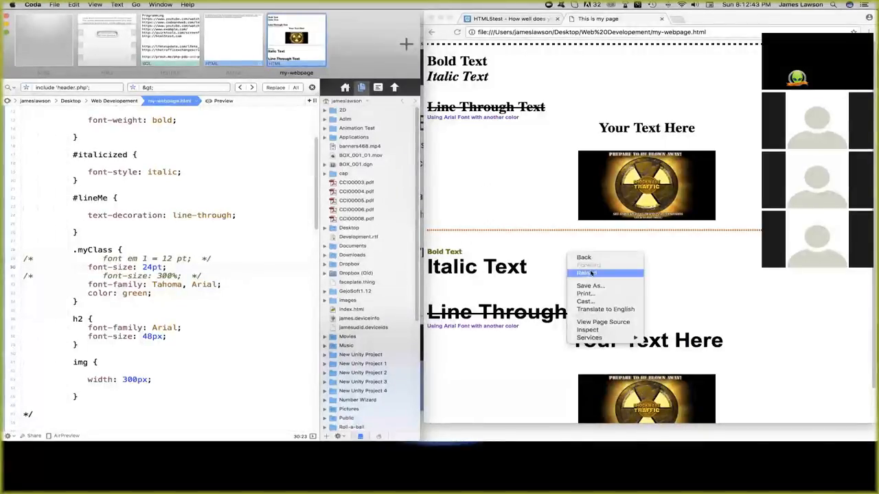
click(586, 272)
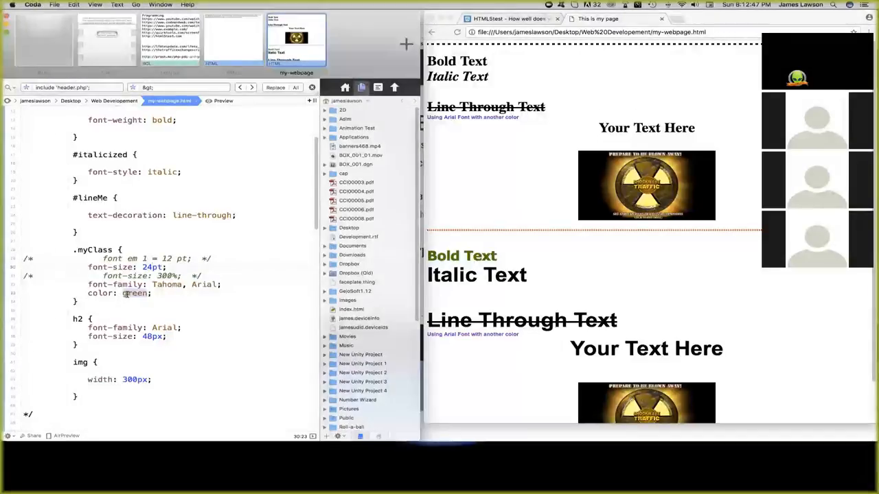
Type black as the .myClass colour, then pick yellow #e9d147 from the colour picker.
text(bl)
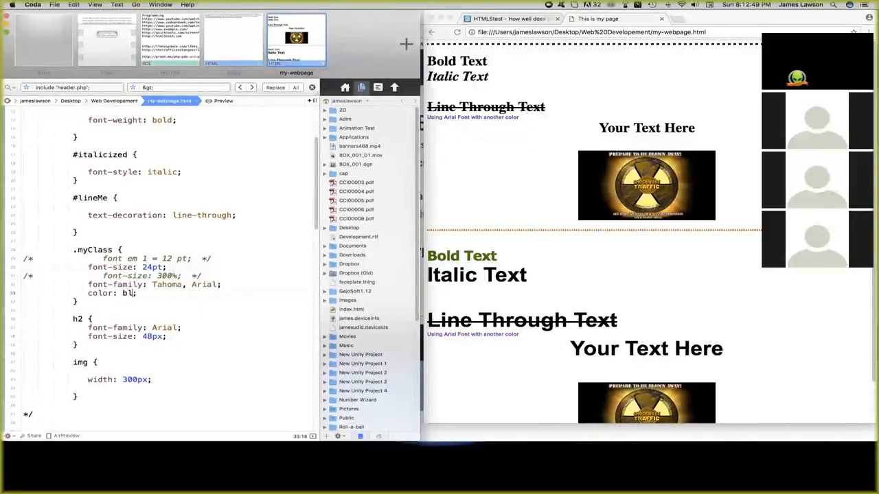
text(black)
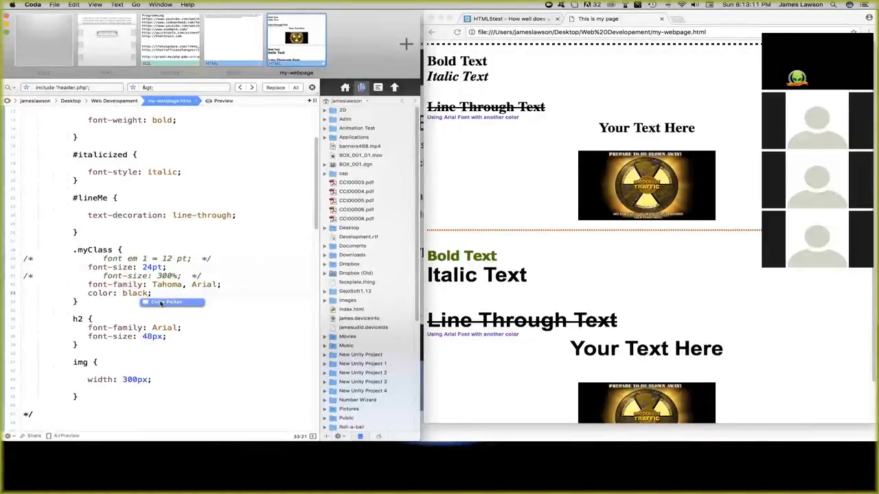
click(167, 302)
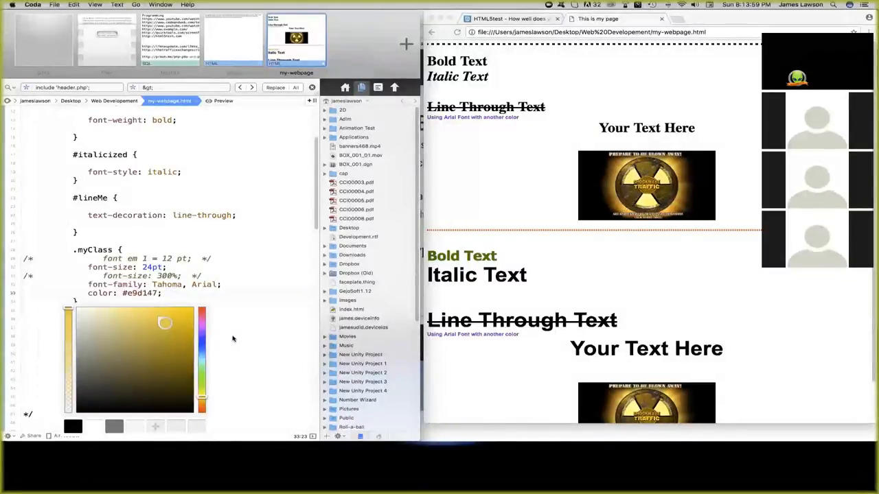
mouse_move(209, 306)
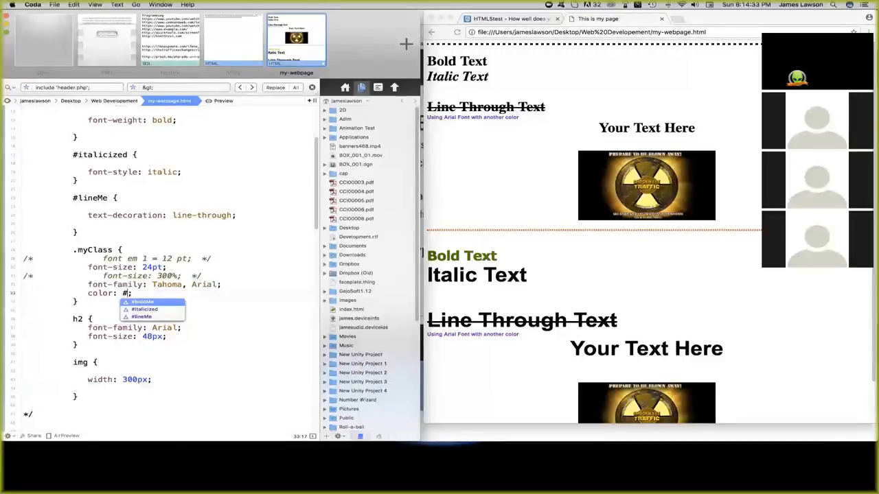
Enter #f16 as the .myClass colour and reload the Chrome preview.
text(f16)
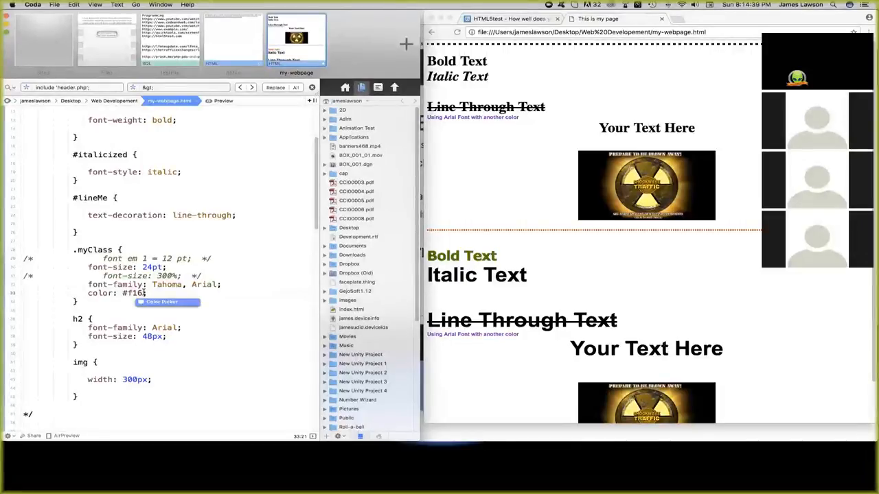
right_click(613, 259)
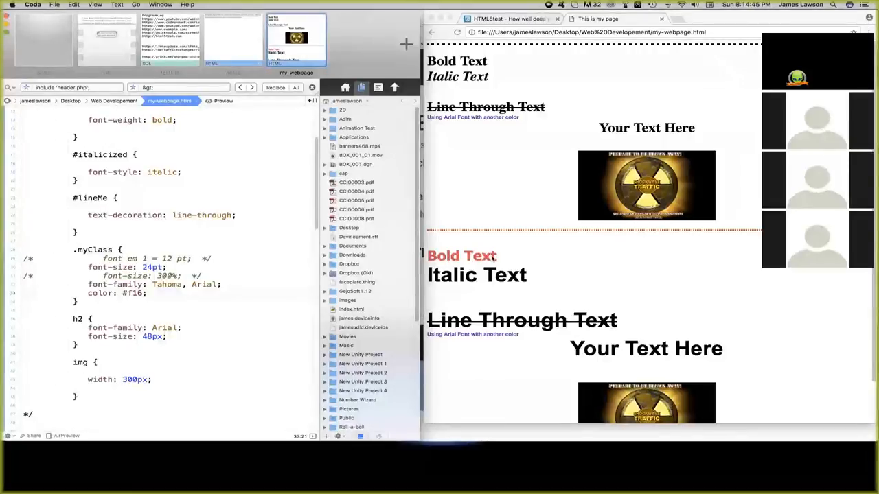
mouse_move(132, 293)
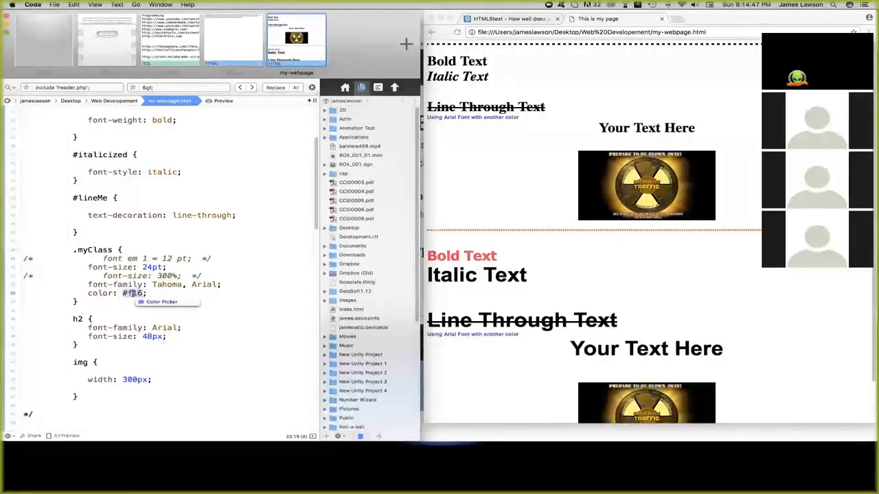
Pick the dark plum #693145 from the colour picker to replace #f16.
click(161, 302)
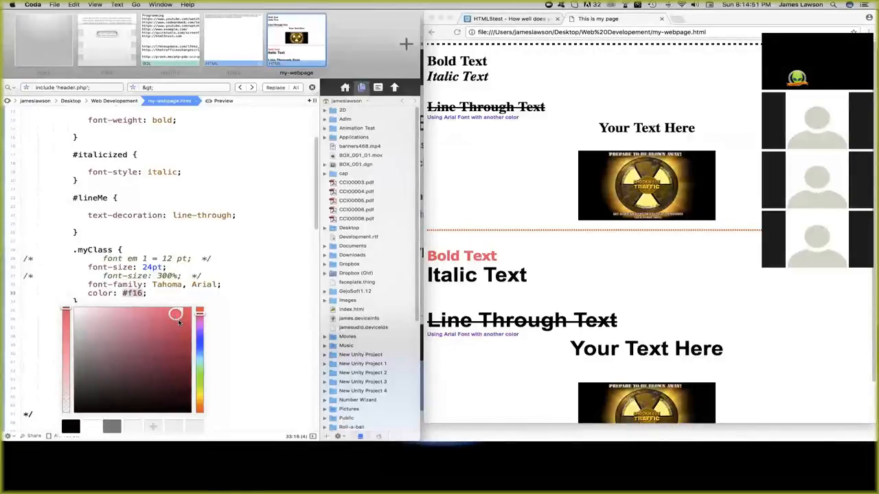
drag(175, 315, 156, 327)
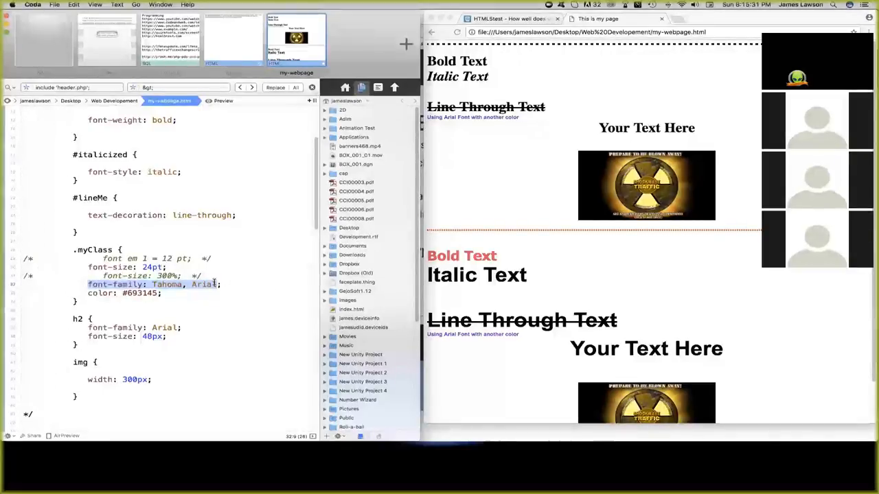
click(230, 285)
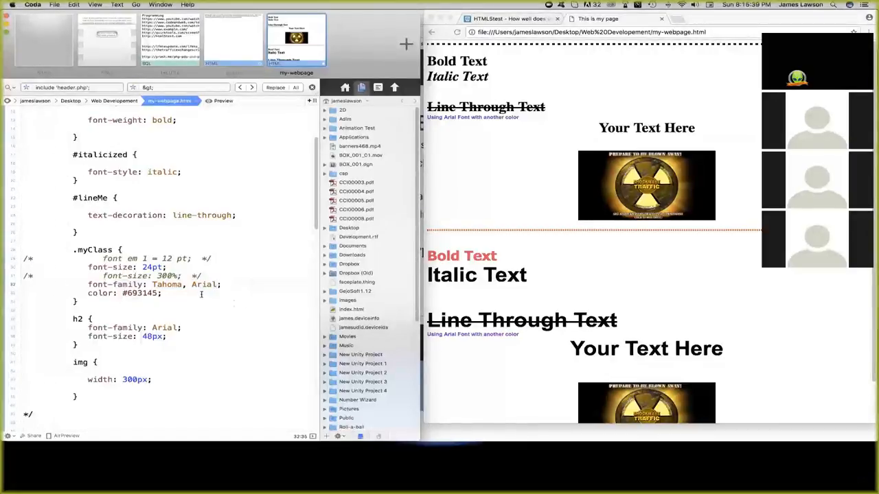
scroll(down, 3)
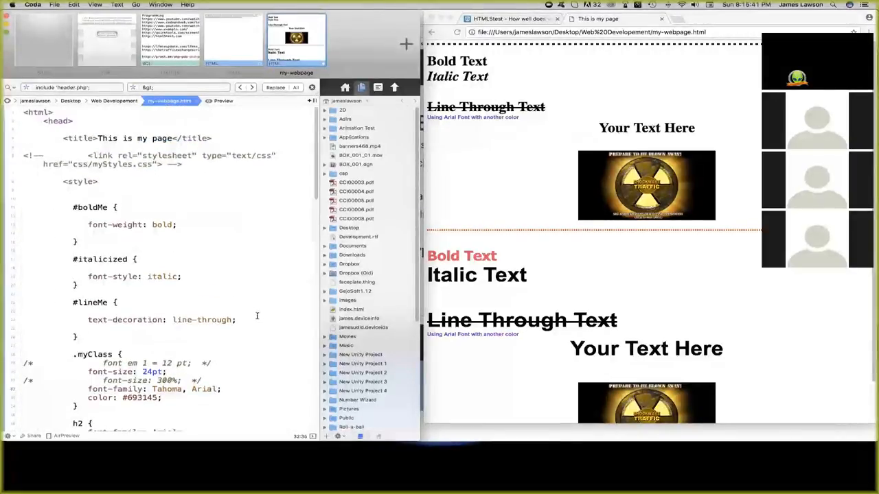
scroll(down, 3)
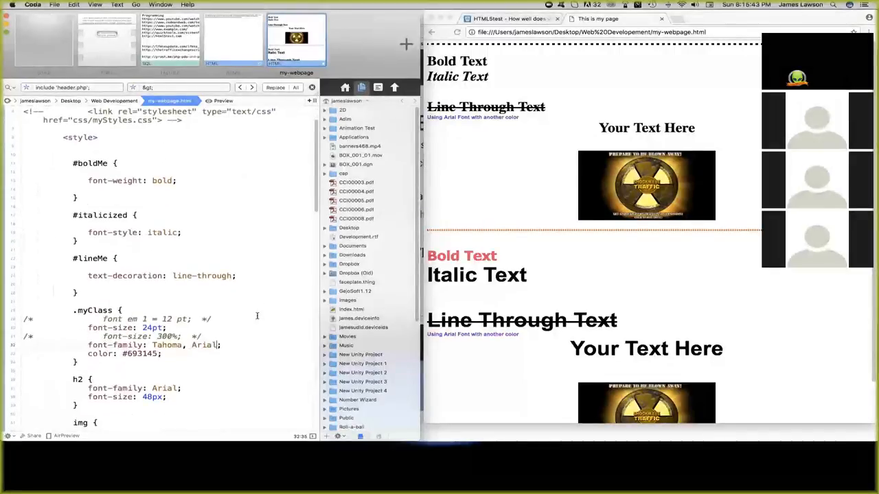
scroll(up, 3)
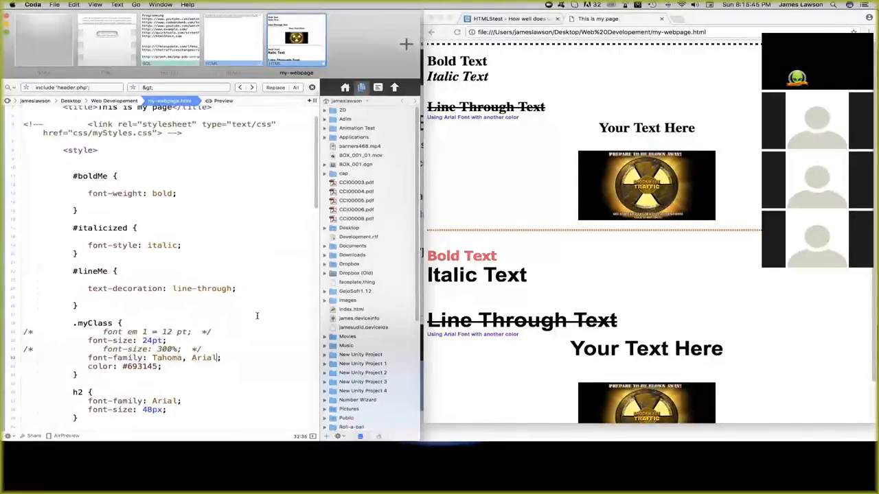
scroll(down, 3)
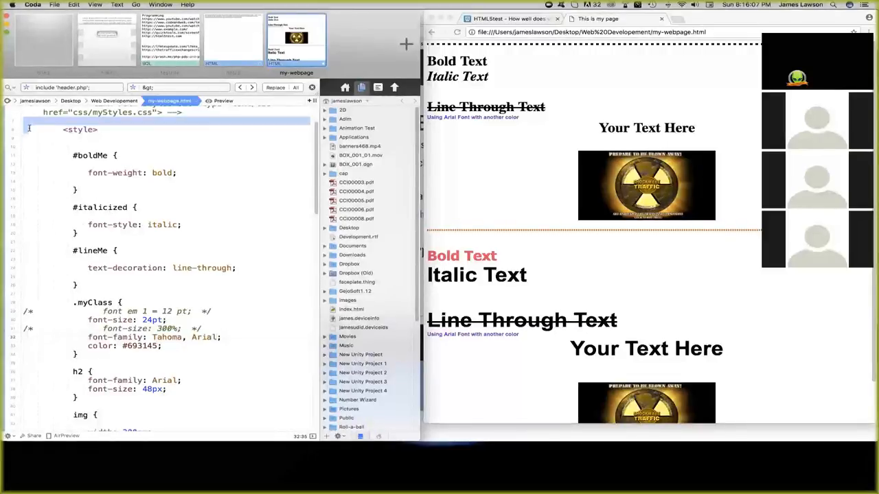
Delete the head's <style> block, save, and reload the now unstyled preview.
scroll(down, 3)
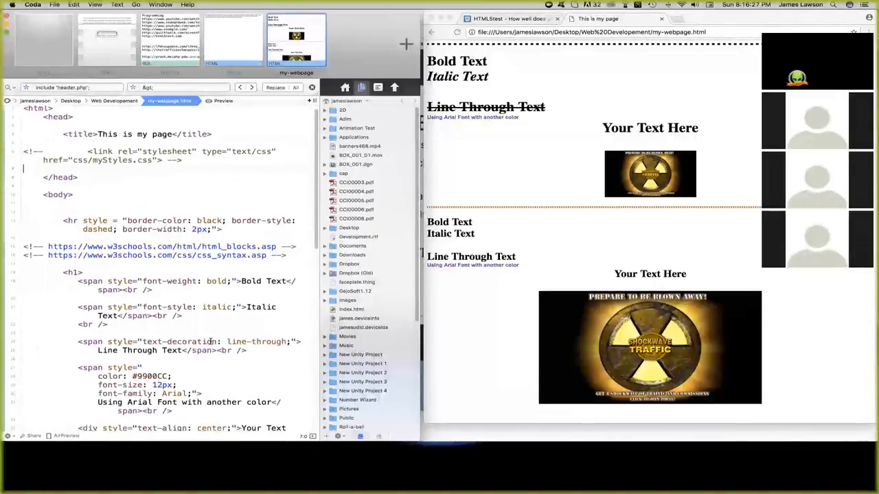
scroll(down, 3)
text(img)
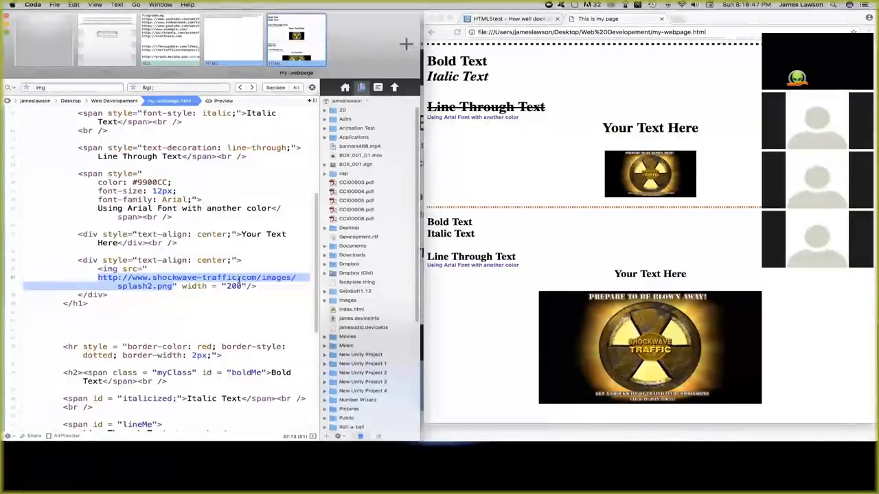
Set the first img width to 800, reload, and set the second img width to 50%.
click(257, 278)
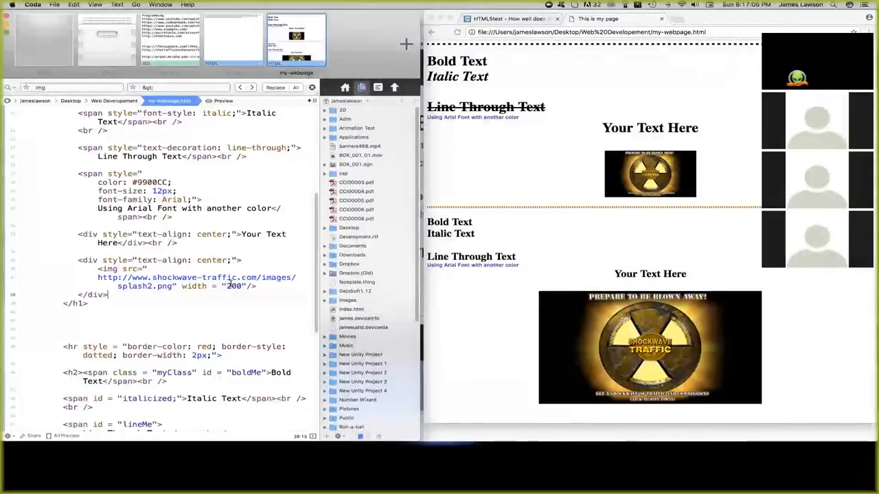
key(Backspace)
text(8)
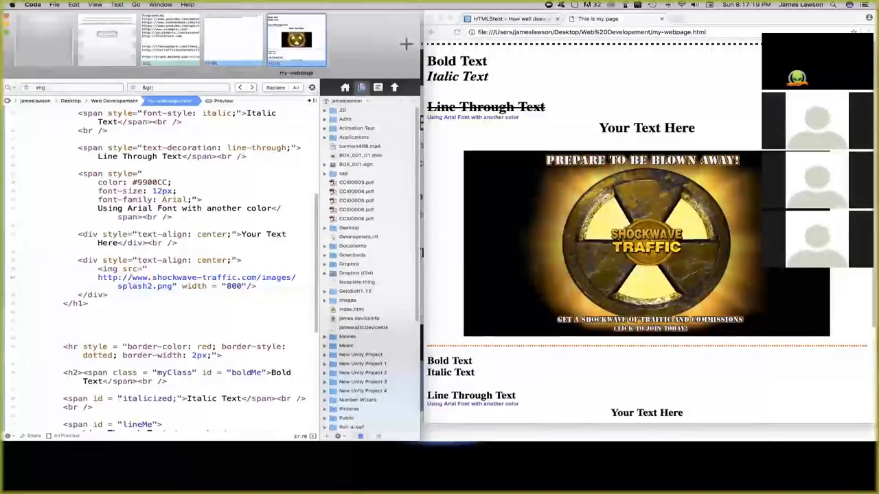
scroll(down, 3)
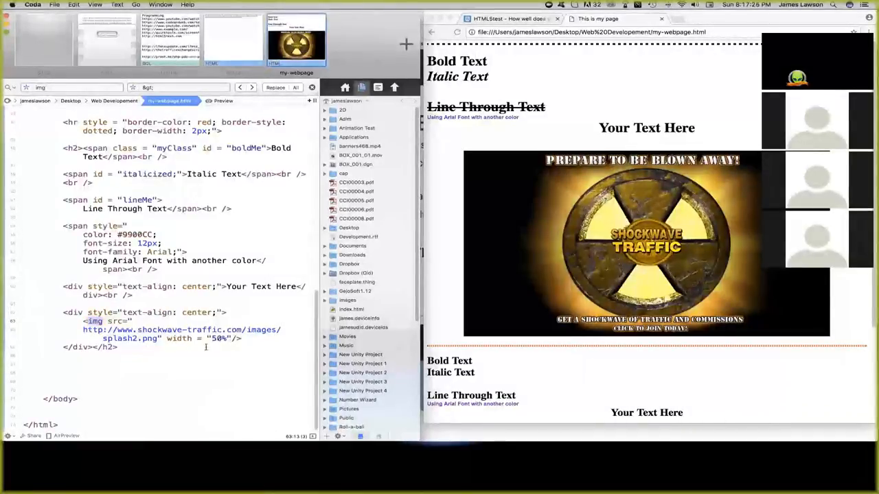
Show the Web Developement folder's css folder, my-webpage.html and notes.html in Finder Cover Flow.
scroll(down, 3)
text(10)
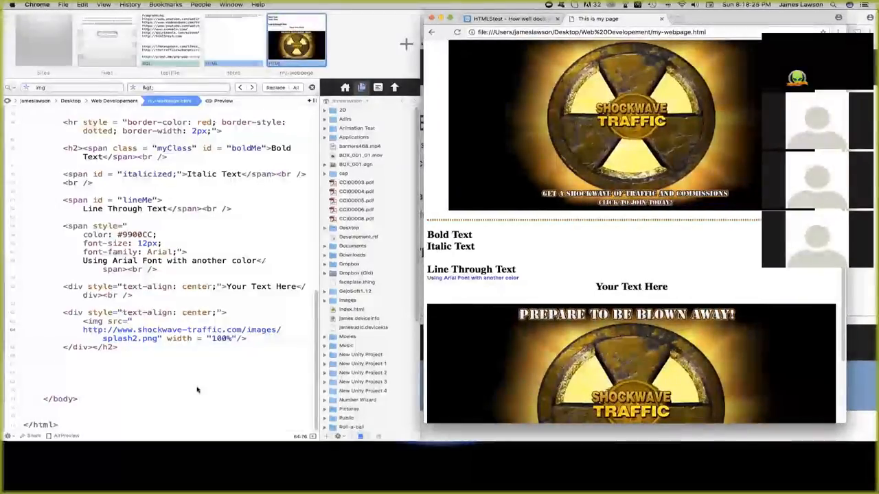
scroll(up, 3)
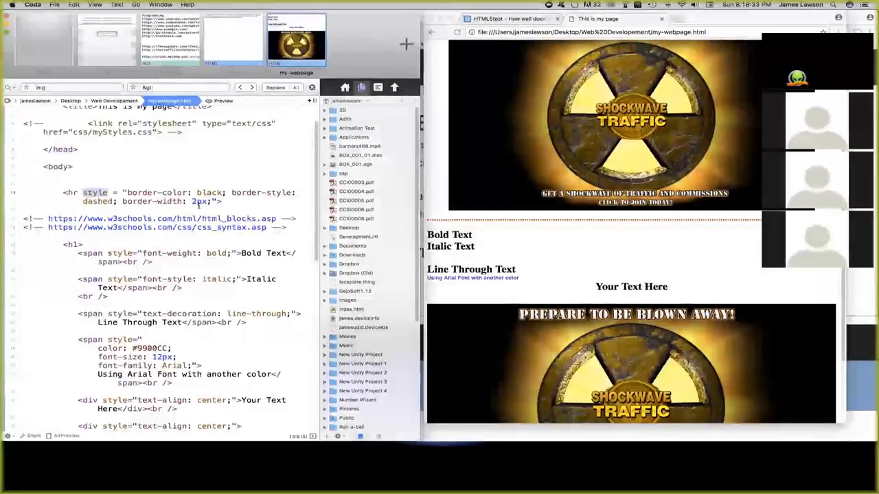
scroll(up, 3)
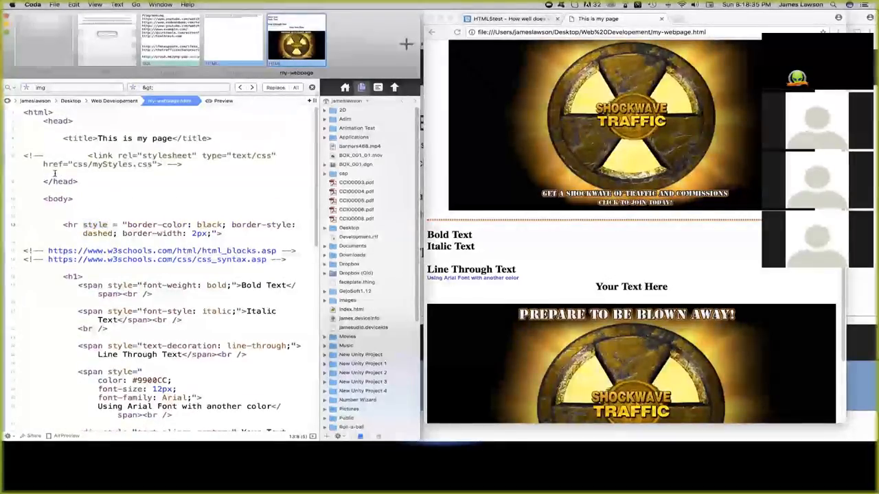
click(89, 171)
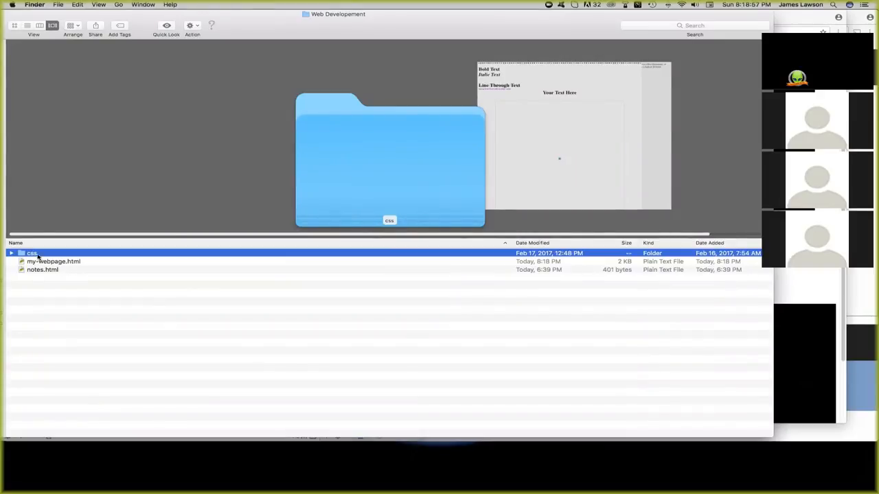
Expand the css folder and open the myStyles.css stylesheet.
click(11, 253)
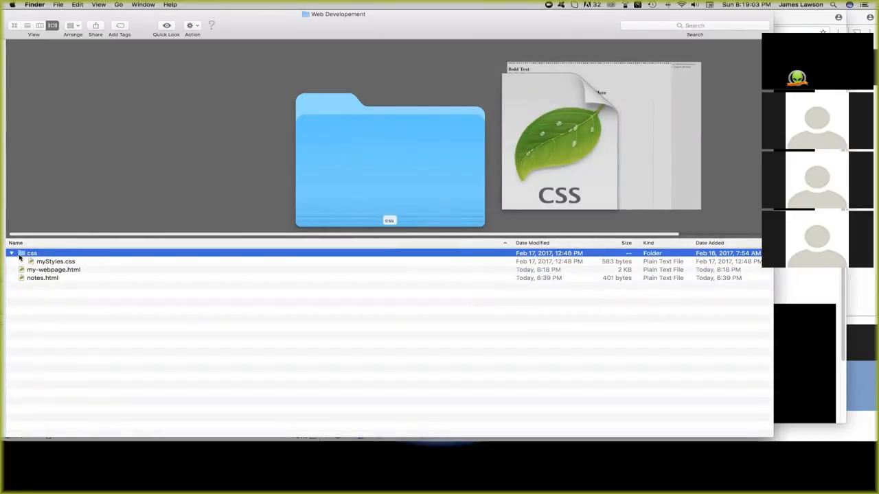
click(11, 253)
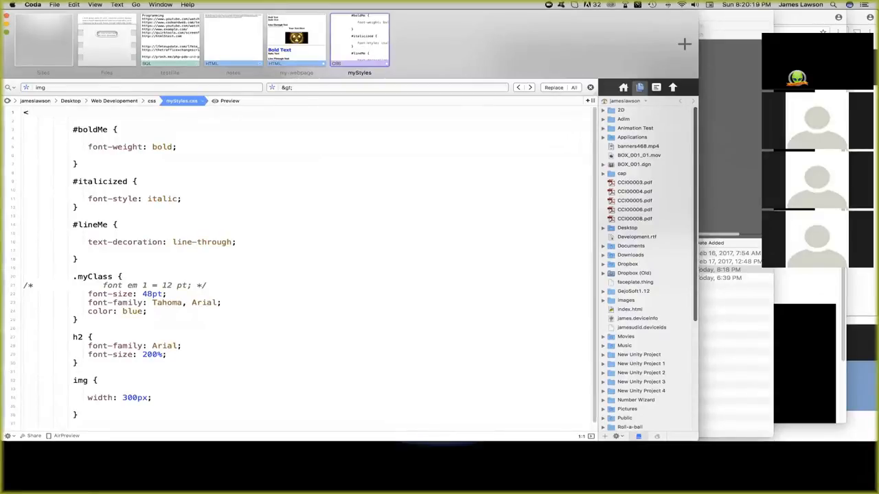
Add <style> to myStyles.css, then uncomment the css/myStyles.css link in my-webpage.html.
text(style)
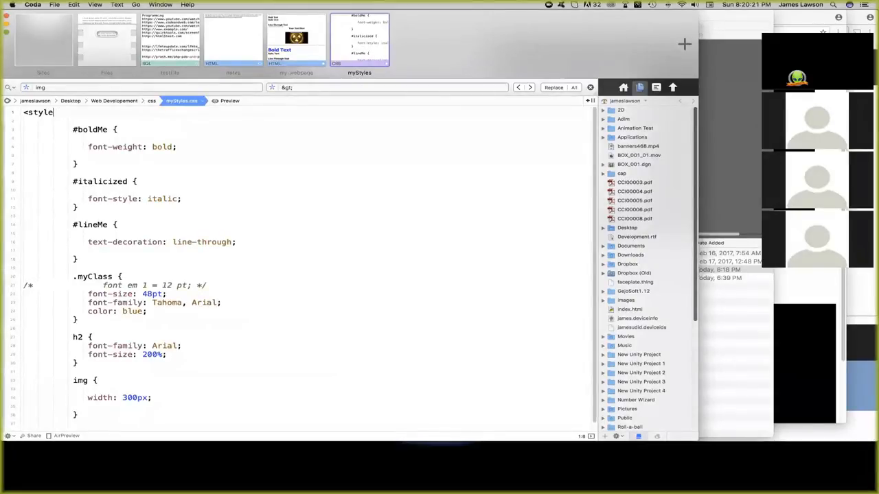
text(>)
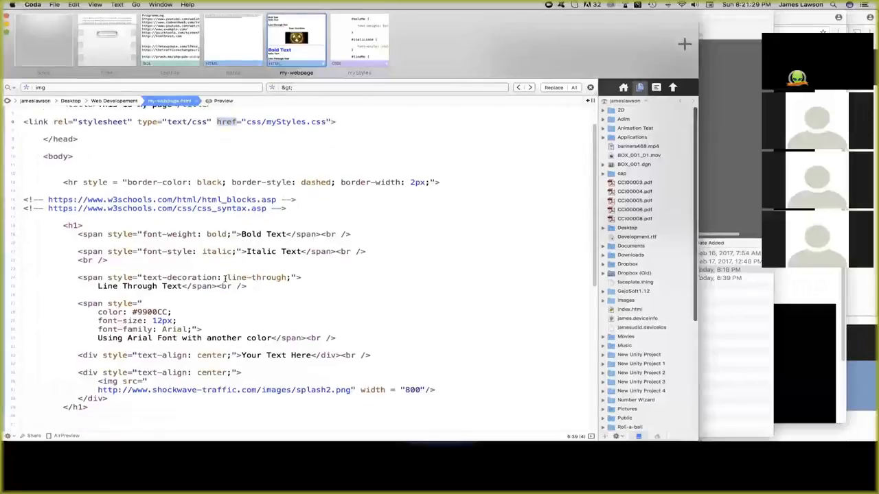
scroll(down, 3)
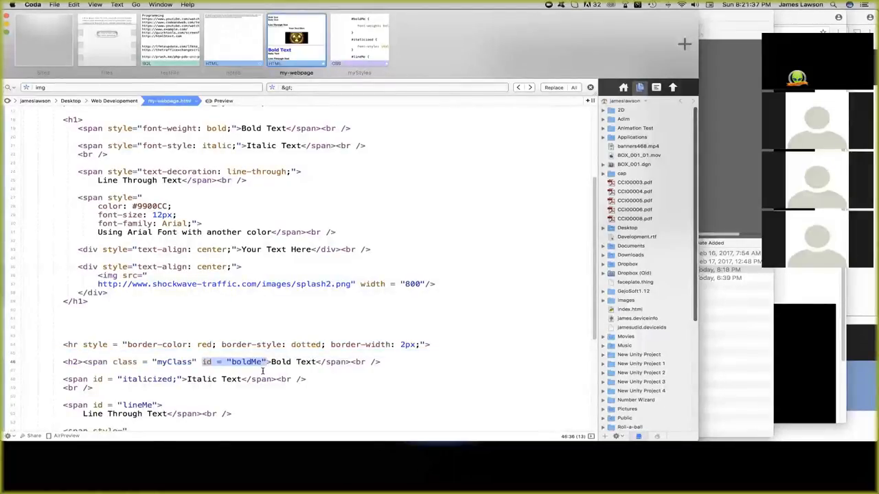
scroll(down, 3)
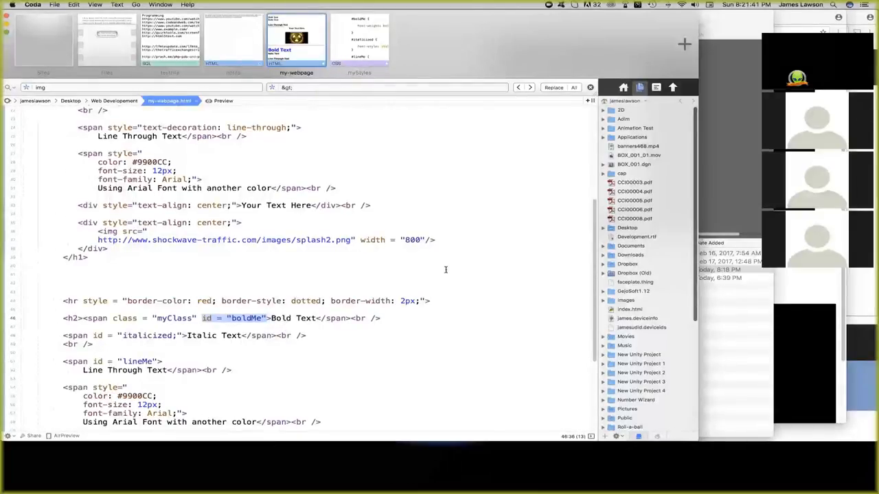
scroll(up, 3)
text( class = "myClass")
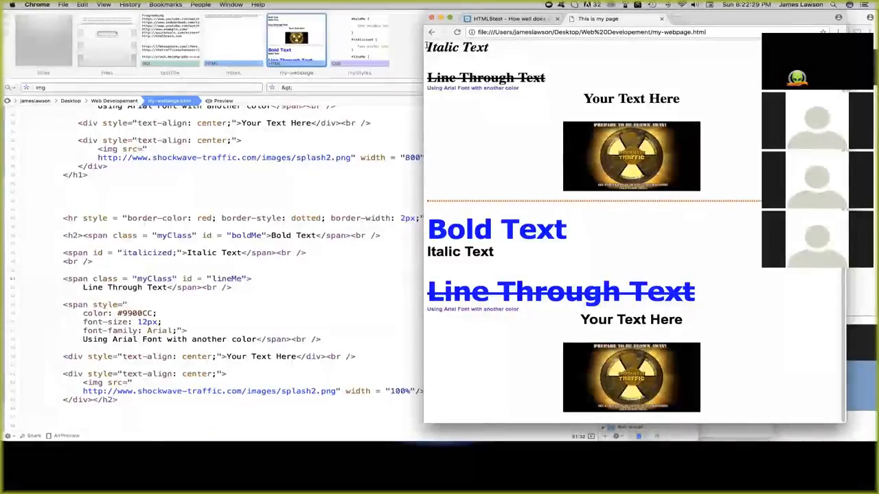
Scroll the reloaded page to the large blue Bold Text and Line Through Text.
scroll(up, 3)
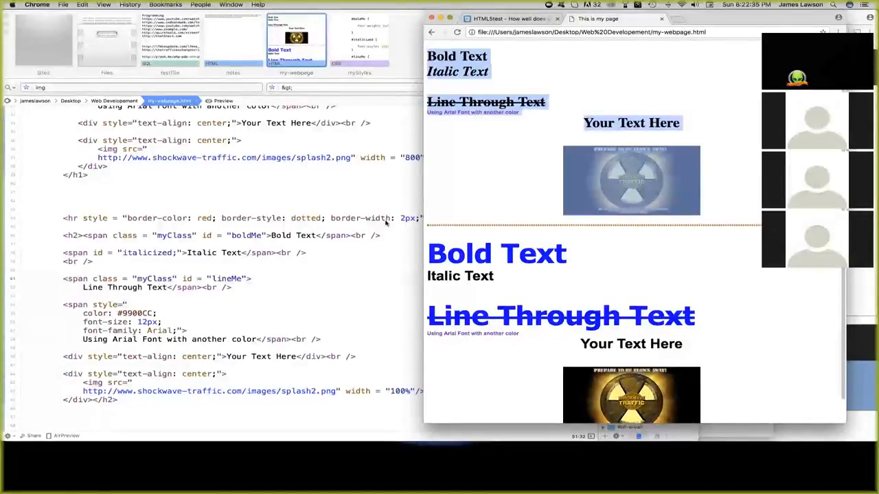
scroll(down, 3)
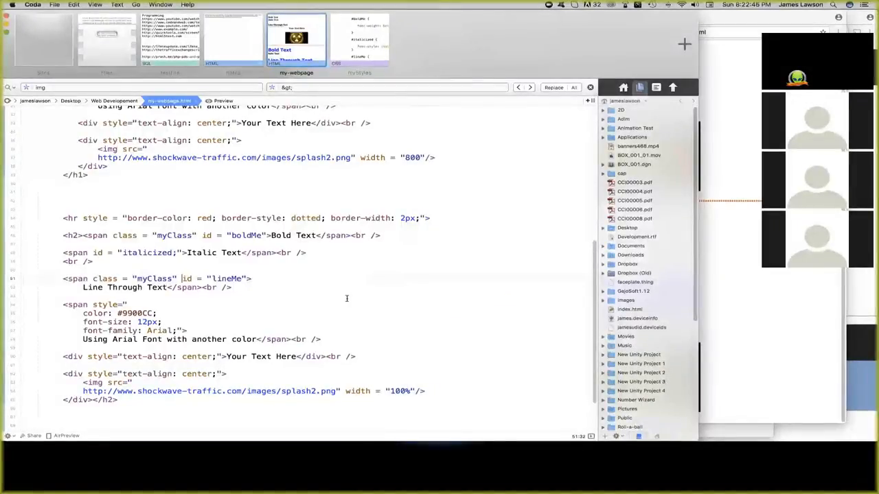
scroll(up, 3)
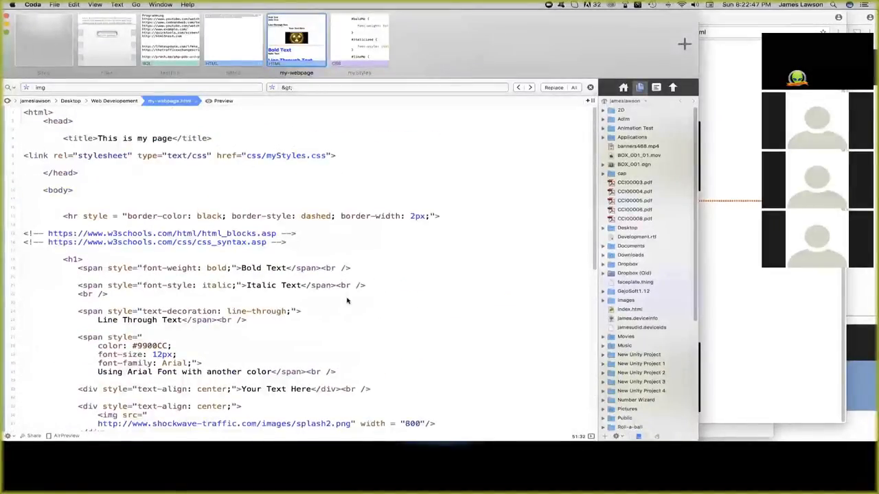
scroll(down, 3)
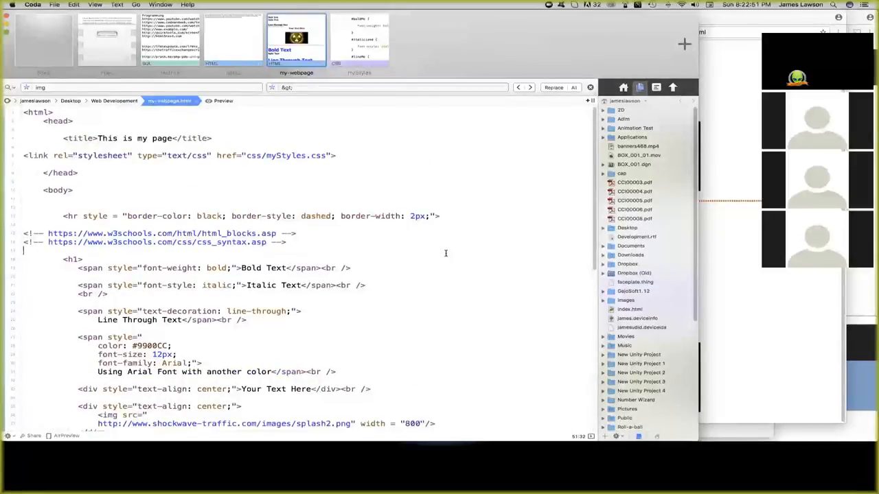
scroll(down, 3)
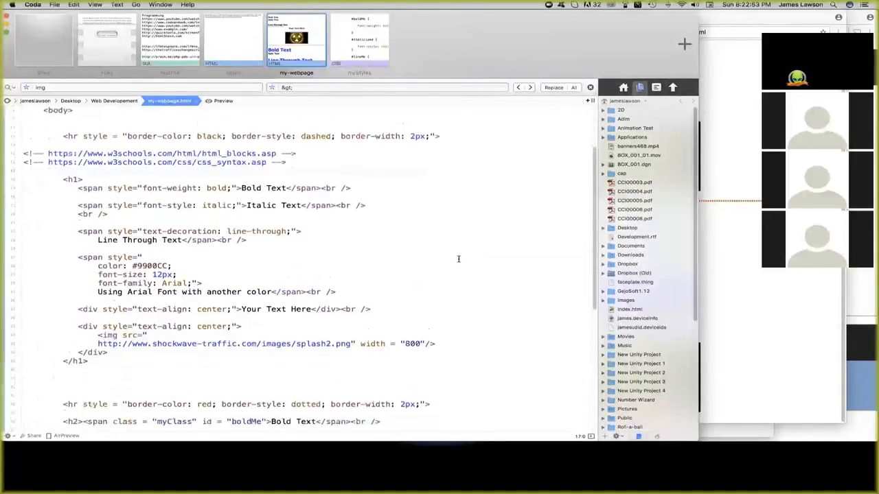
scroll(down, 3)
text(<a href="http://maxxscape.com">)
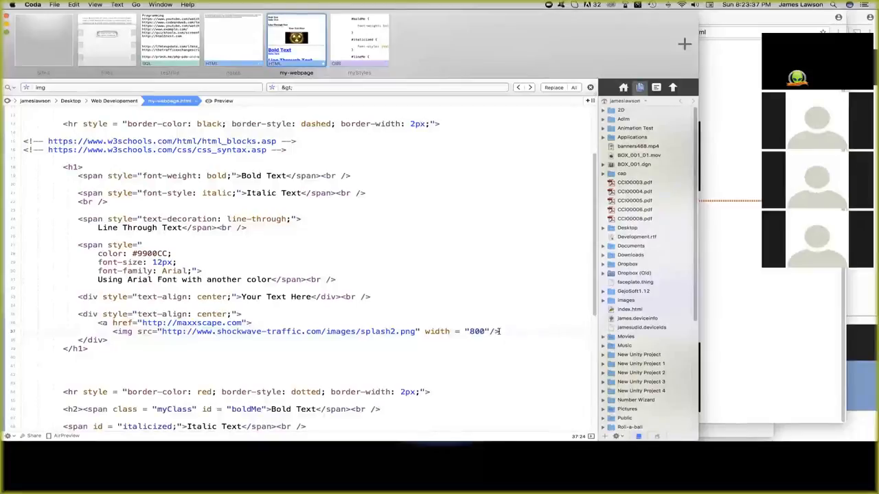
Add a closing </a> on a new line after the first img tag.
key(Return)
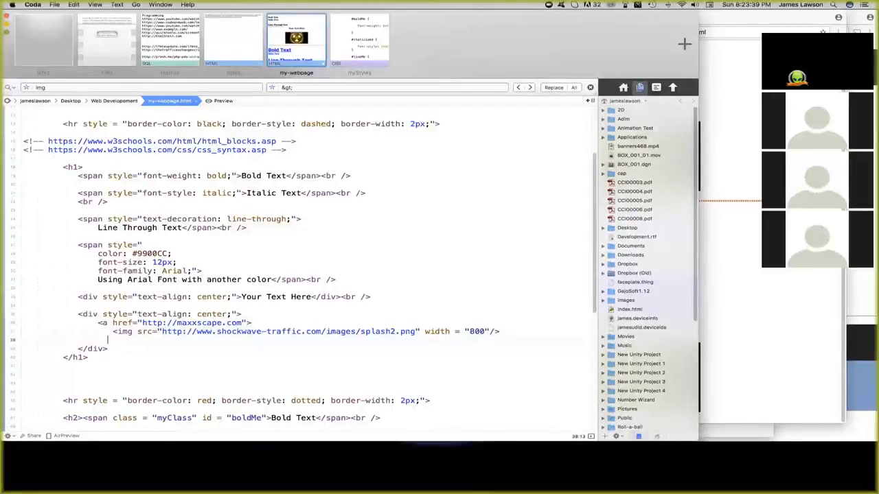
text(</a>)
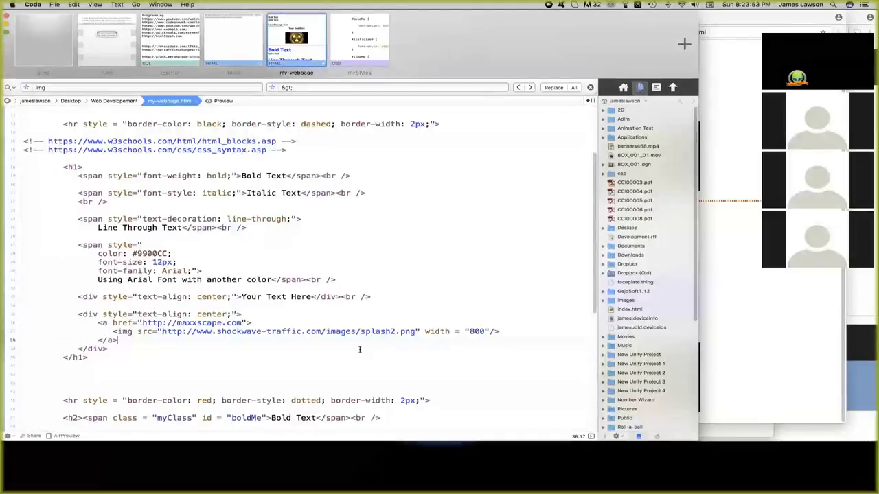
scroll(up, 3)
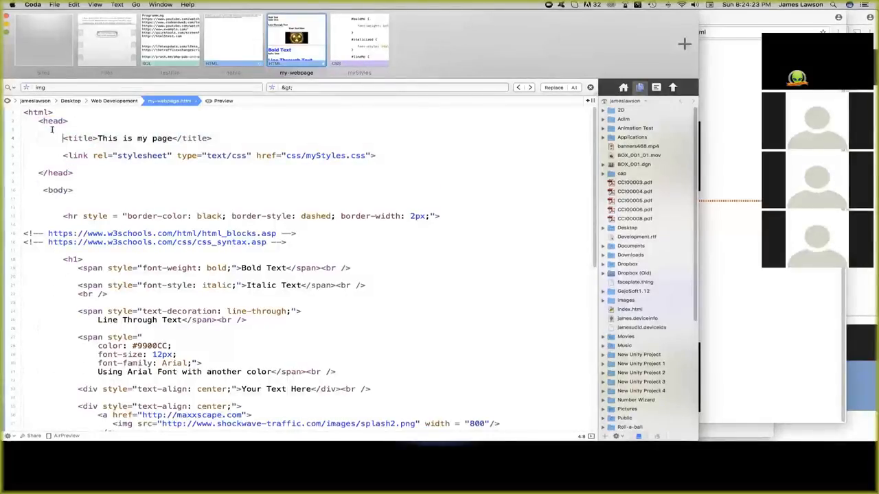
Re-indent the <head>, <title> and <link> lines in the head section.
scroll(down, 3)
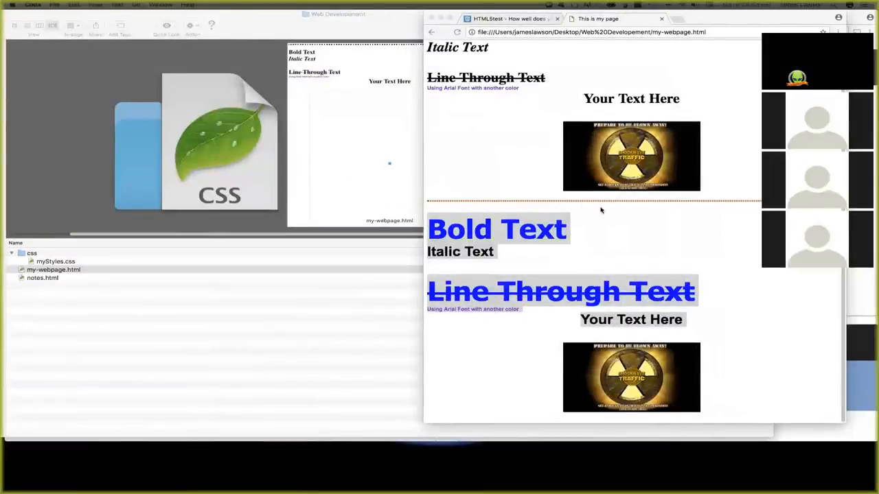
mouse_move(526, 201)
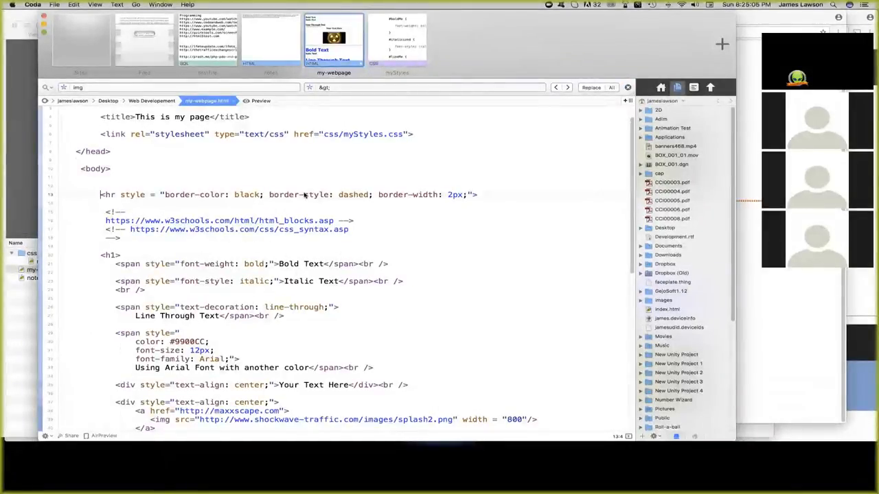
Change the first rule's border style from dashed to dotted and its colour to green.
double_click(353, 194)
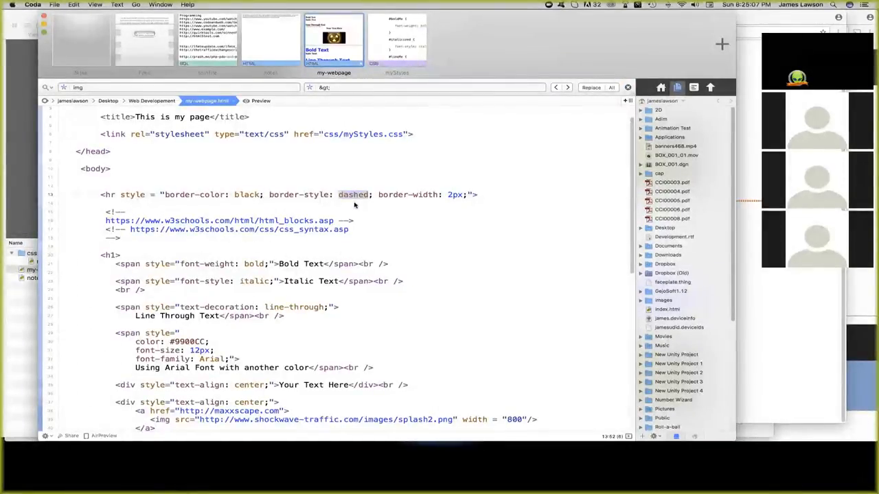
text(dotted)
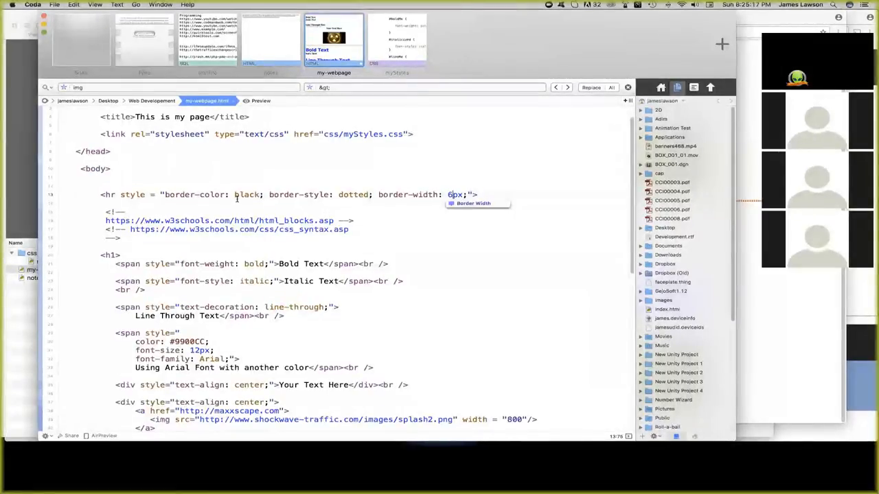
text(g)
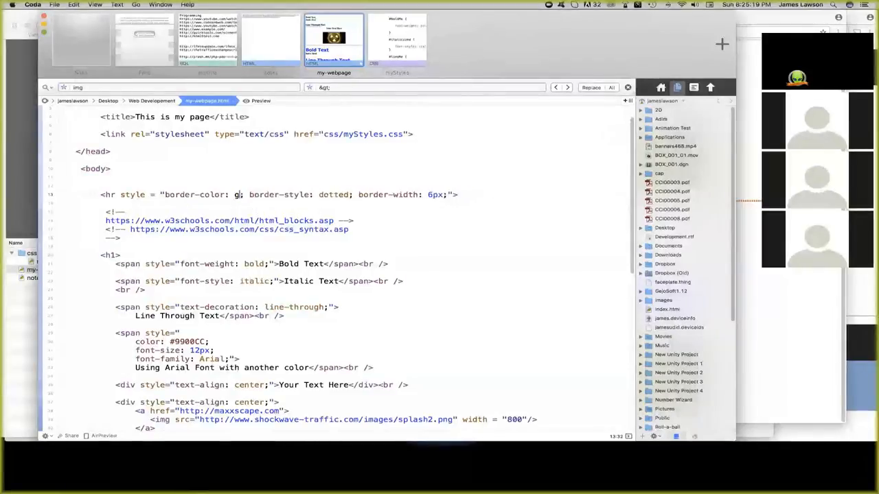
text(reen)
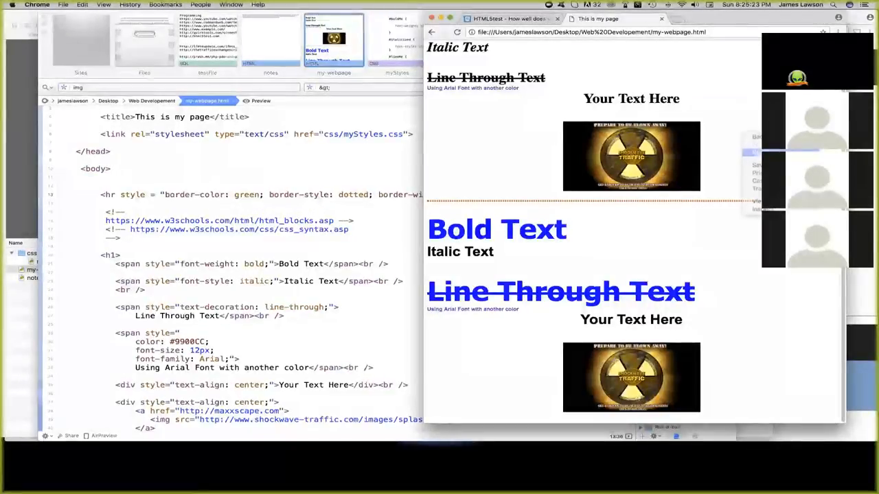
Reload the Chrome preview to check the horizontal rule.
click(637, 218)
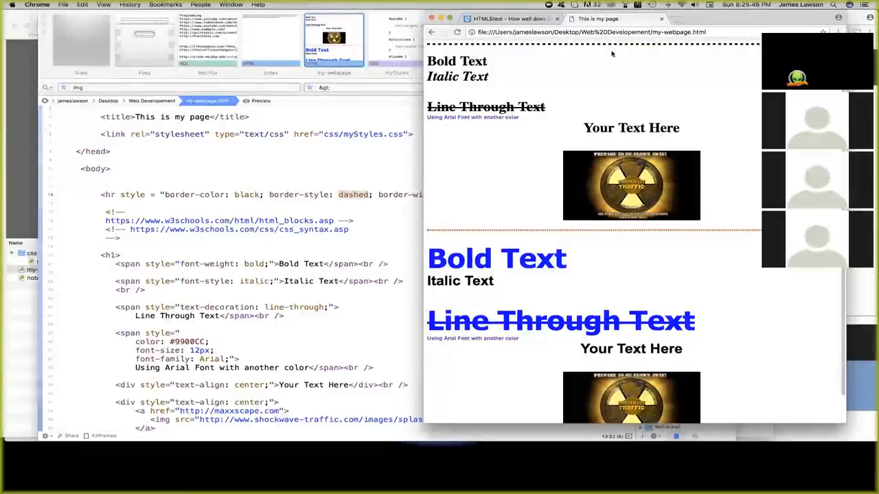
mouse_move(633, 50)
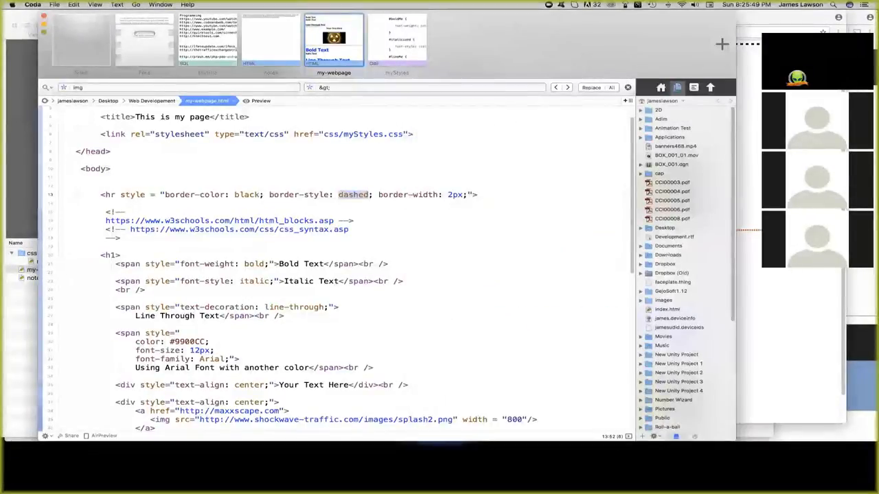
mouse_move(725, 133)
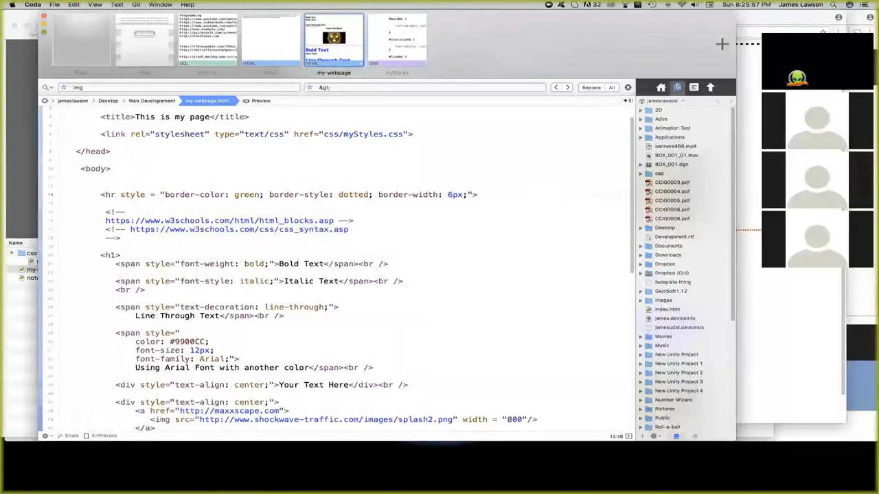
mouse_move(384, 201)
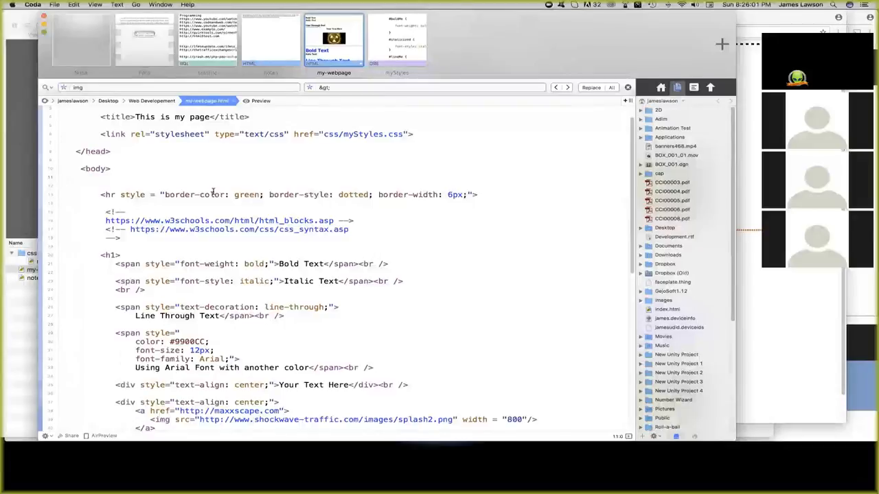
Enter two <br /> tags above the horizontal rule.
text(<br />)
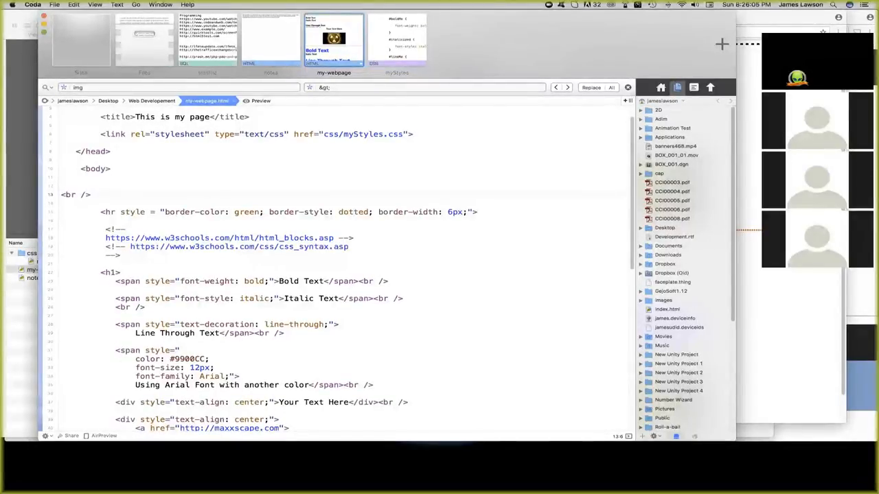
text(<br />)
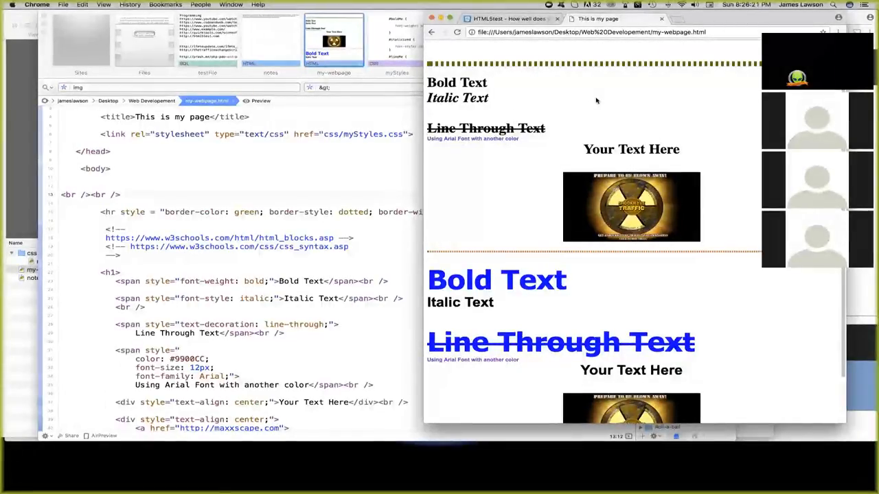
mouse_move(430, 153)
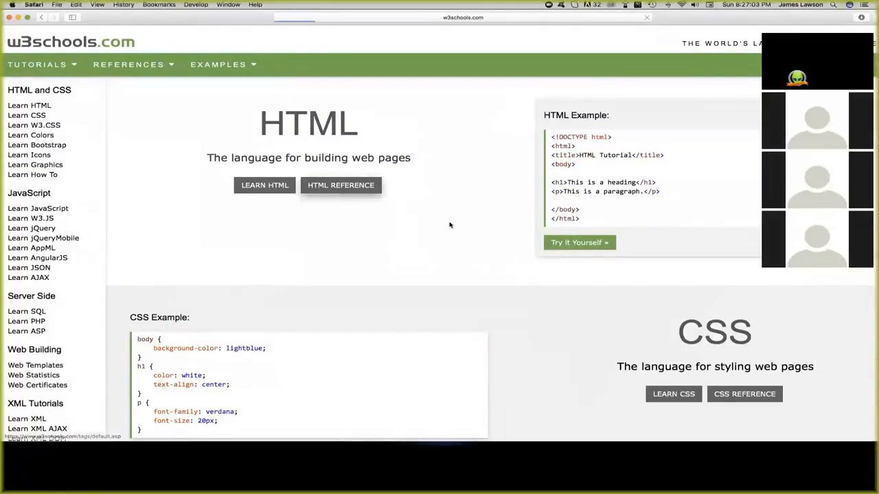
Open W3Schools' HTML Element Reference, then start a 'border' search in the address bar.
click(340, 185)
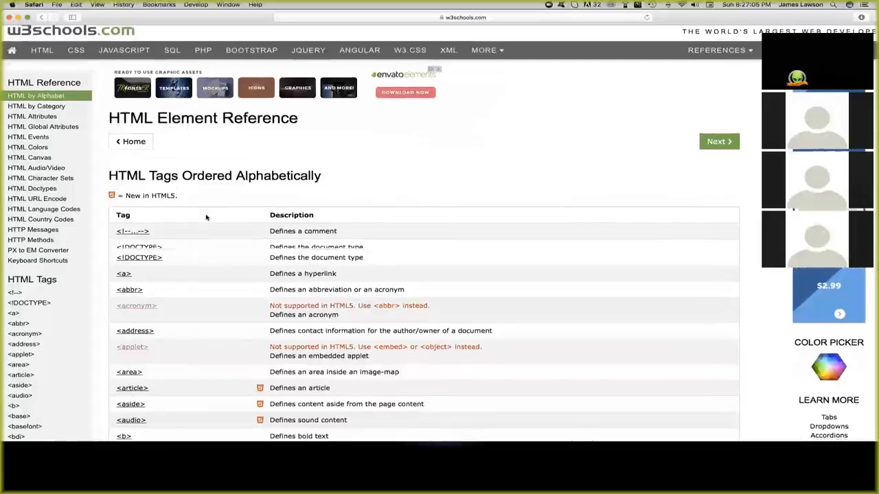
scroll(down, 3)
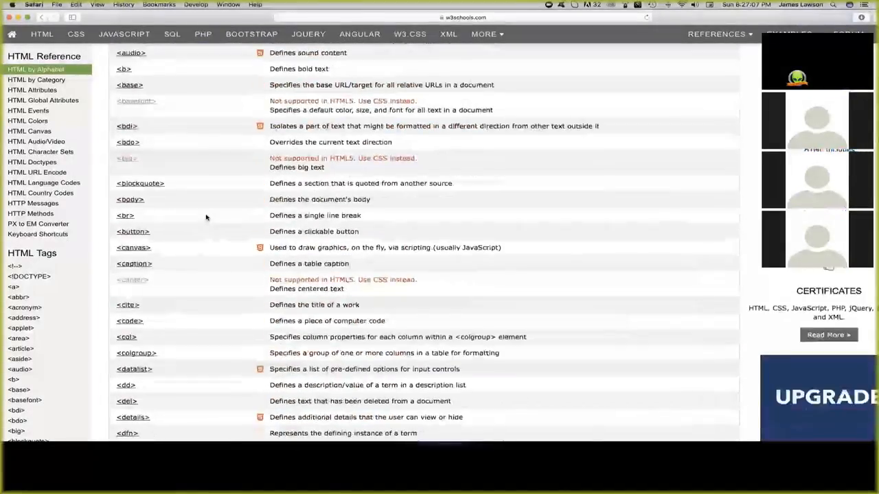
scroll(up, 3)
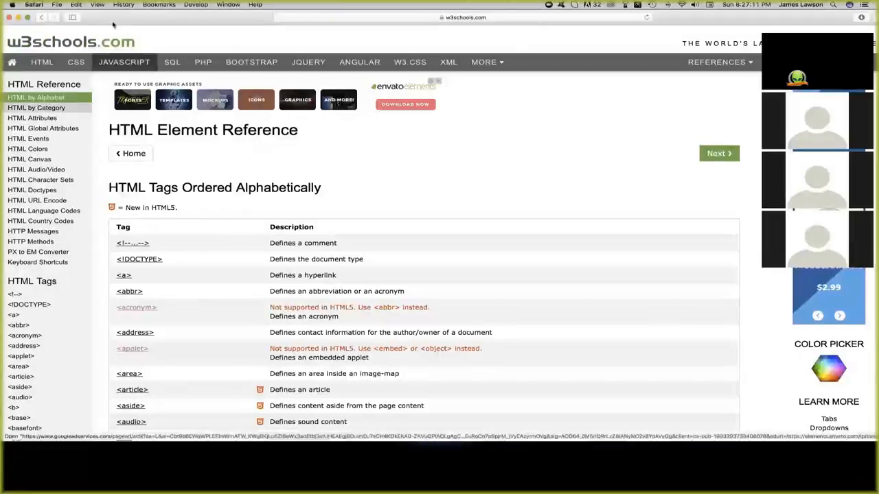
click(464, 17)
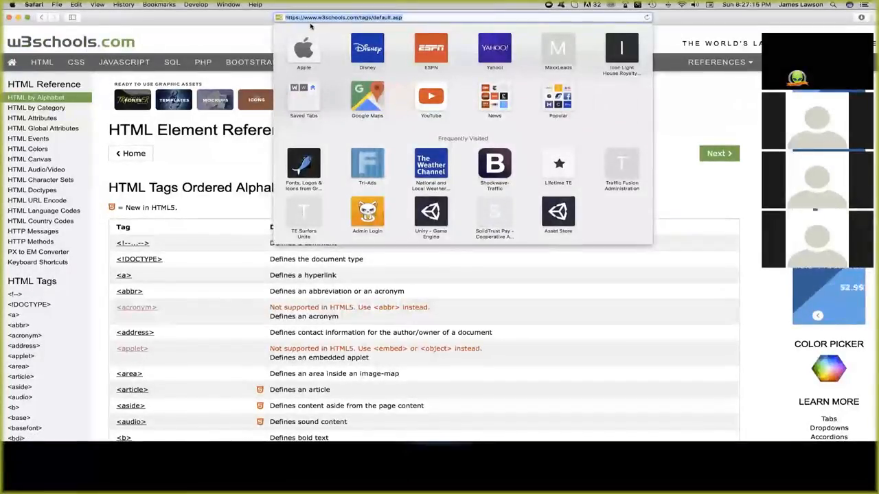
text(border styles)
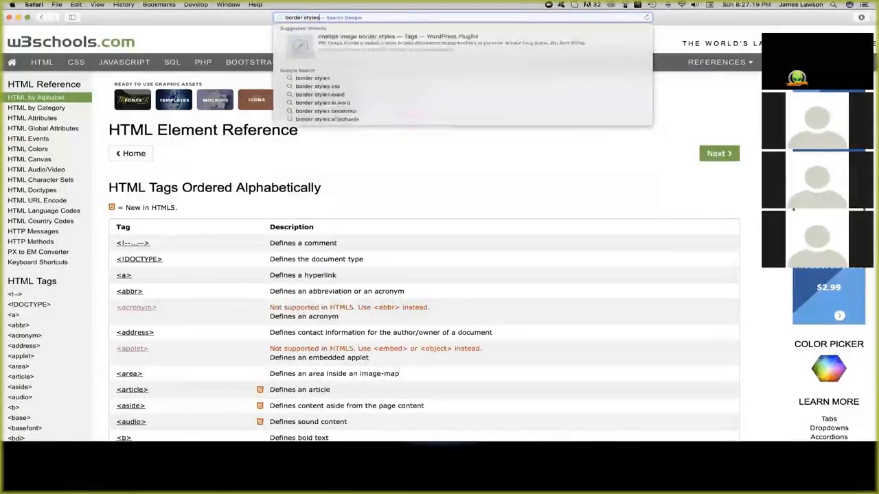
Search Google for 'border styles' and open the W3Schools CSS border-style property result.
key(Return)
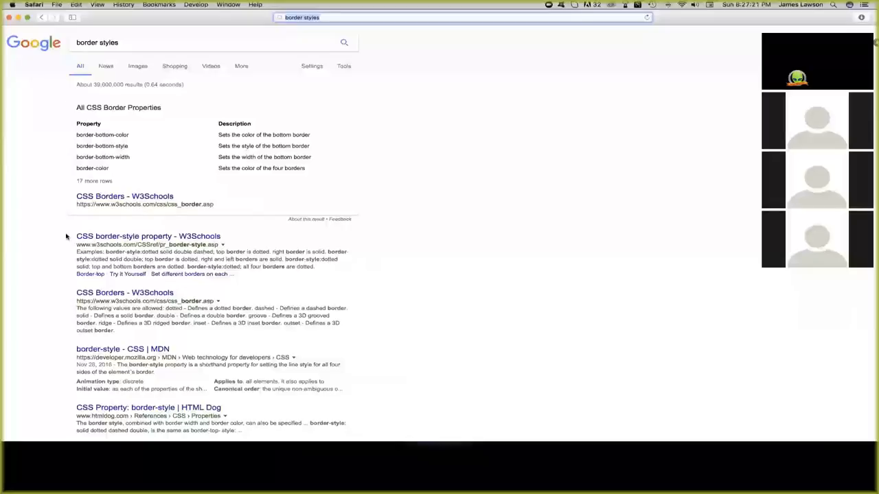
mouse_move(124, 196)
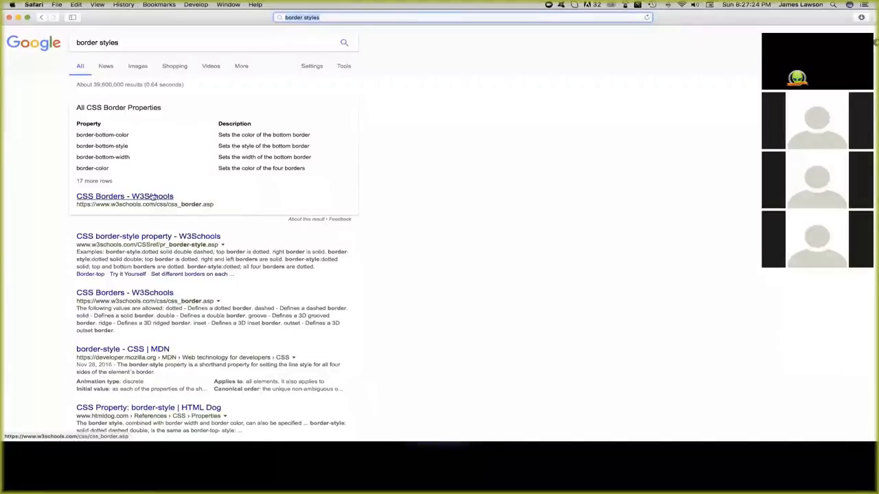
mouse_move(147, 236)
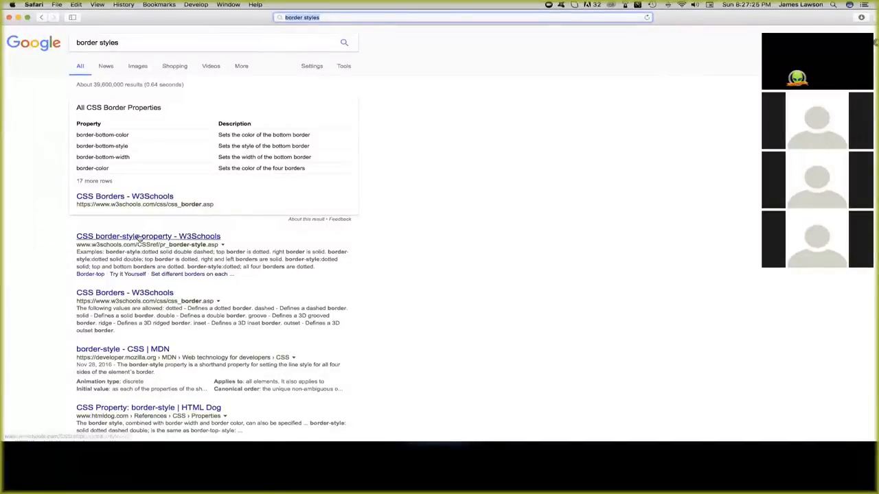
click(149, 236)
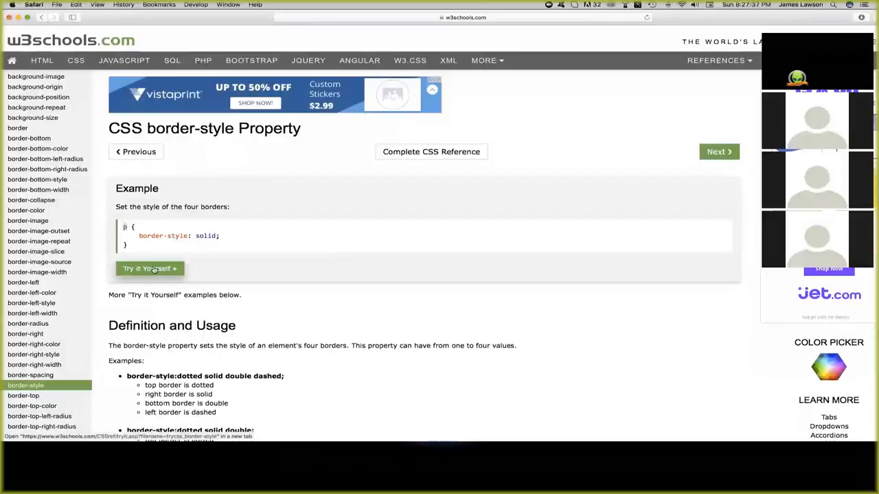
View the Try it Yourself demo of all ten styles, then select 'double' under Property Values.
click(146, 268)
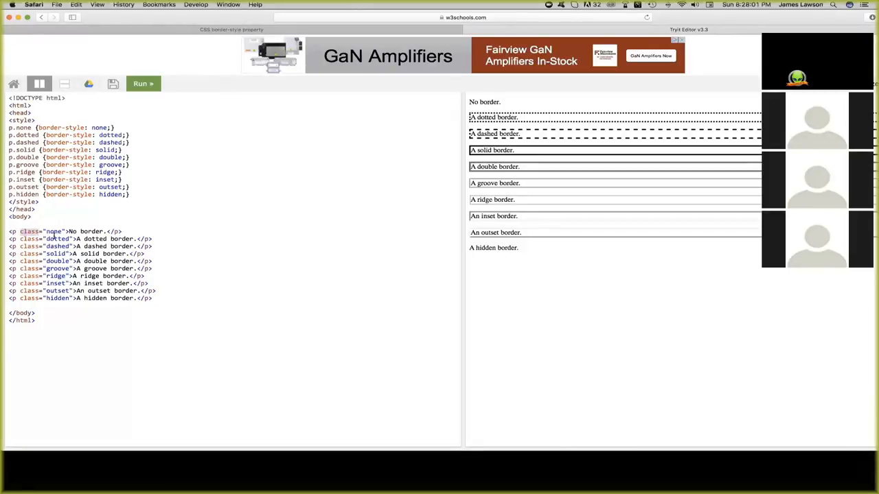
mouse_move(506, 105)
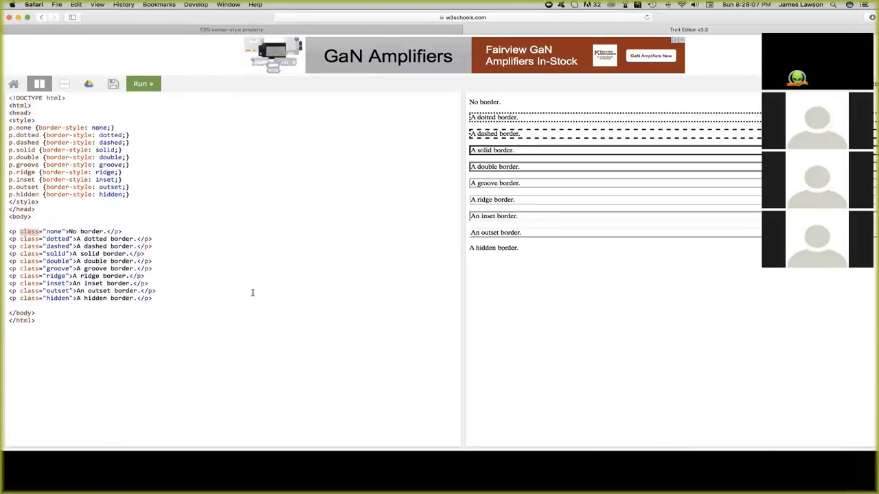
click(40, 18)
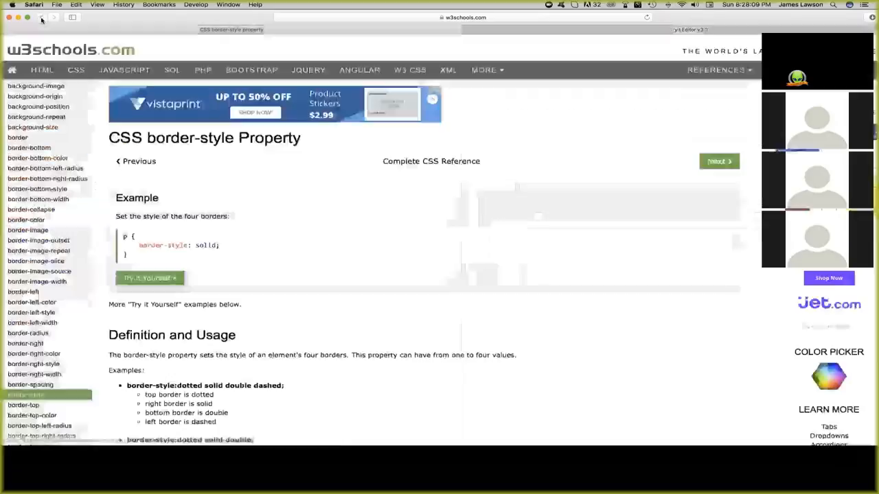
scroll(down, 3)
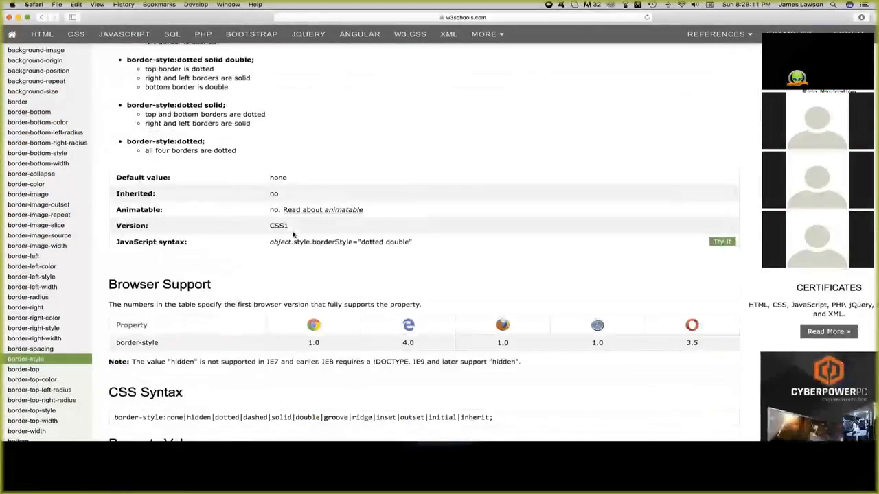
scroll(down, 3)
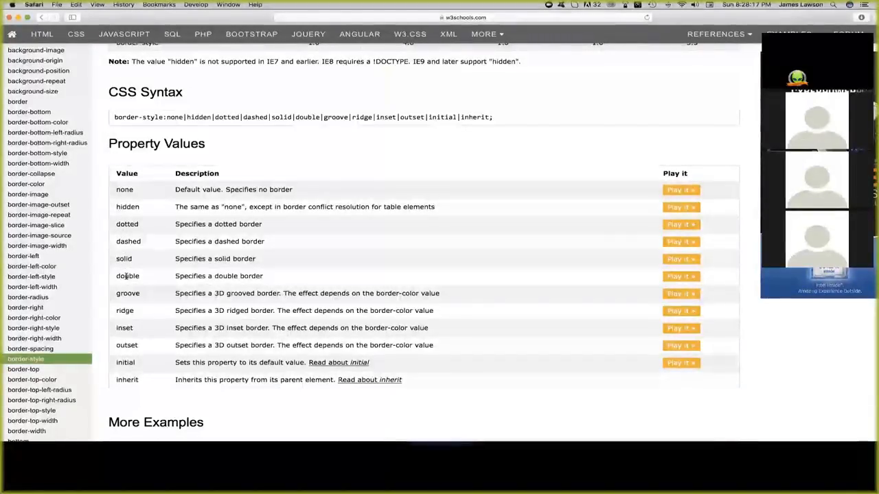
double_click(127, 275)
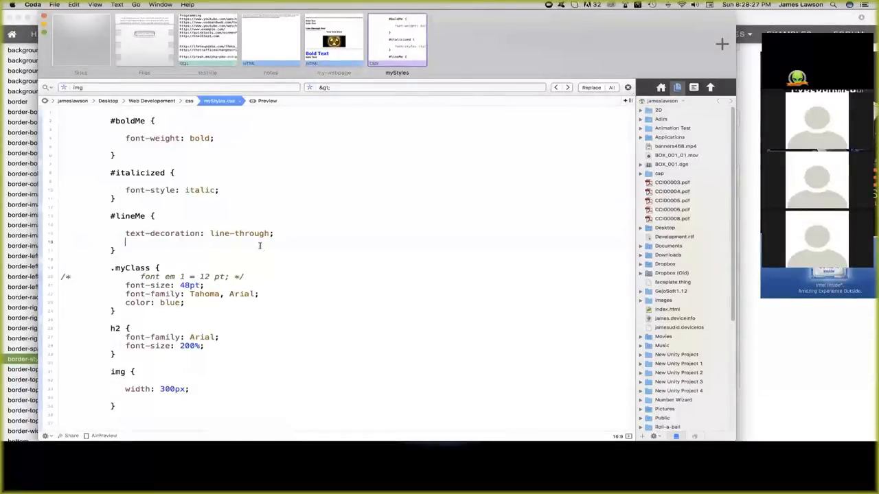
Replace 'dotted' with 'double' in the hr style attribute of my-webpage.html.
click(334, 38)
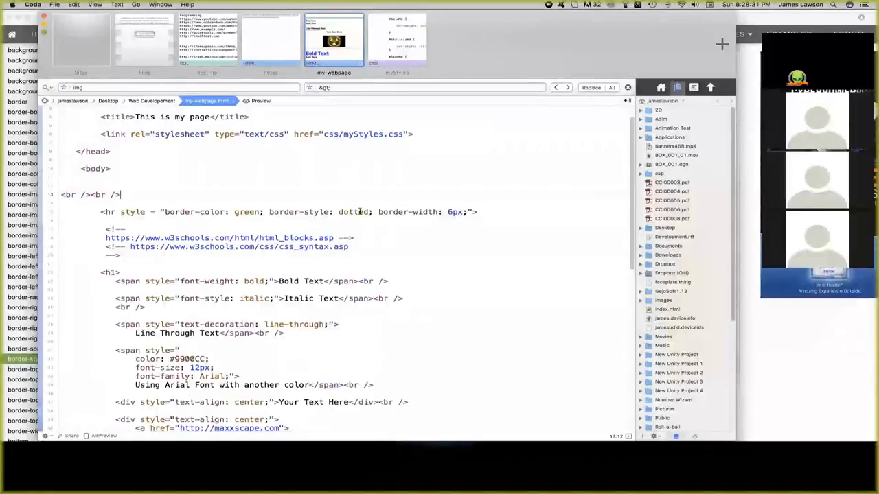
text(double)
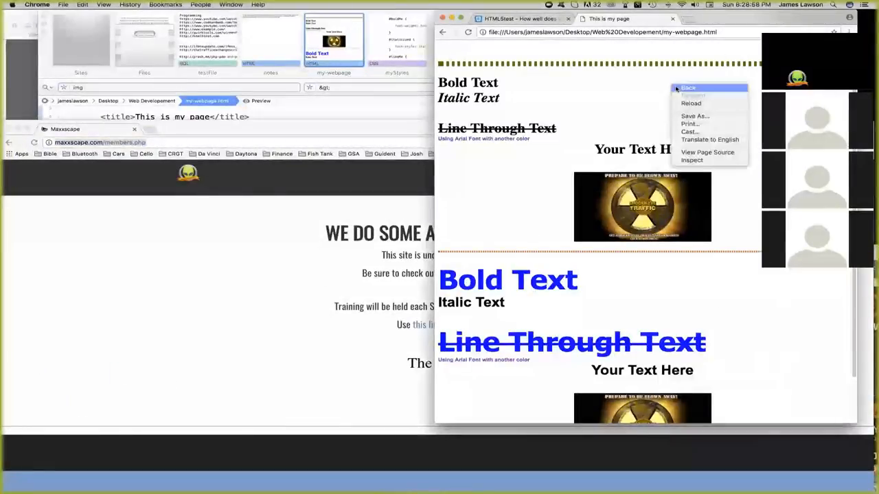
mouse_move(691, 102)
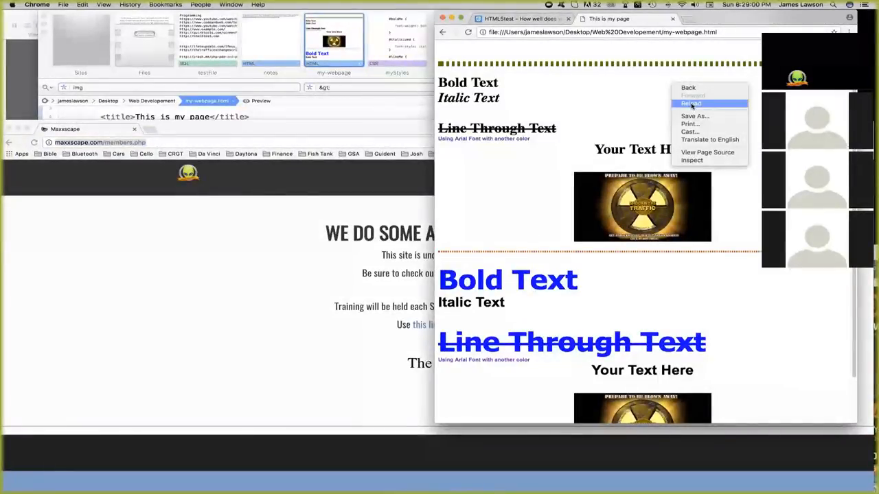
Reload my-webpage.html in Chrome and scroll past the top rule.
click(691, 103)
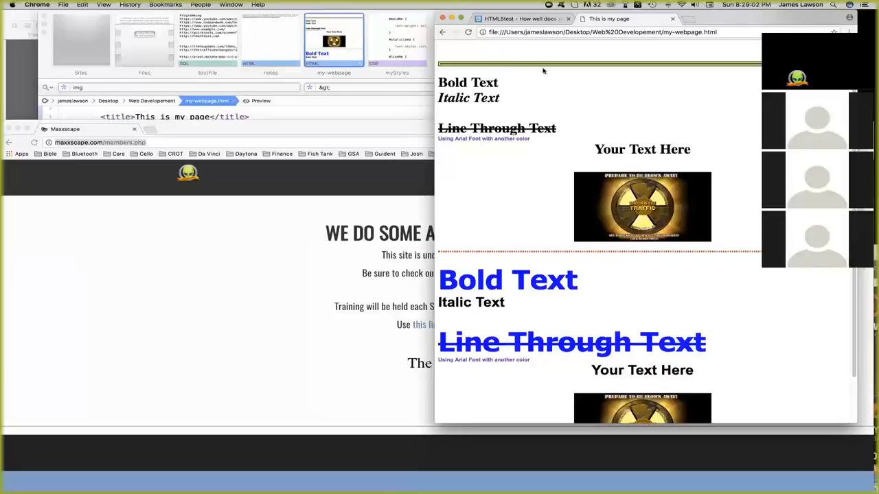
mouse_move(148, 228)
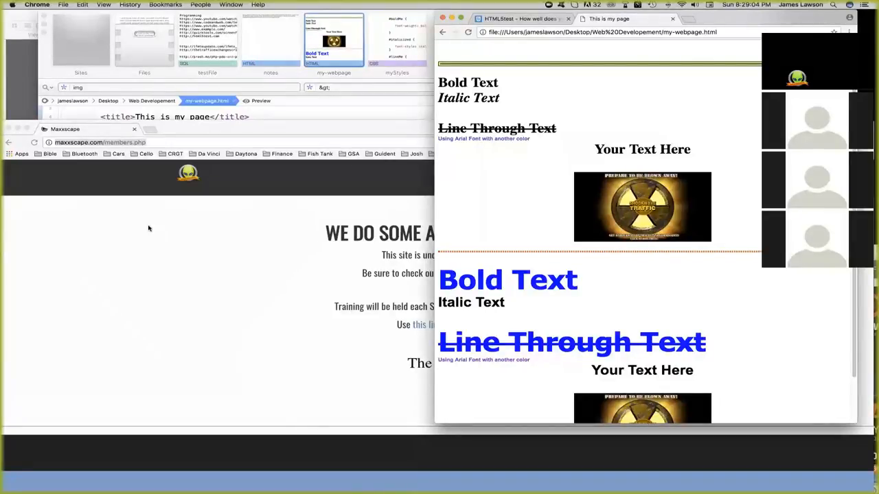
mouse_move(759, 24)
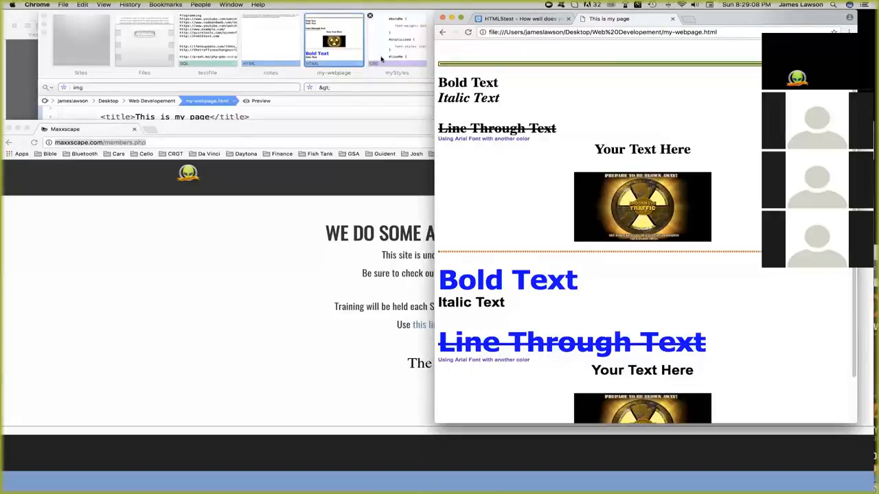
scroll(down, 3)
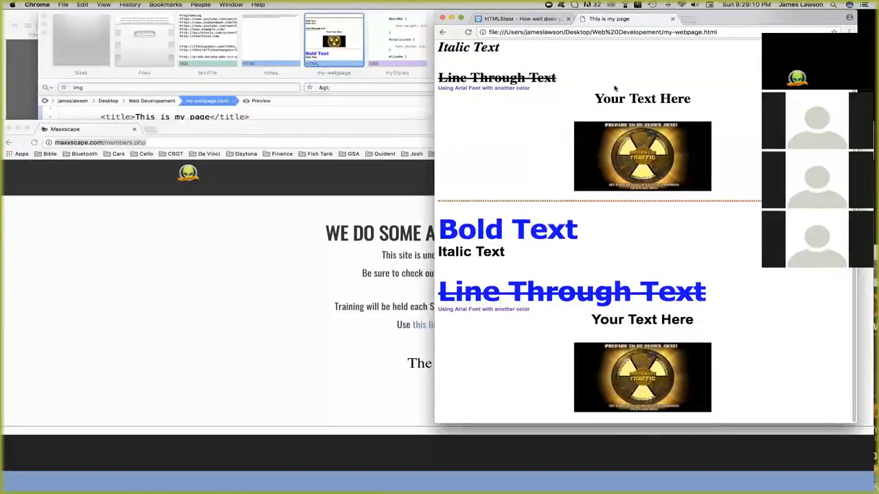